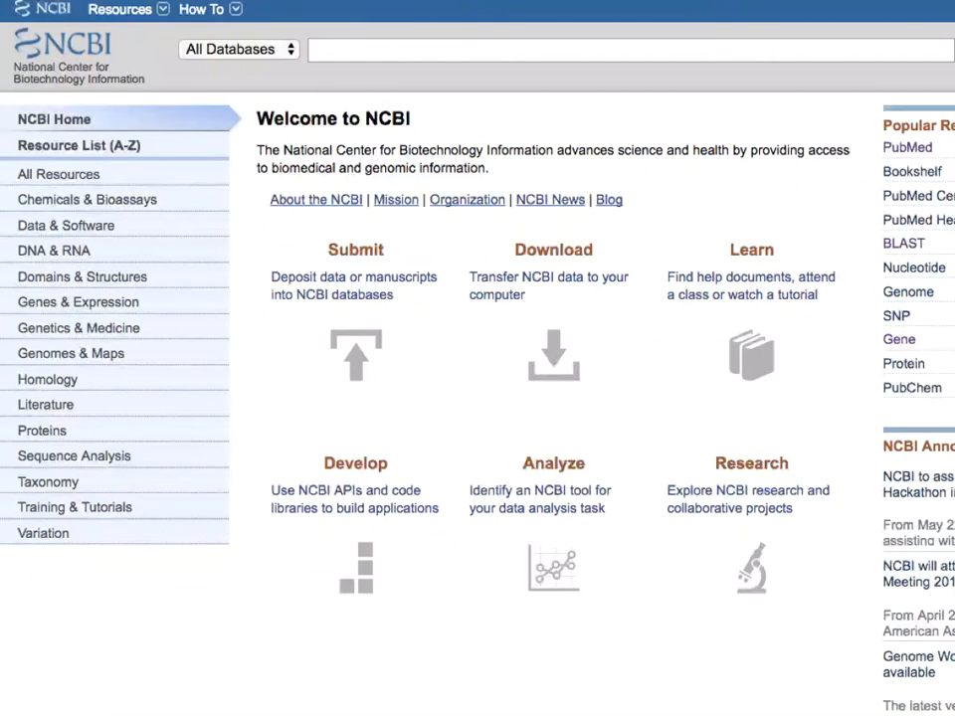
Search all NCBI databases for HBB and open the Gene results list.
{"action": "type", "text": "T"}
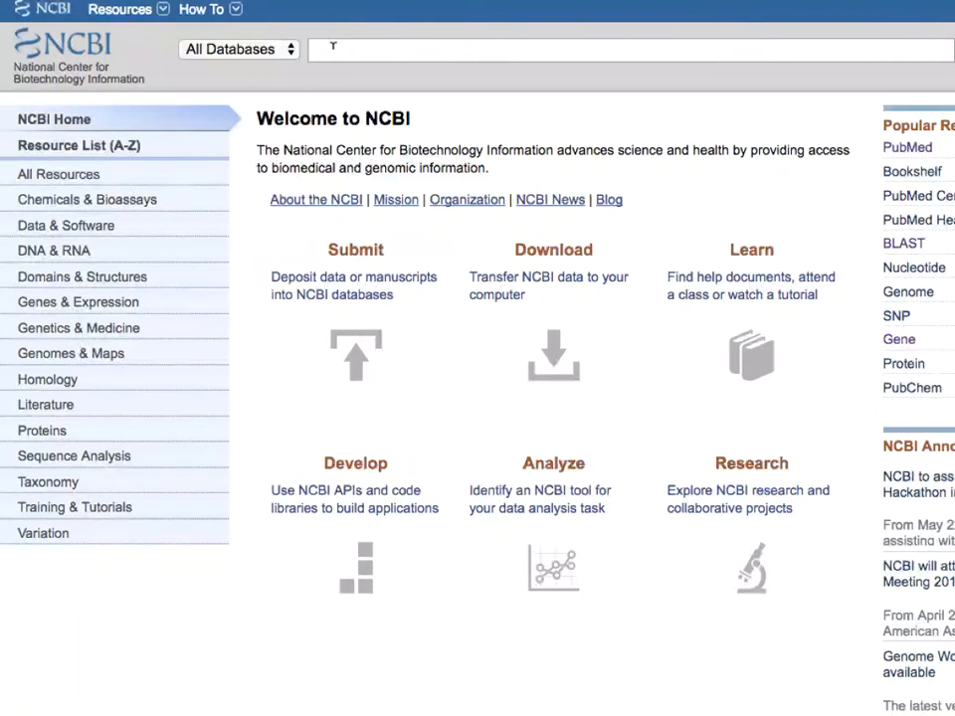
{"action": "type", "text": "HBB"}
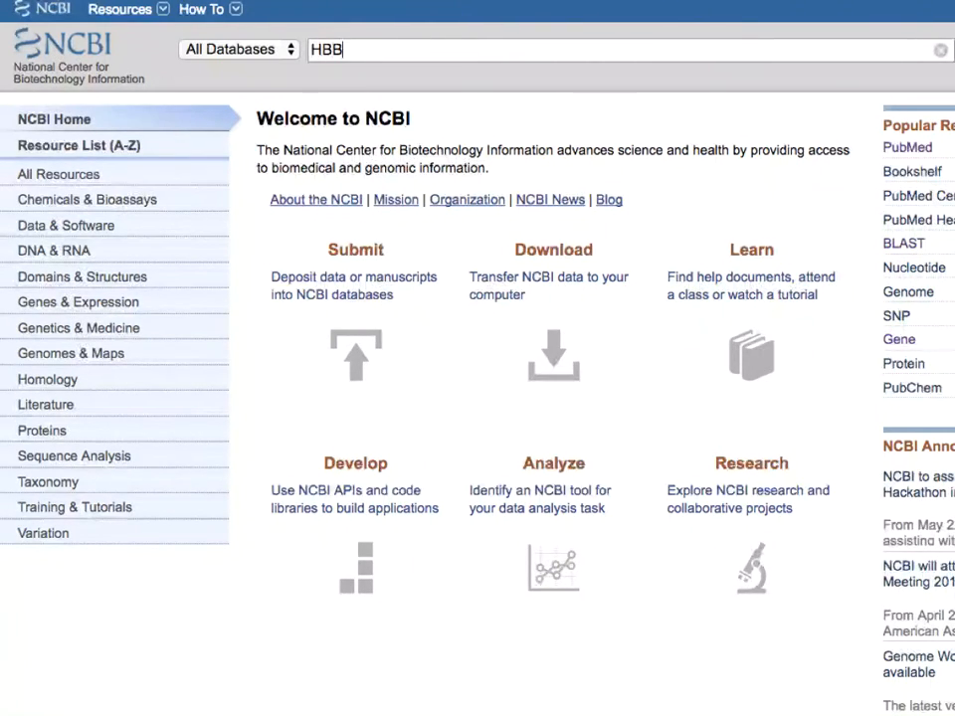
{"action": "key", "text": "Return"}
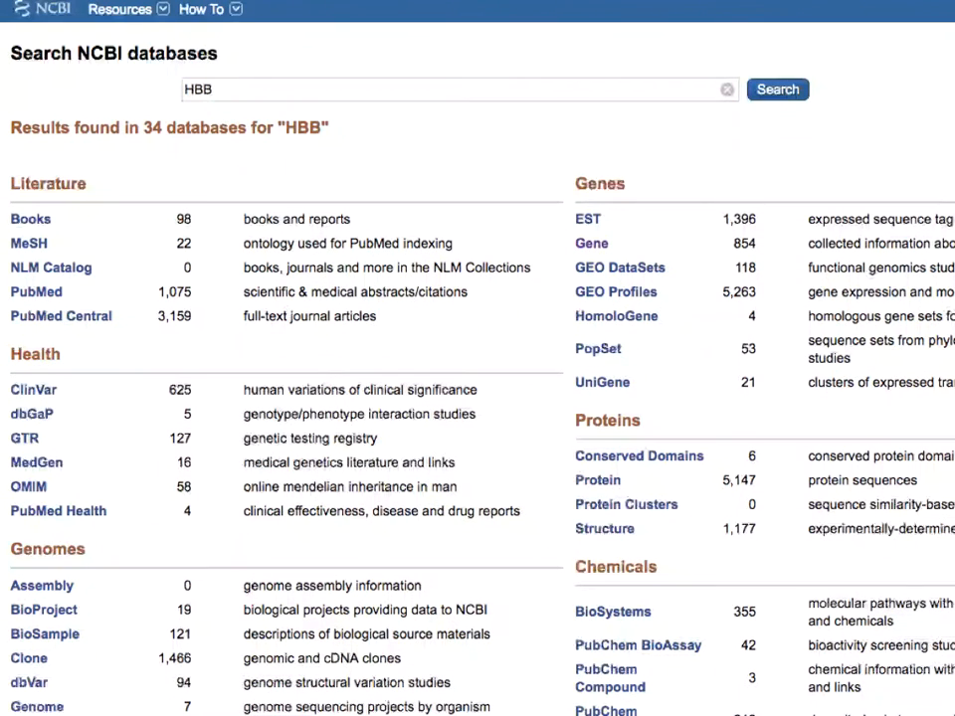
{"action": "mouse_move", "coordinate": [592, 243]}
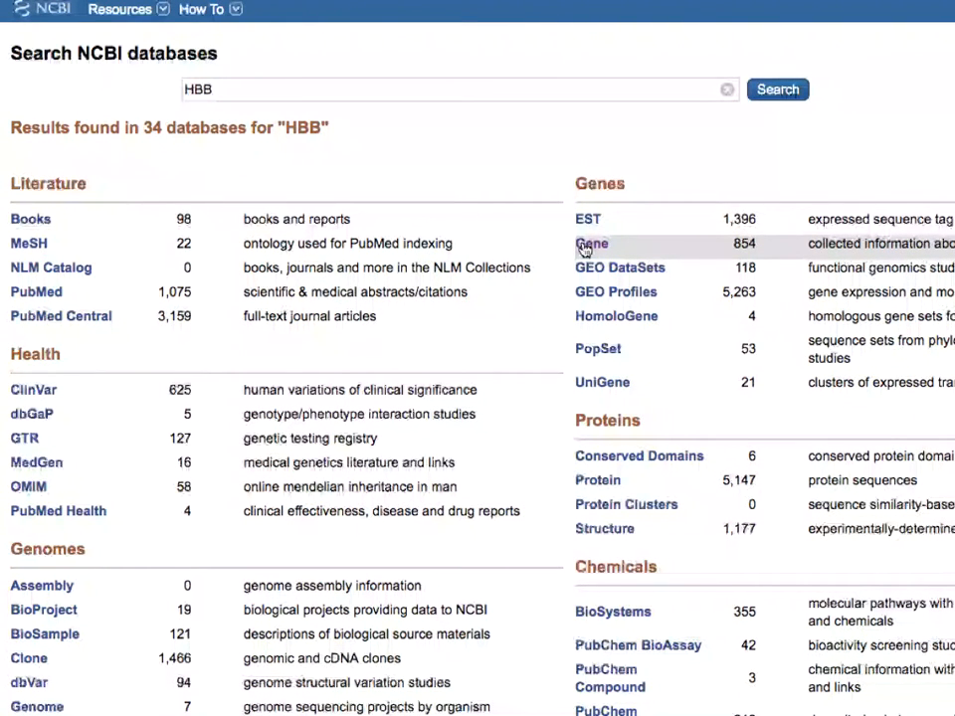
{"action": "left_click", "coordinate": [592, 243]}
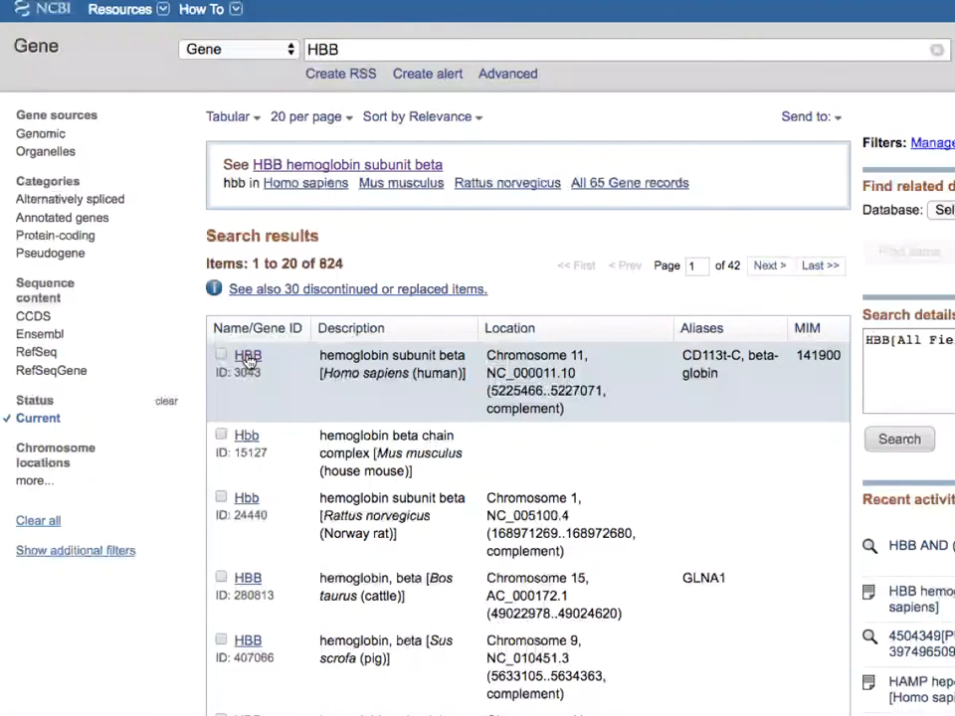
Open the Homo sapiens HBB record (ID 3043) and scroll to its genomic regions graphic.
{"action": "left_click", "coordinate": [246, 355]}
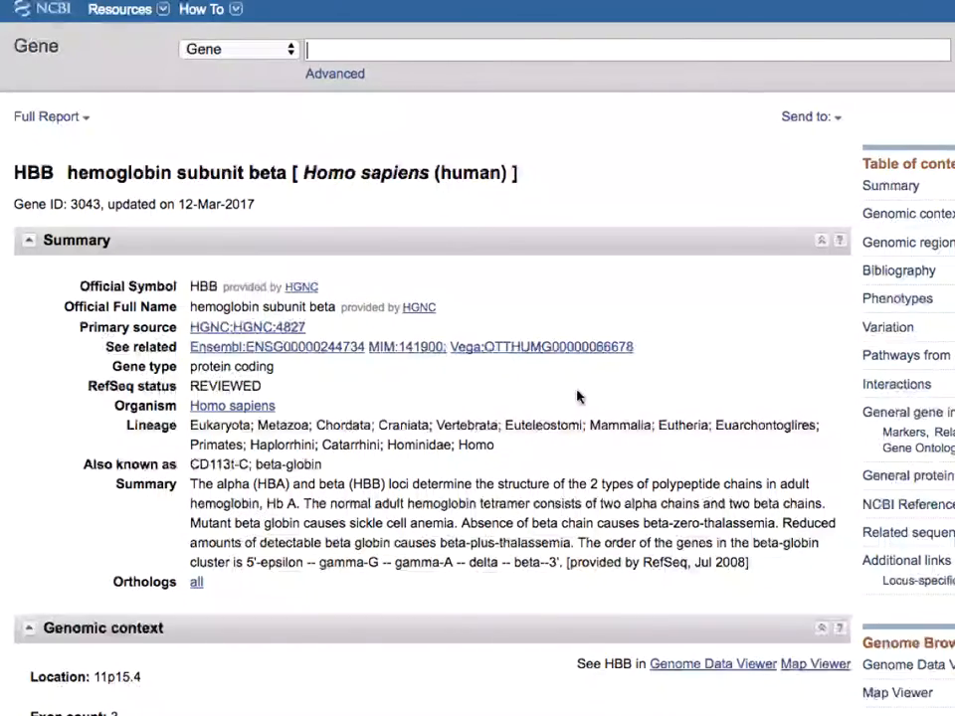
{"action": "scroll", "scroll_direction": "down", "scroll_amount": 3}
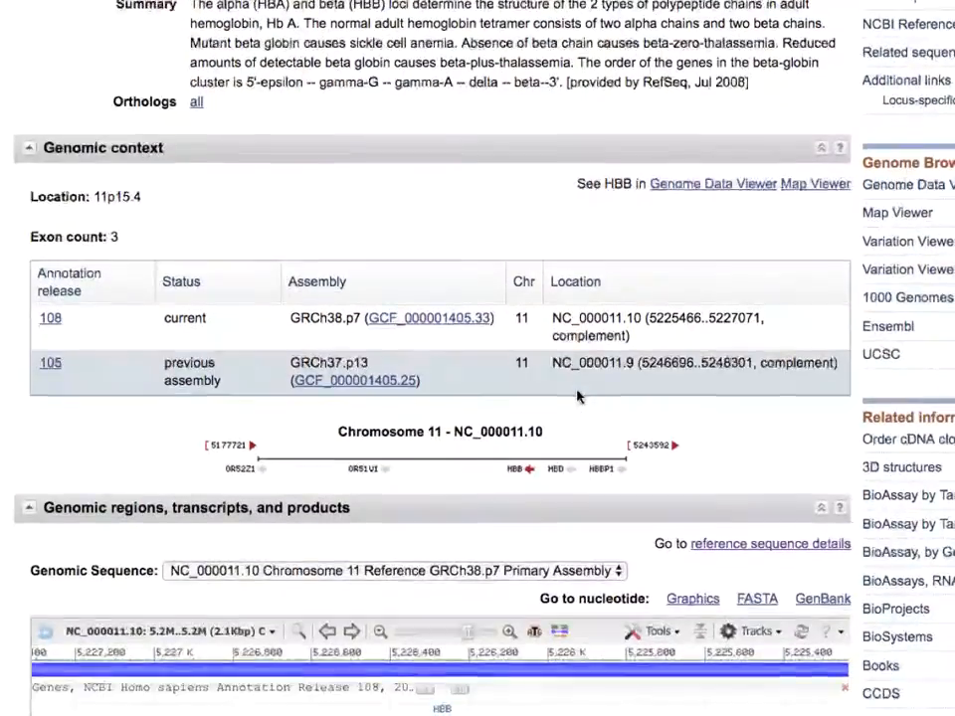
{"action": "scroll", "scroll_direction": "down", "scroll_amount": 3}
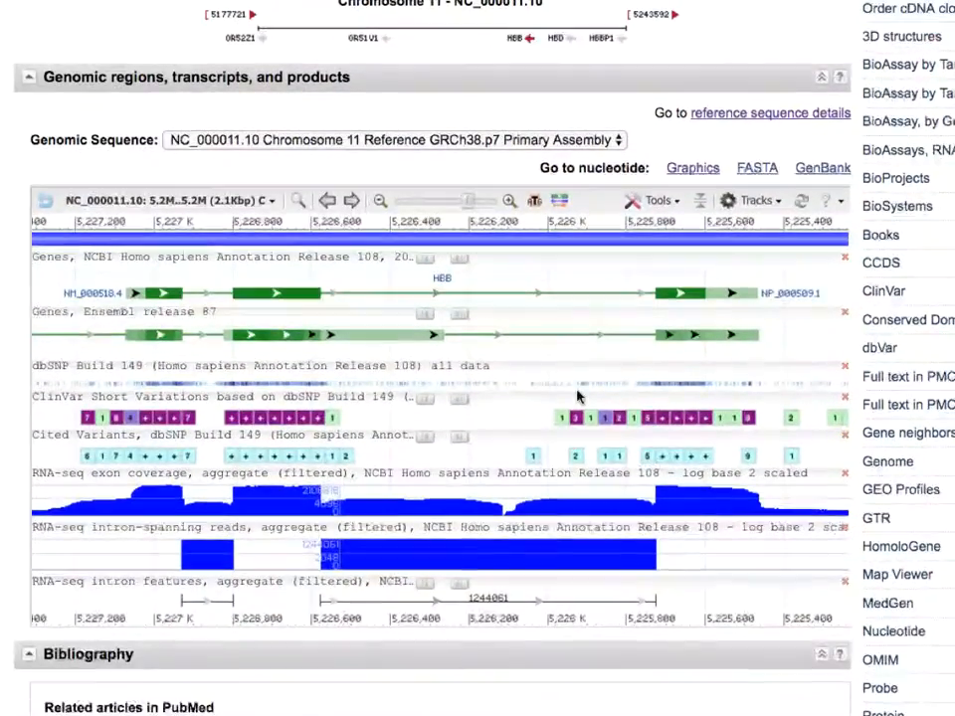
{"action": "scroll", "scroll_direction": "down", "scroll_amount": 3}
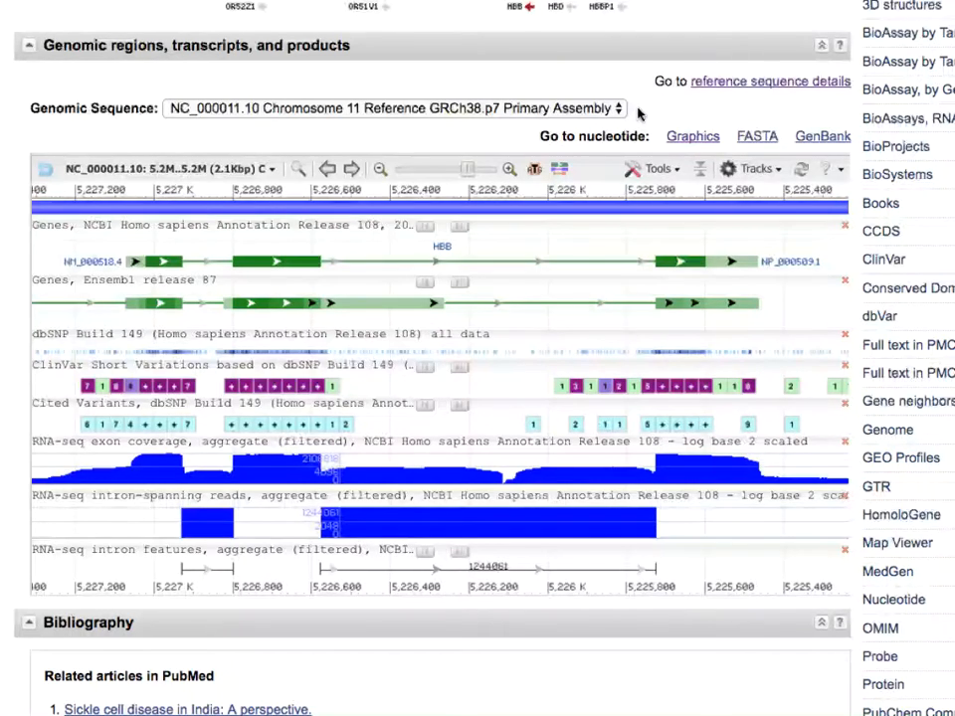
{"action": "mouse_move", "coordinate": [619, 109]}
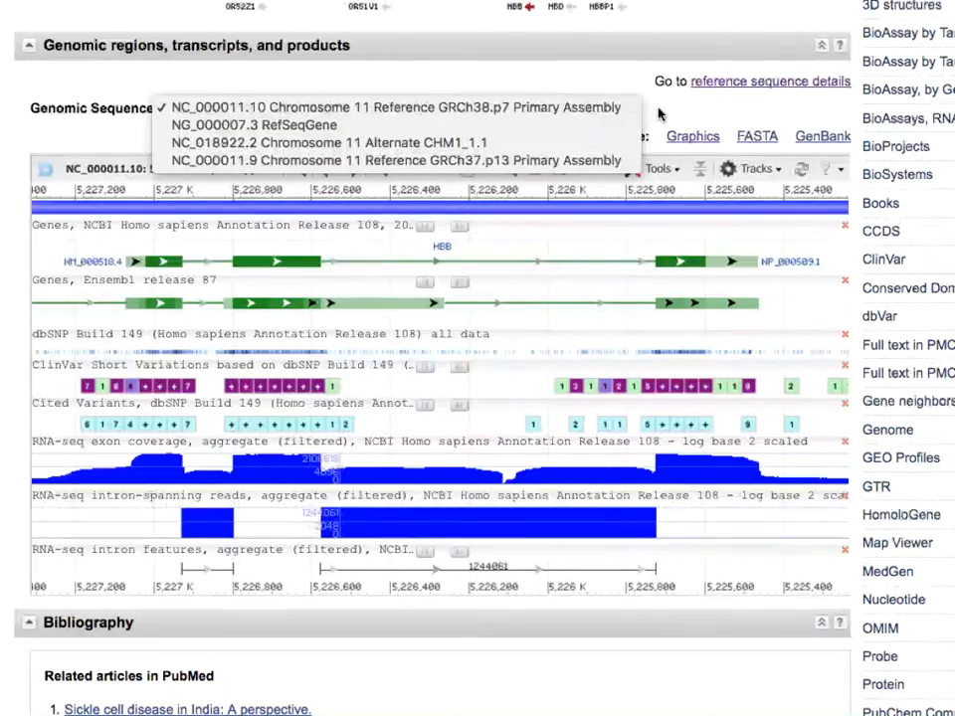
{"action": "left_click", "coordinate": [394, 106]}
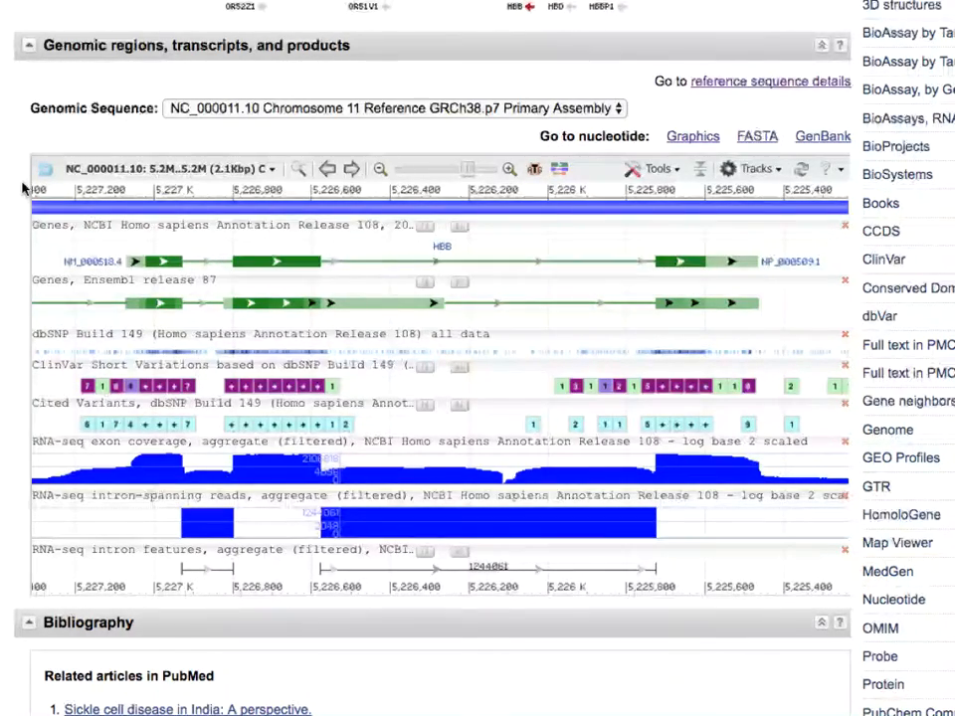
{"action": "mouse_move", "coordinate": [27, 265]}
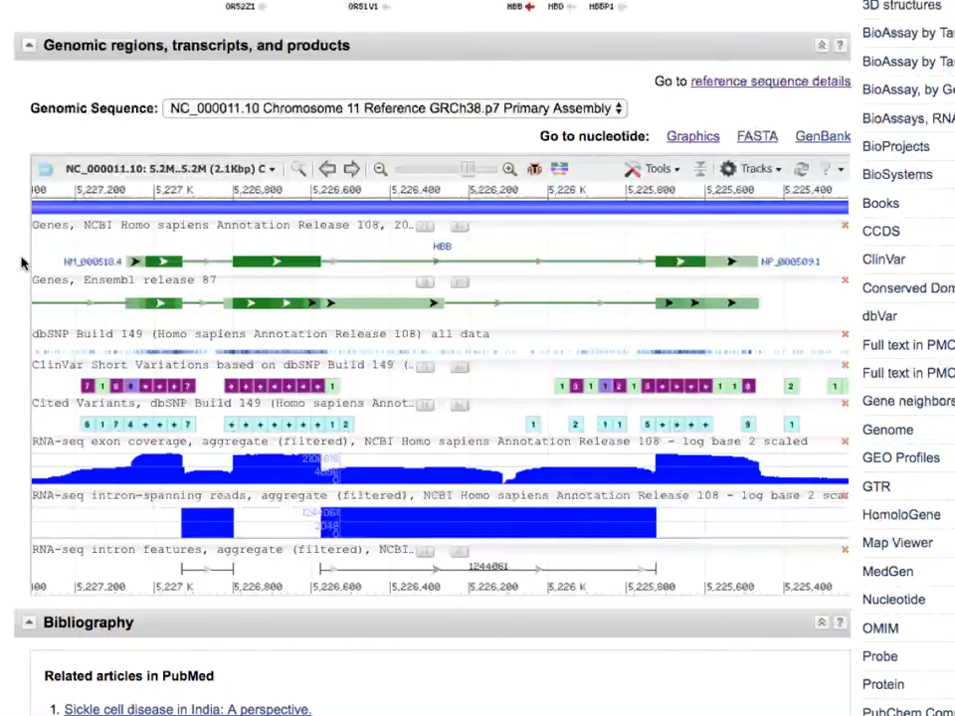
{"action": "mouse_move", "coordinate": [833, 266]}
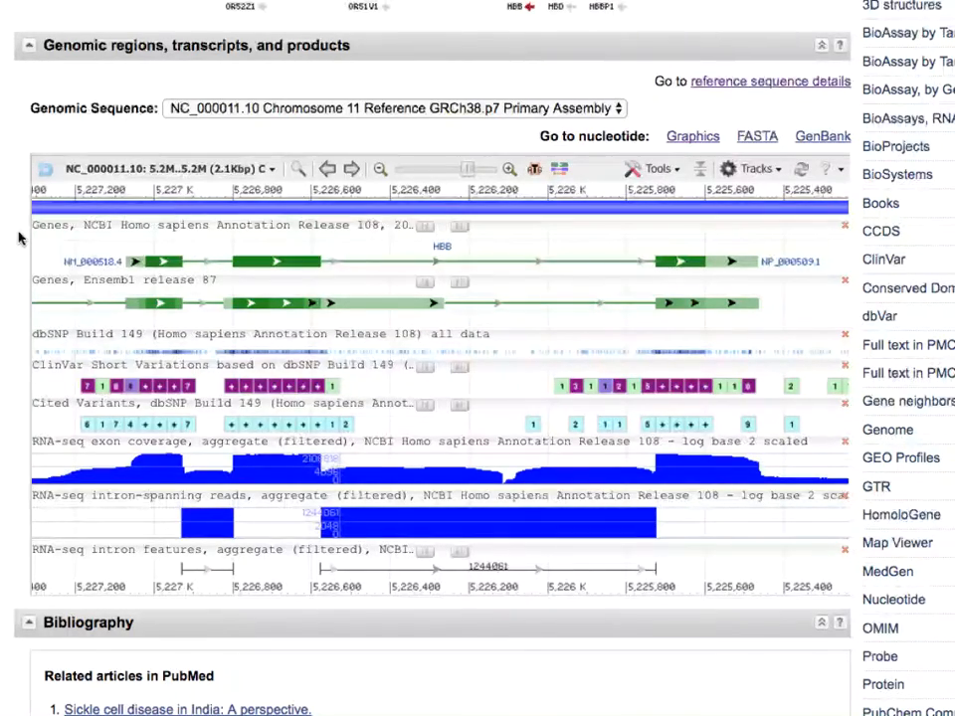
{"action": "mouse_move", "coordinate": [16, 315]}
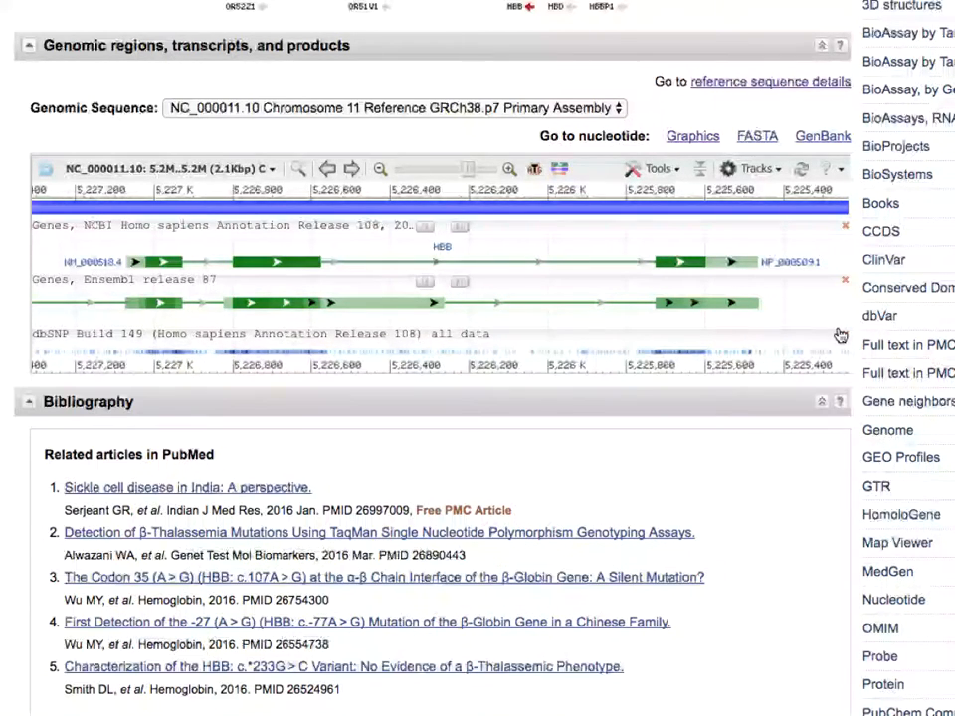
Remove the dbSNP and Ensembl tracks, leaving only the NCBI gene annotations.
{"action": "left_click", "coordinate": [840, 333]}
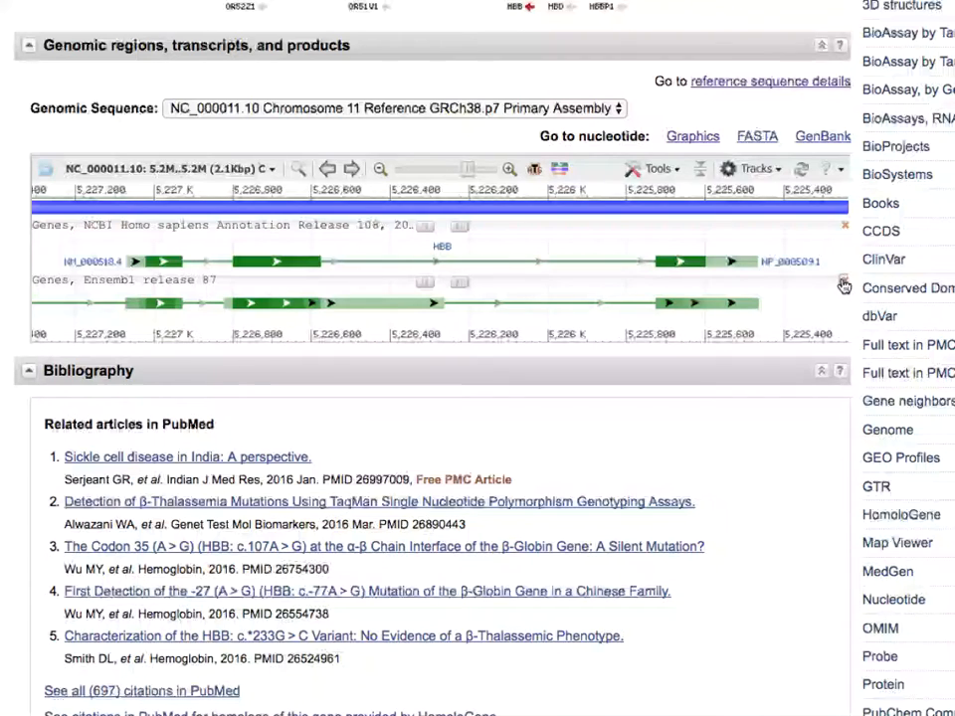
{"action": "left_click", "coordinate": [844, 283]}
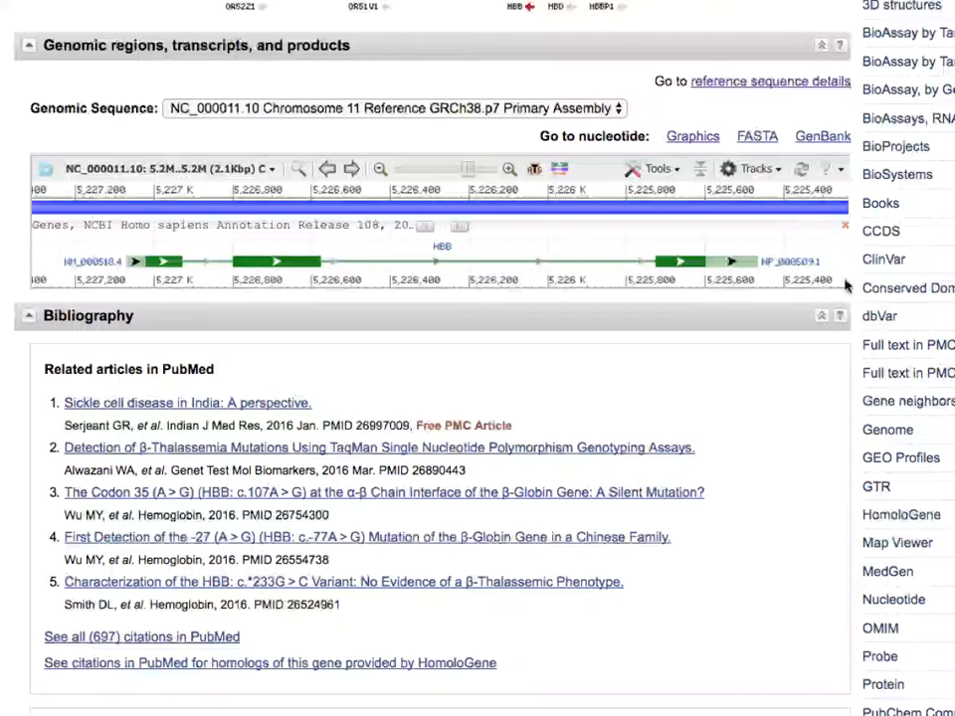
{"action": "mouse_move", "coordinate": [615, 182]}
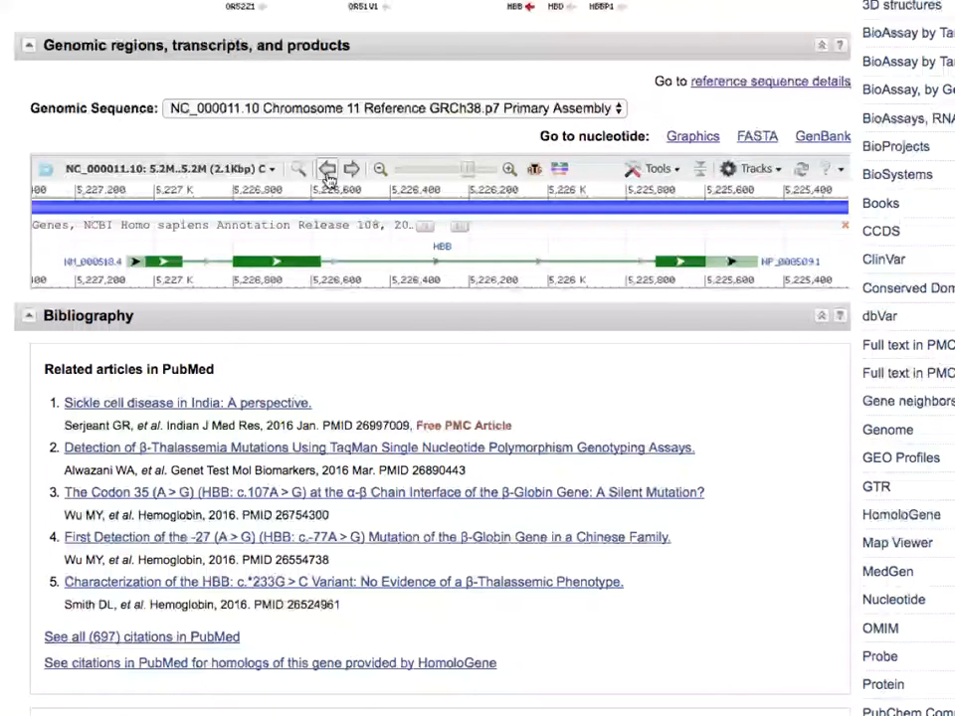
{"action": "left_click", "coordinate": [327, 169]}
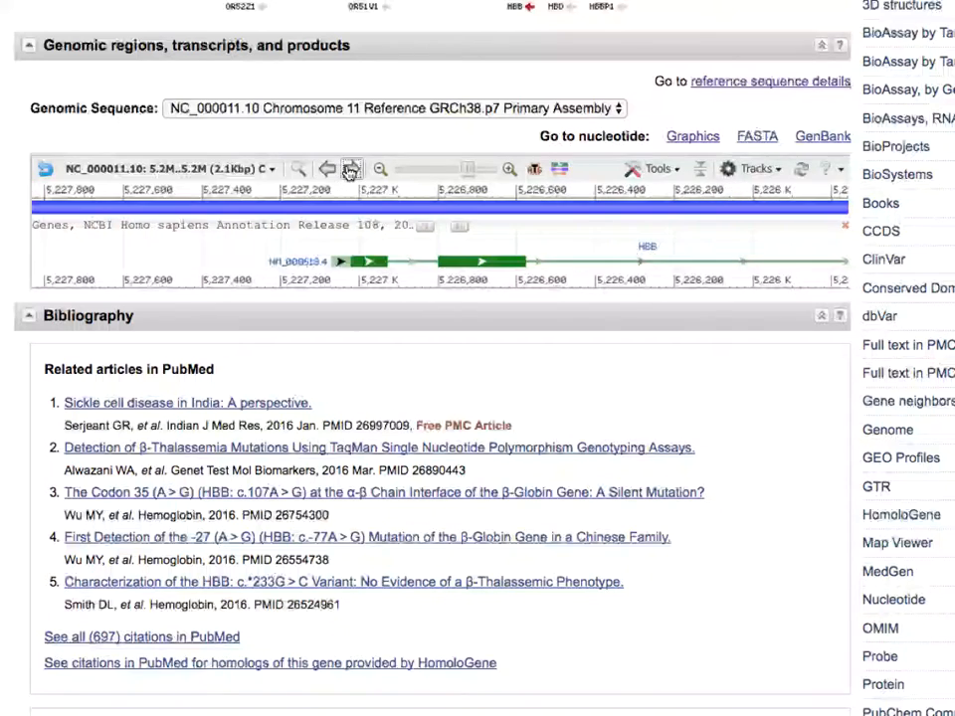
{"action": "left_click", "coordinate": [380, 169]}
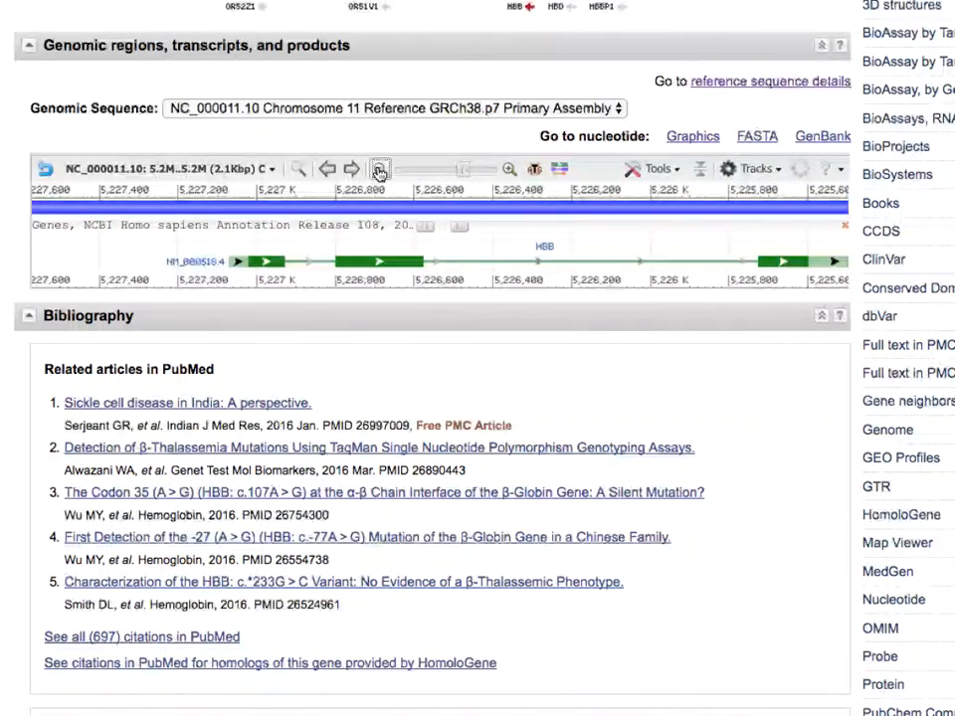
Zoom out to a 3.0 Mbp view showing TRIM5, HBG1 and STIM1 around HBB.
{"action": "left_click", "coordinate": [379, 168]}
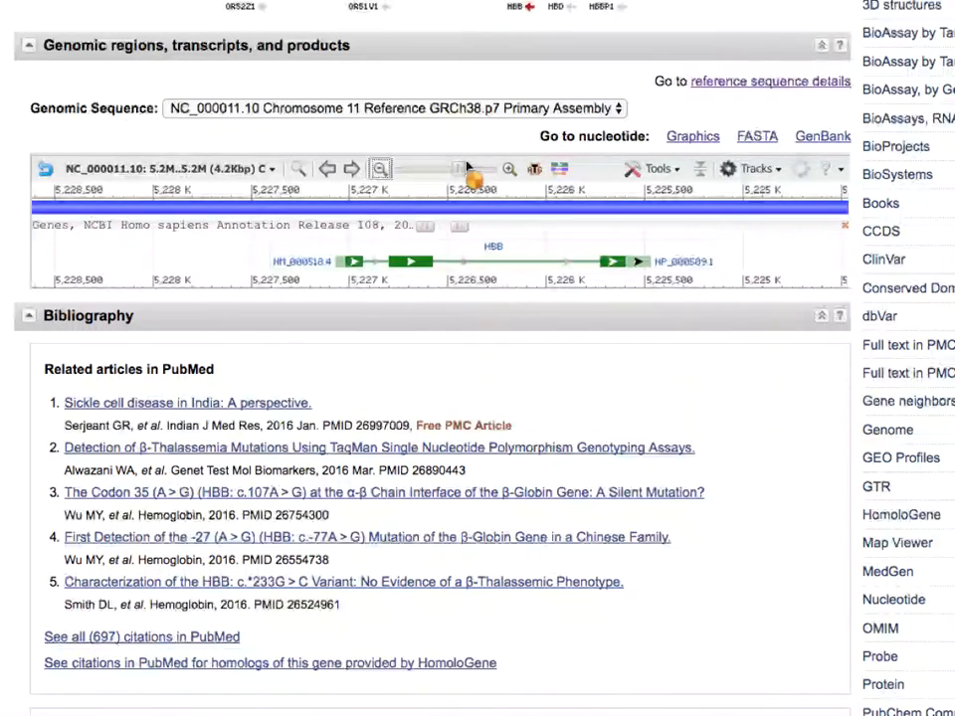
{"action": "left_click", "coordinate": [509, 168]}
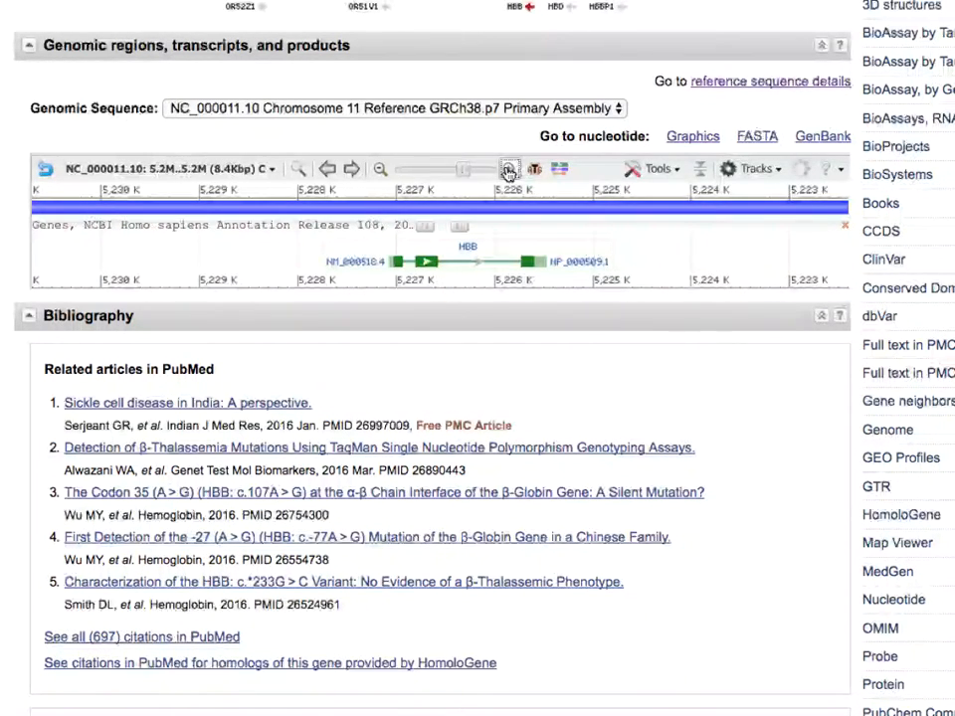
{"action": "left_click", "coordinate": [508, 169]}
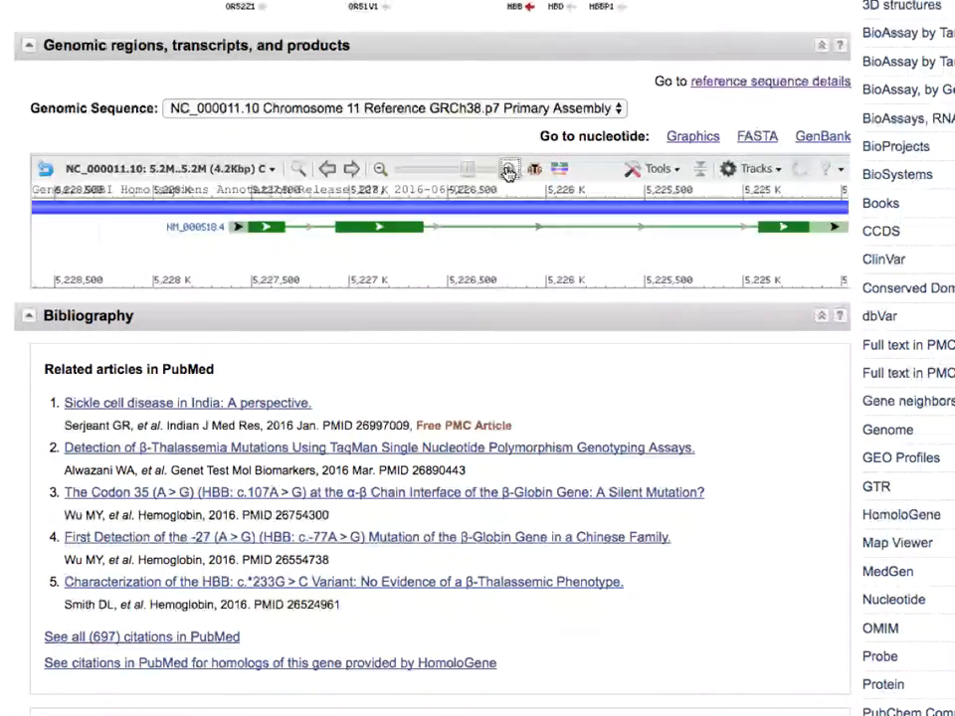
{"action": "left_click", "coordinate": [508, 168]}
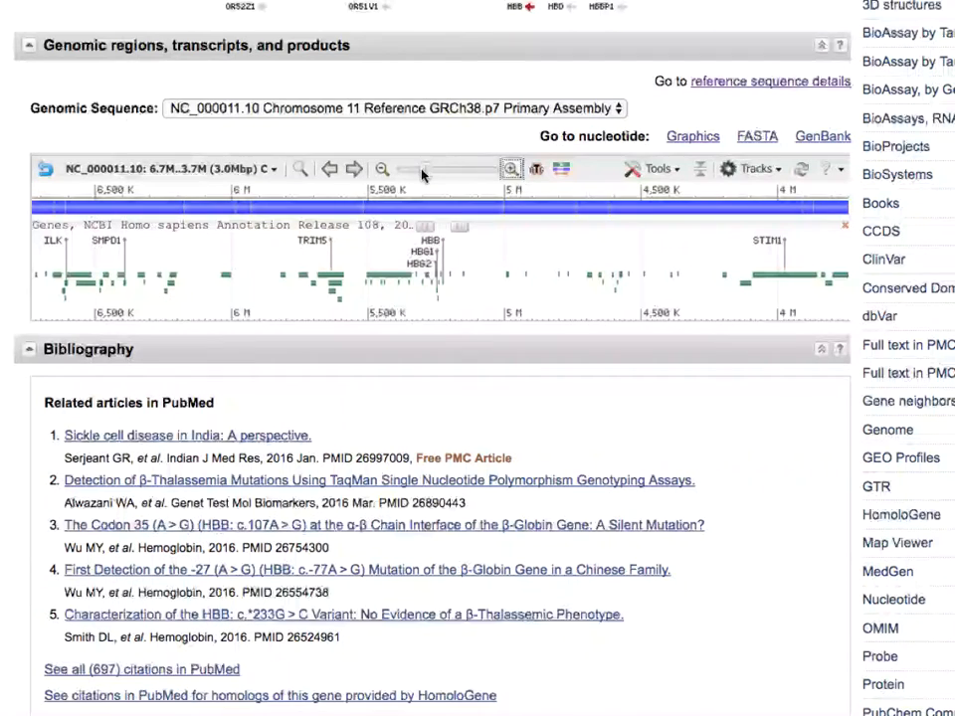
{"action": "mouse_move", "coordinate": [475, 180]}
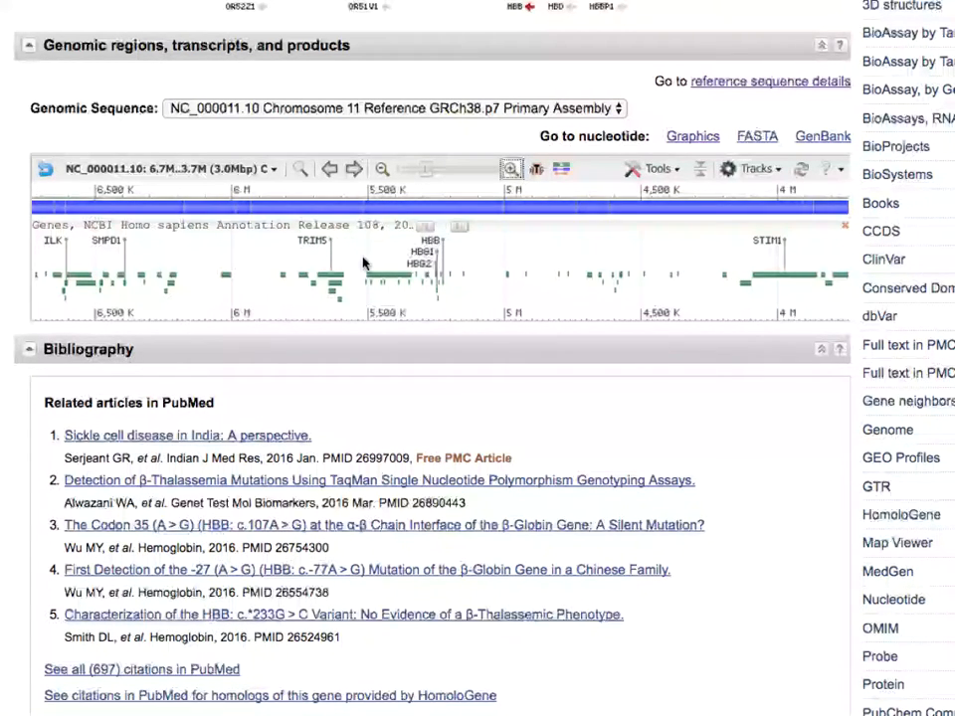
{"action": "mouse_move", "coordinate": [616, 245]}
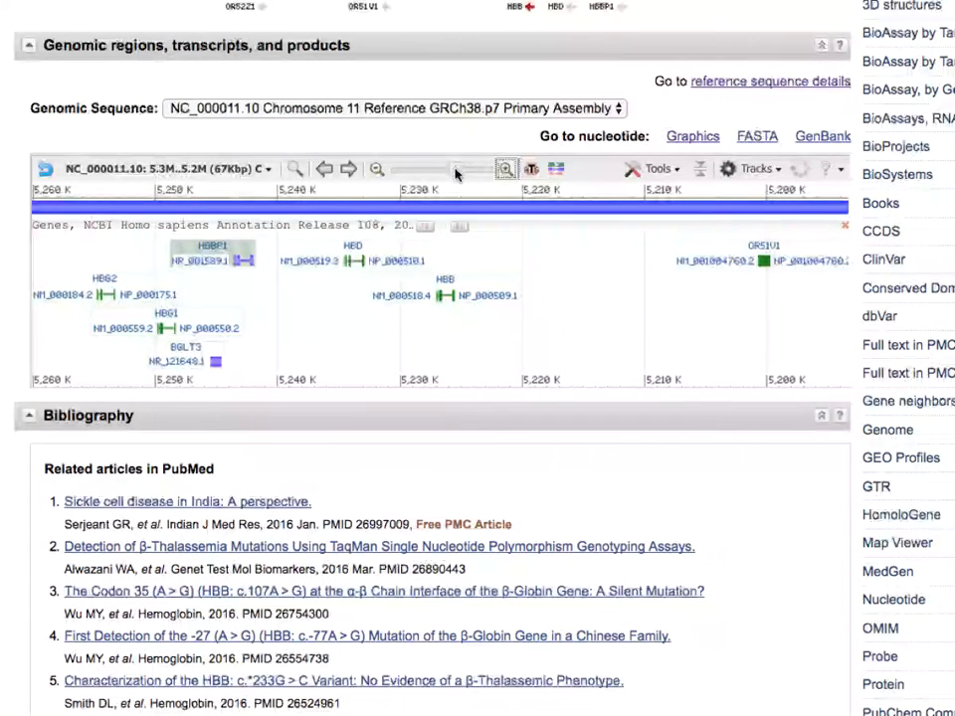
{"action": "left_click", "coordinate": [508, 168]}
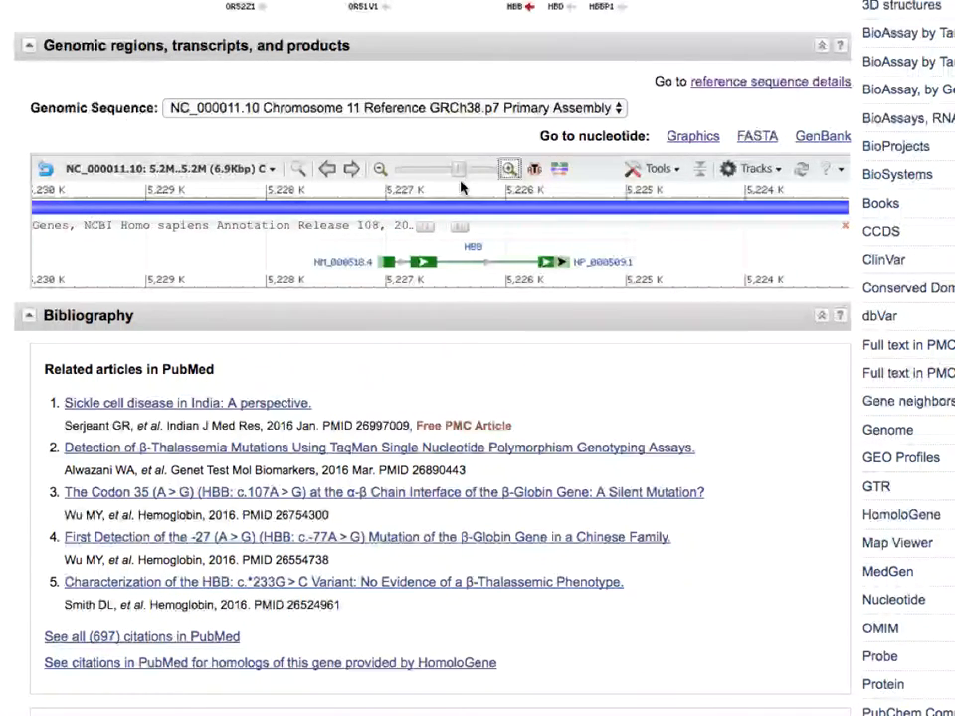
{"action": "mouse_move", "coordinate": [559, 169]}
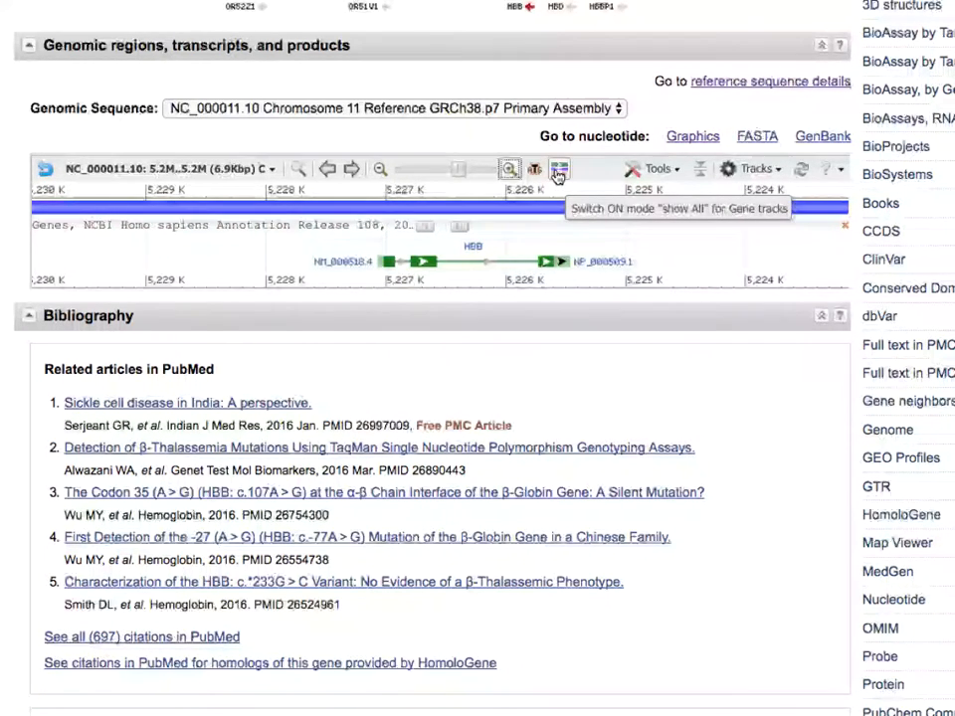
{"action": "left_click", "coordinate": [559, 168]}
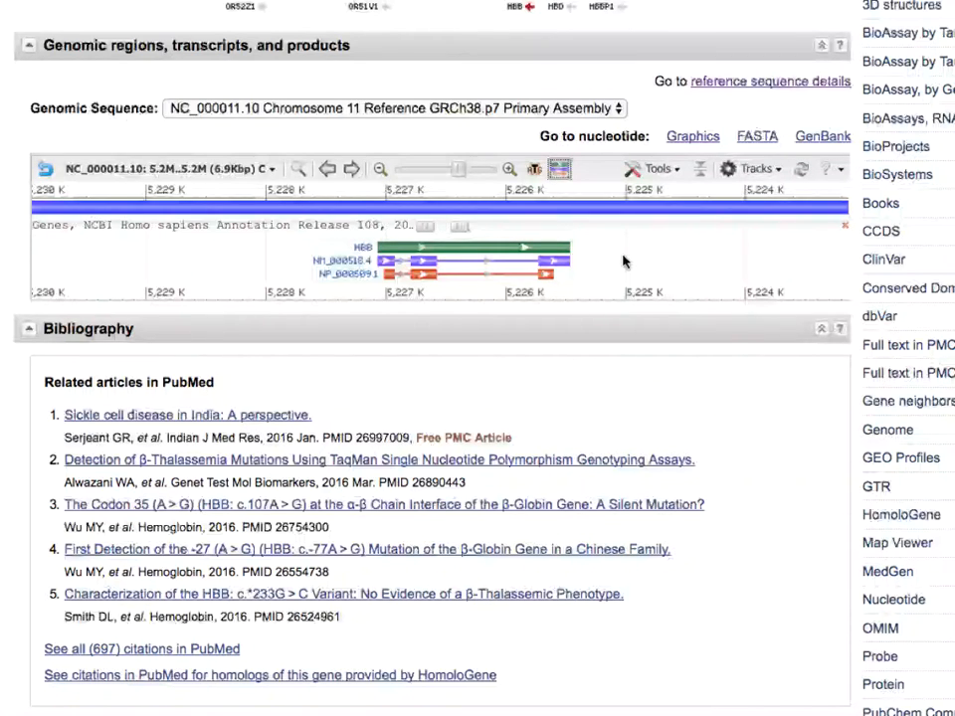
{"action": "mouse_move", "coordinate": [585, 263]}
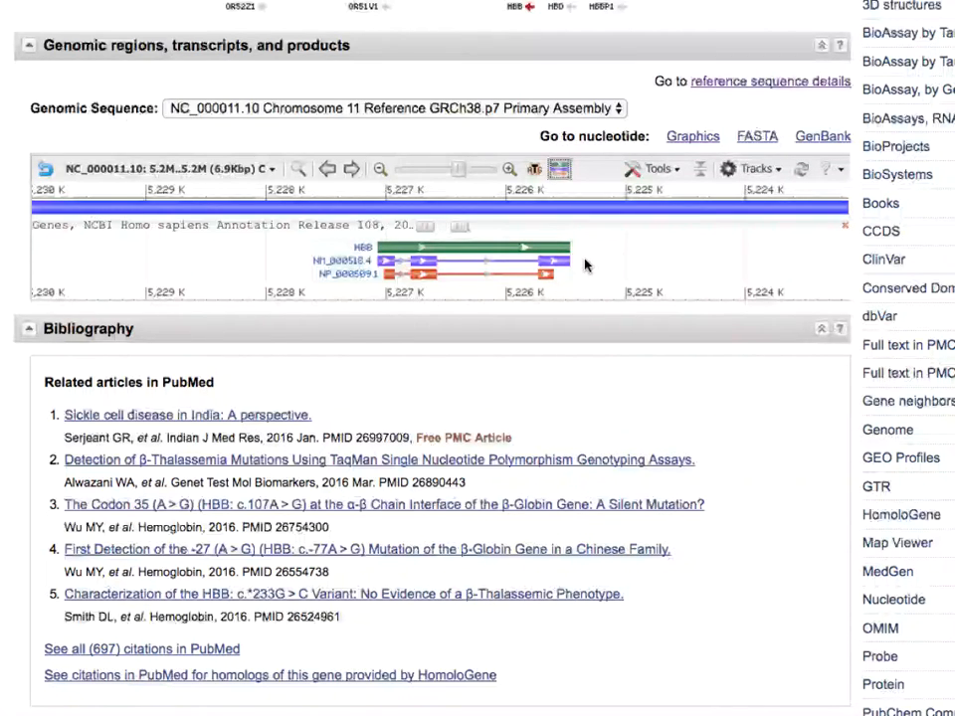
{"action": "mouse_move", "coordinate": [573, 280]}
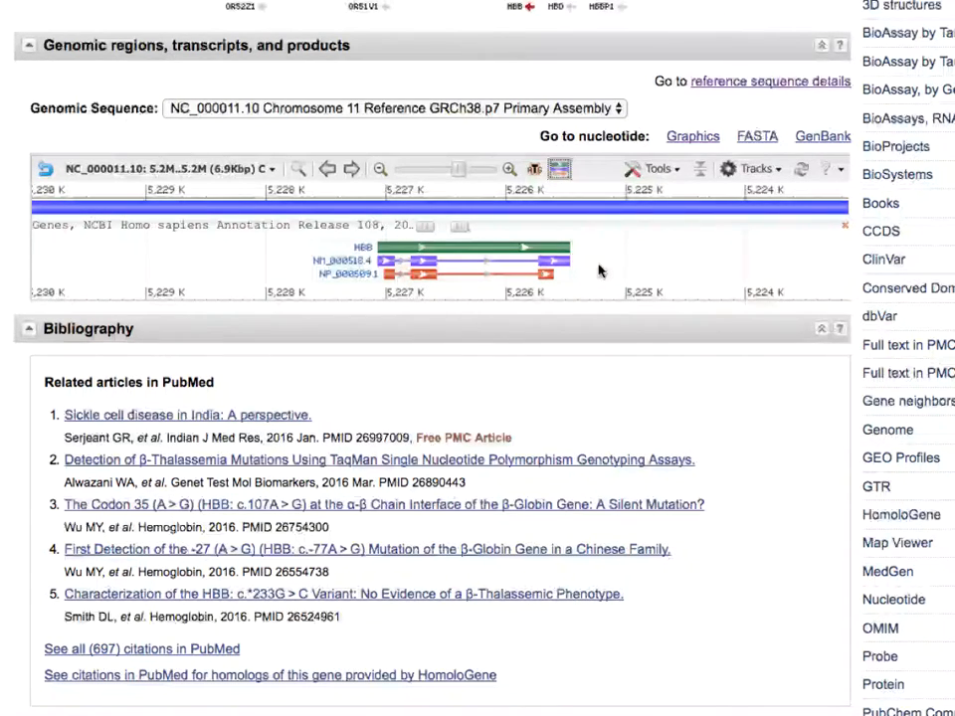
{"action": "mouse_move", "coordinate": [656, 168]}
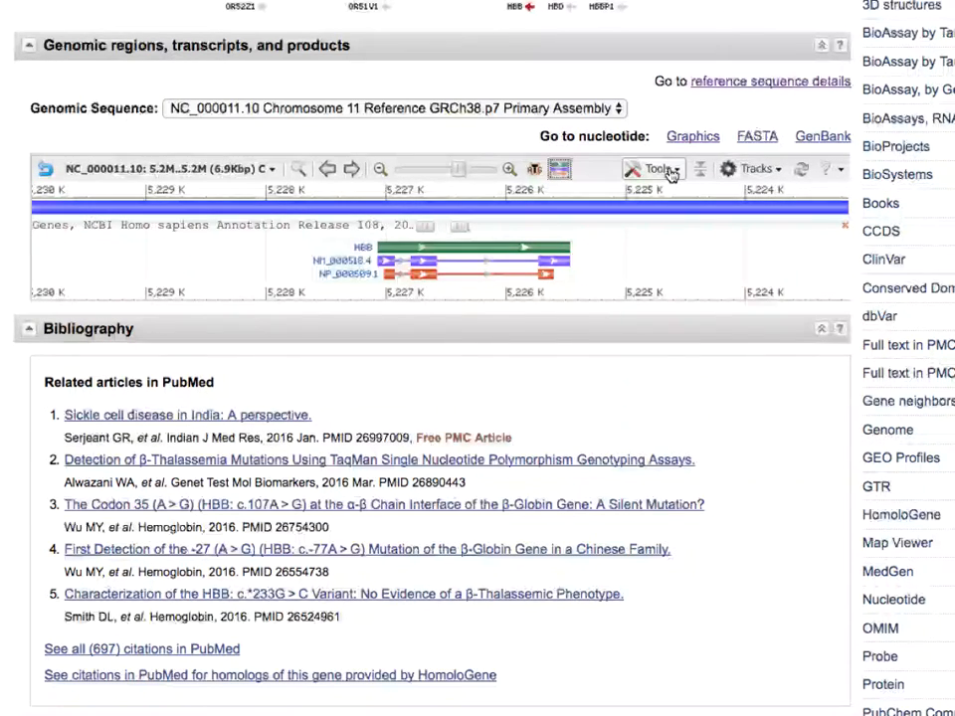
{"action": "mouse_move", "coordinate": [661, 217]}
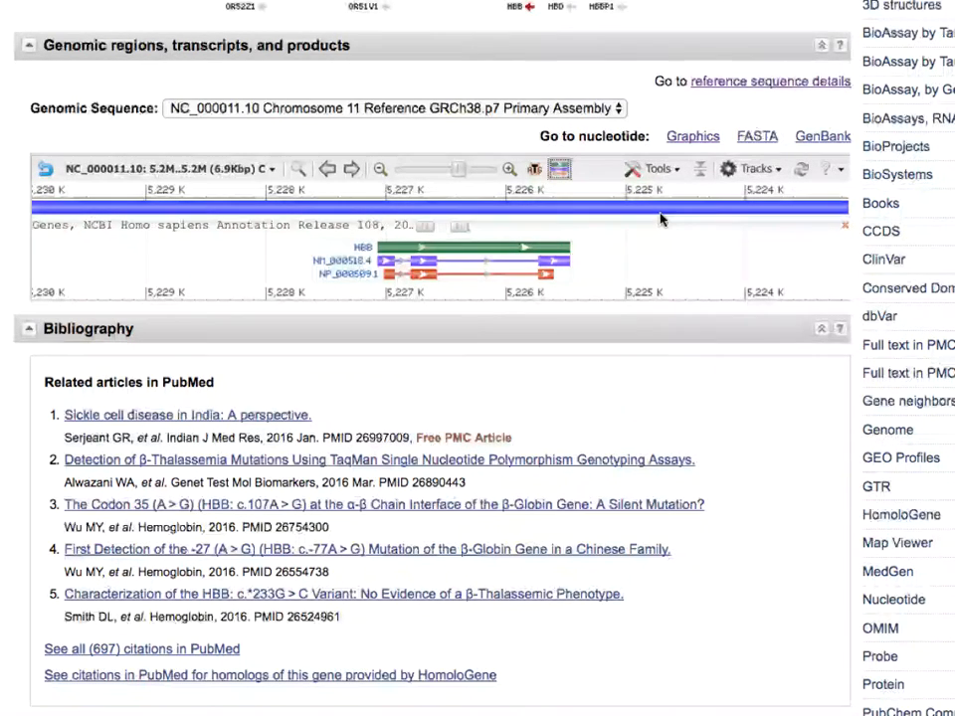
{"action": "mouse_move", "coordinate": [754, 168]}
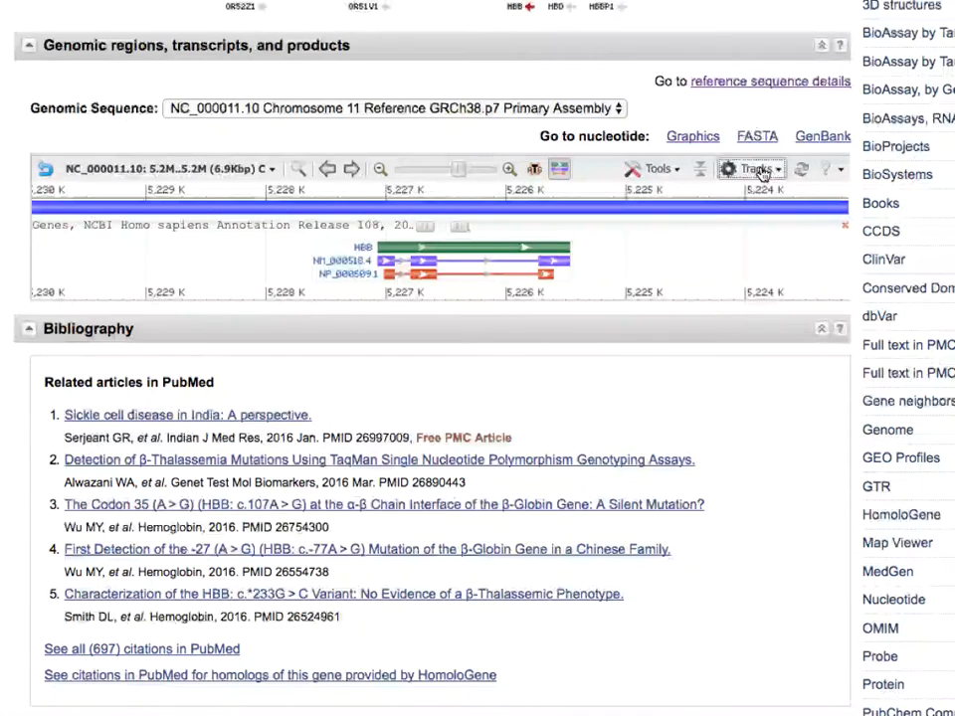
Enable Six-frame translations from the Sequence category in Configure tracks and apply it.
{"action": "left_click", "coordinate": [751, 168]}
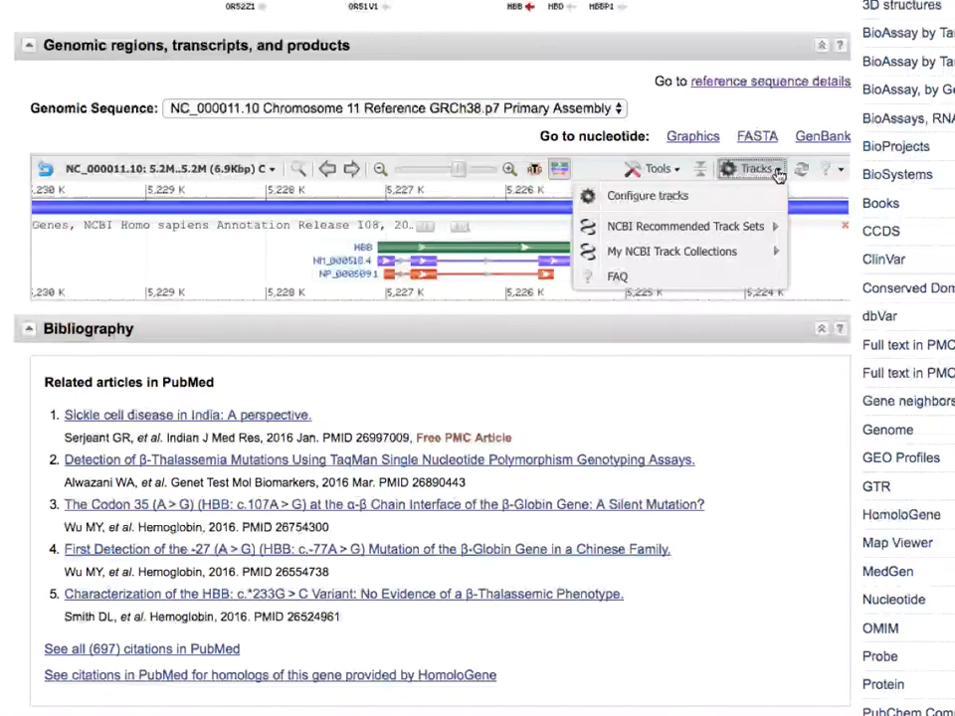
{"action": "left_click", "coordinate": [653, 168]}
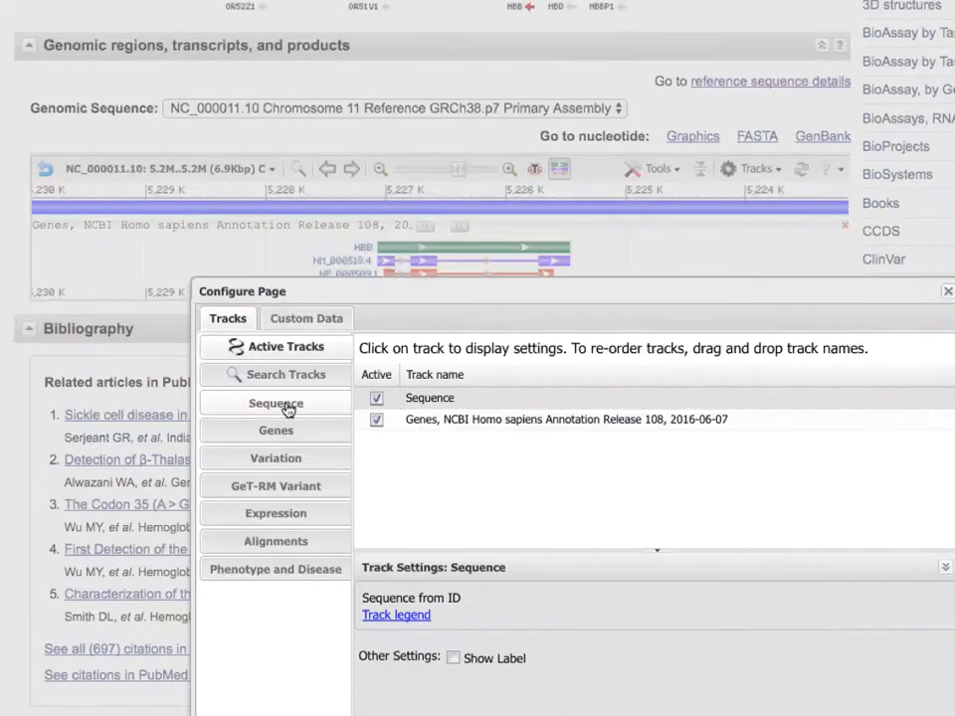
{"action": "left_click", "coordinate": [276, 403]}
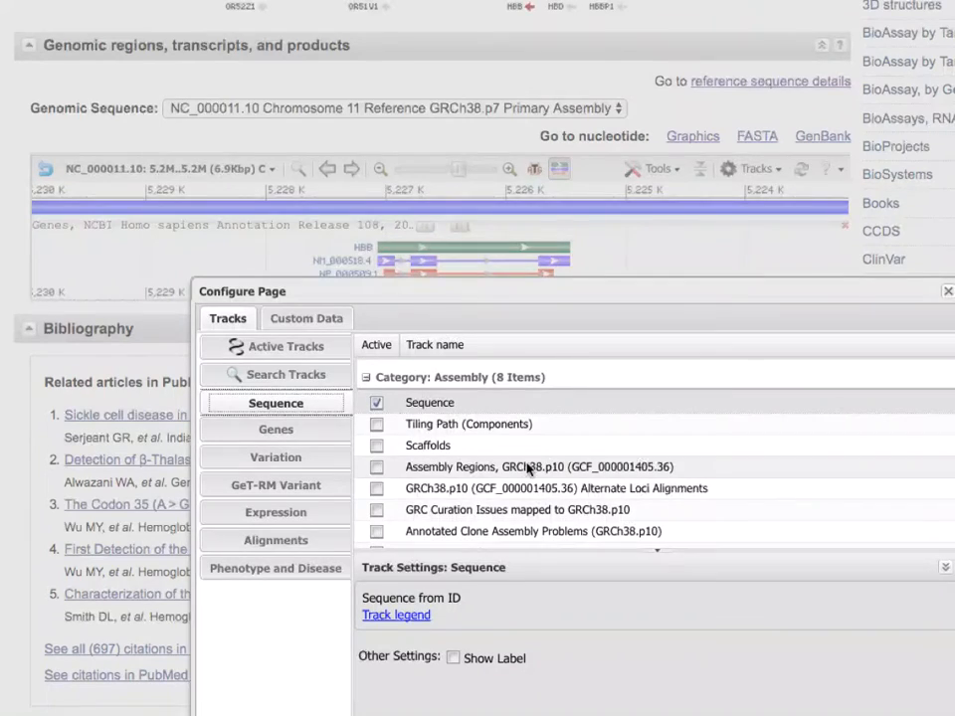
{"action": "scroll", "scroll_direction": "down", "scroll_amount": 3}
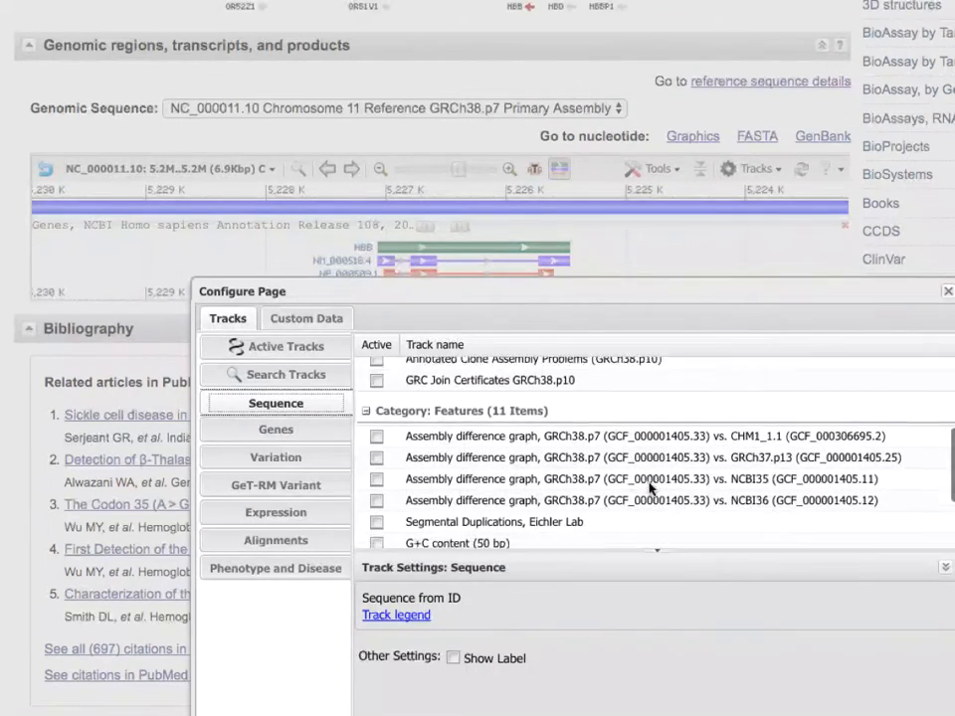
{"action": "scroll", "scroll_direction": "down", "scroll_amount": 3}
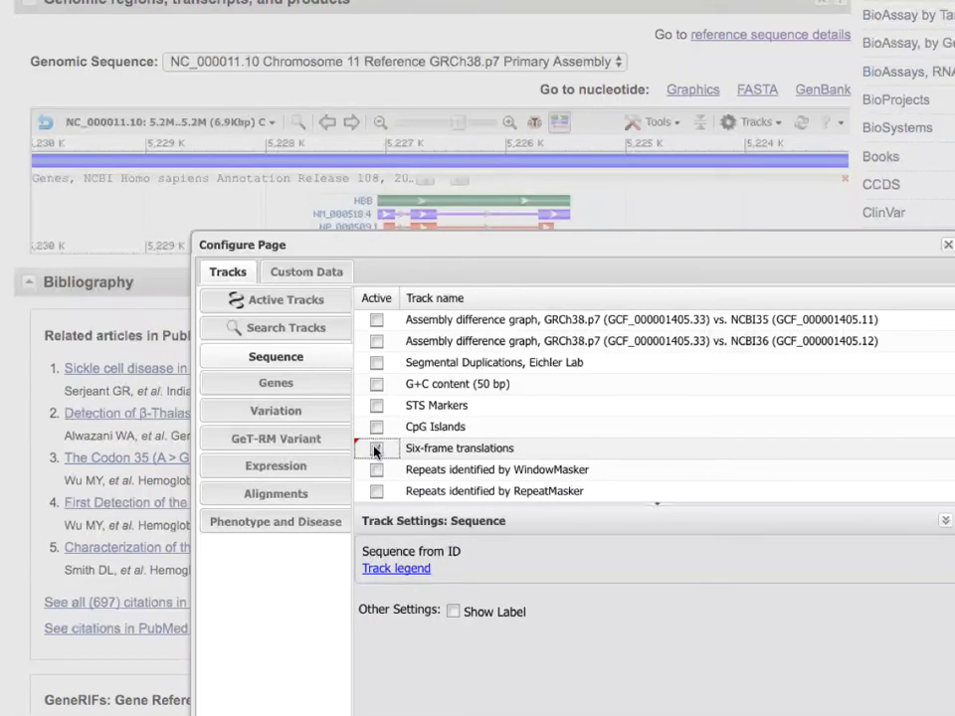
{"action": "left_click", "coordinate": [377, 449]}
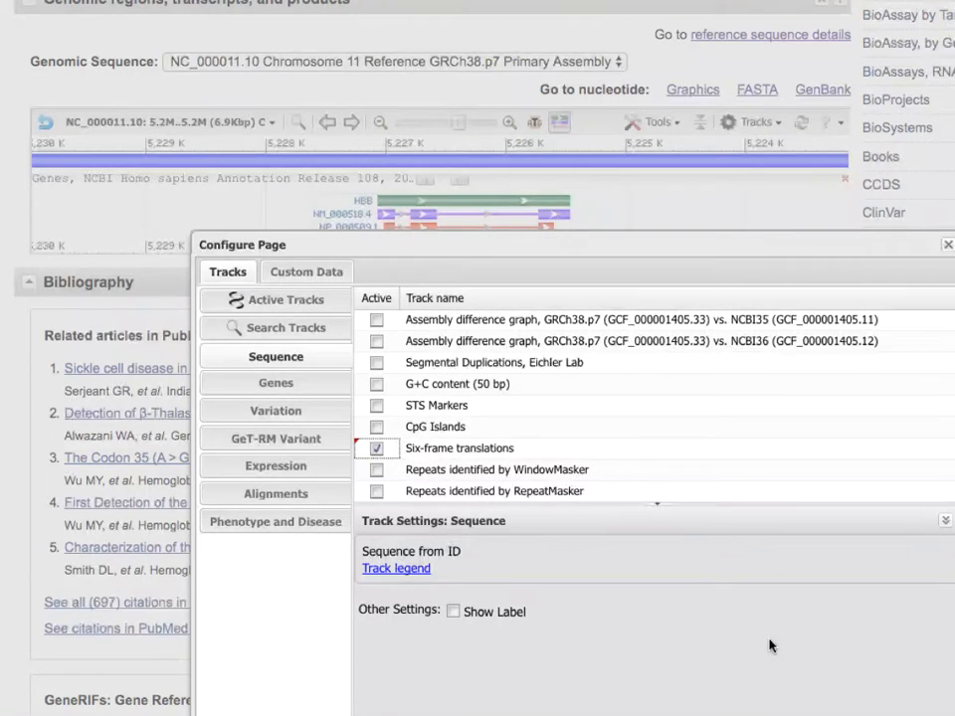
{"action": "scroll", "scroll_direction": "down", "scroll_amount": 3}
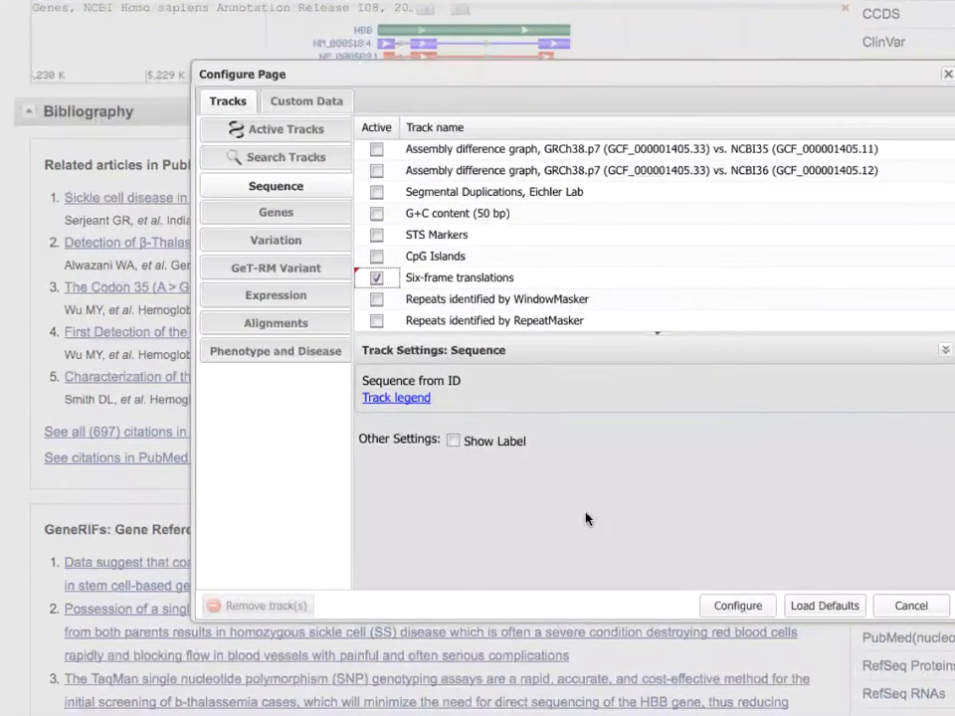
{"action": "left_click", "coordinate": [737, 605]}
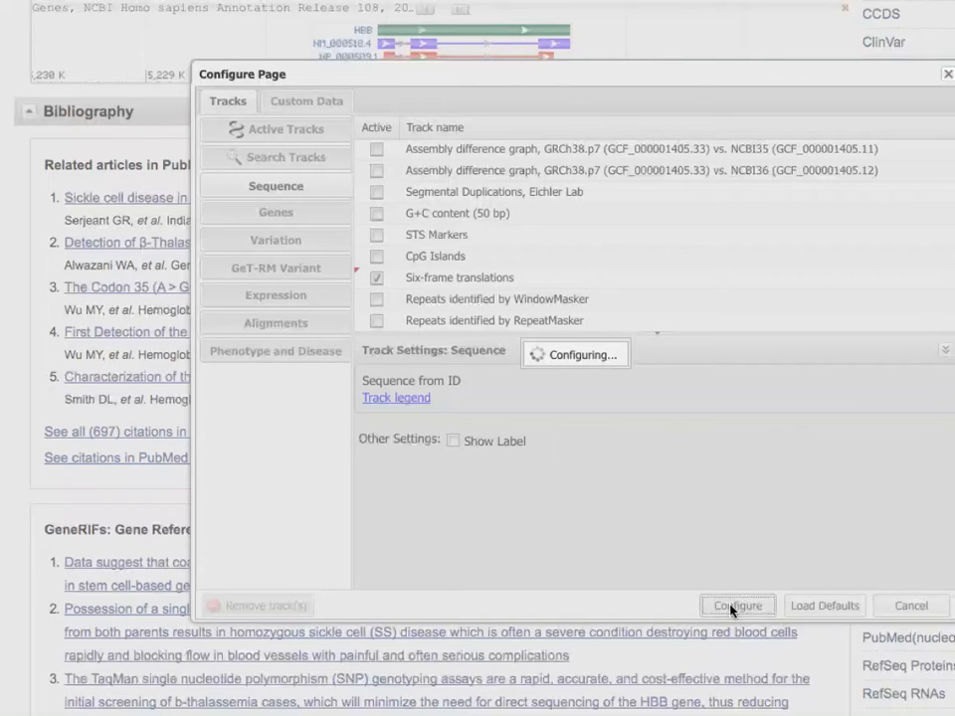
{"action": "left_click", "coordinate": [737, 605]}
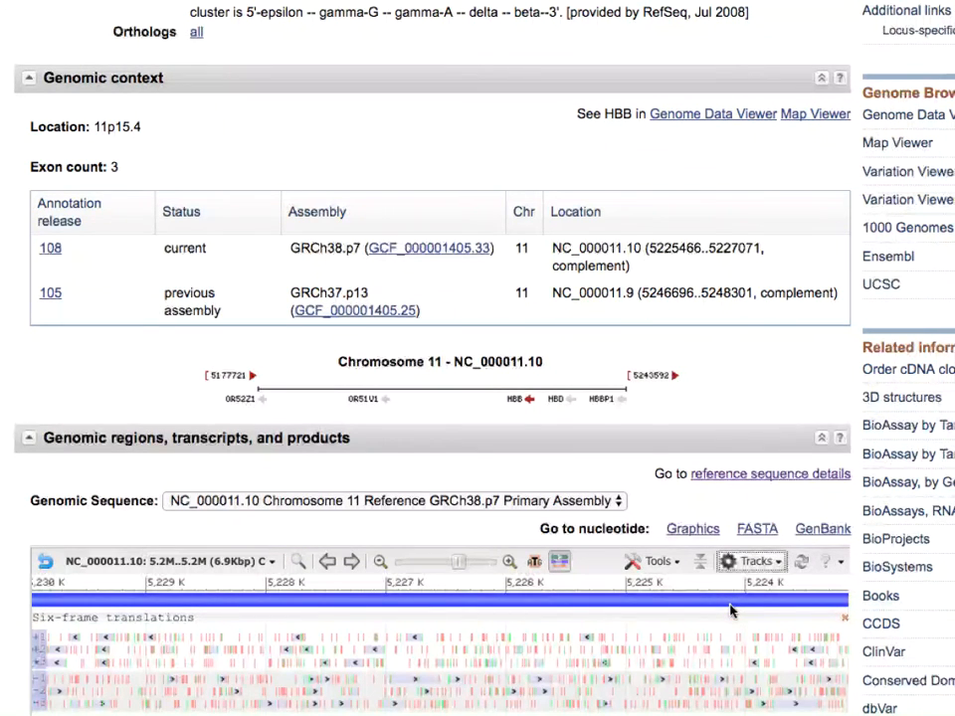
Zoom the viewer to a 428 bp region at HBB's 5' end with NM_000518.4.
{"action": "scroll", "scroll_direction": "down", "scroll_amount": 3}
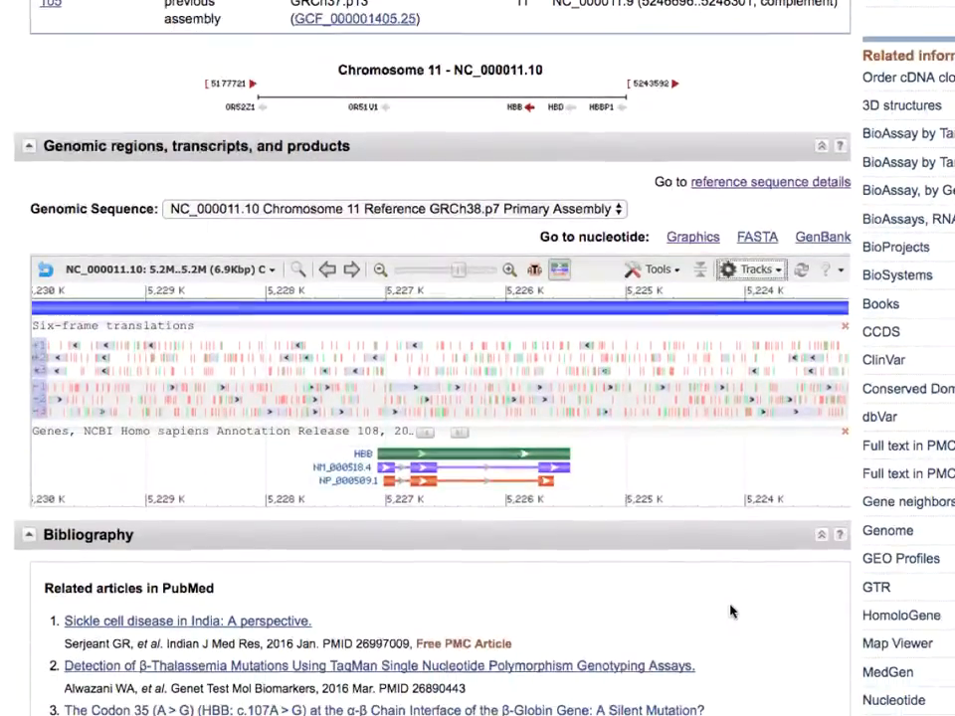
{"action": "scroll", "scroll_direction": "down", "scroll_amount": 3}
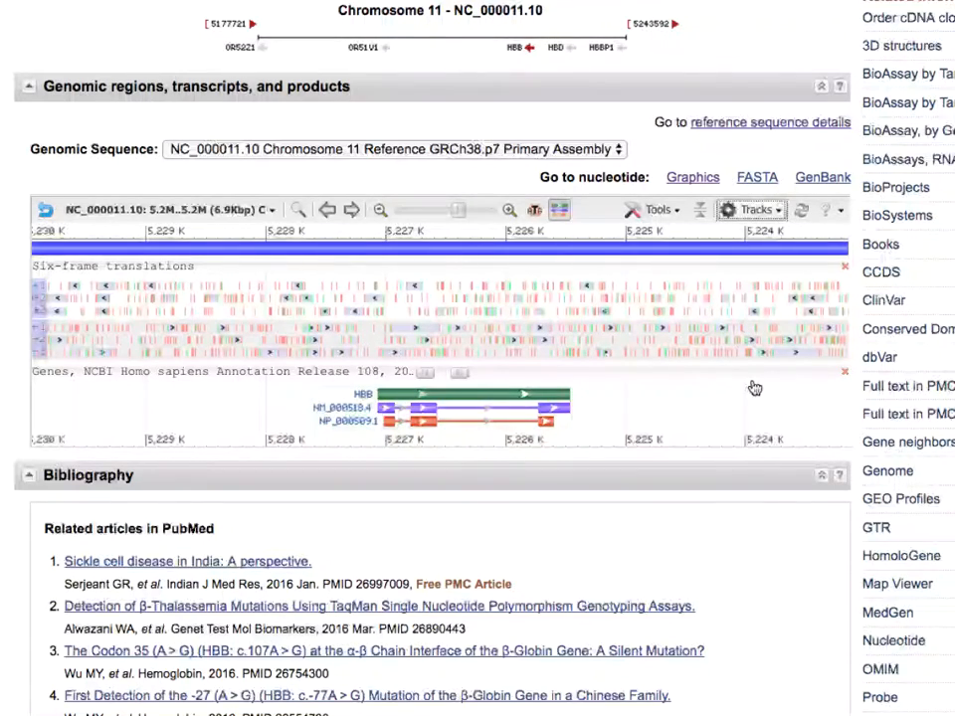
{"action": "mouse_move", "coordinate": [654, 406]}
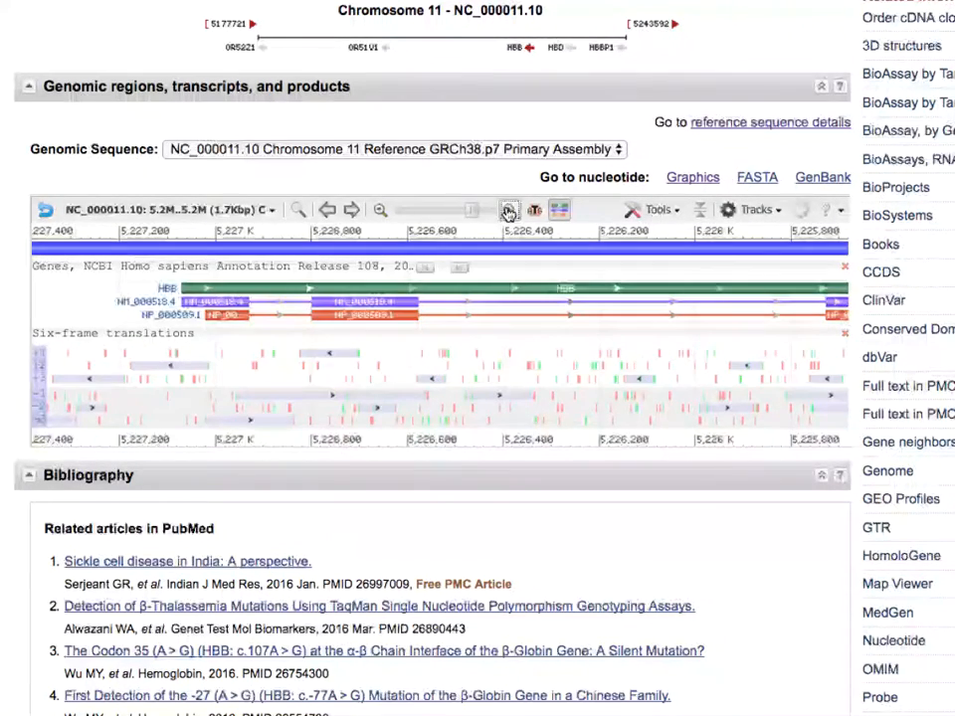
{"action": "left_click", "coordinate": [507, 210]}
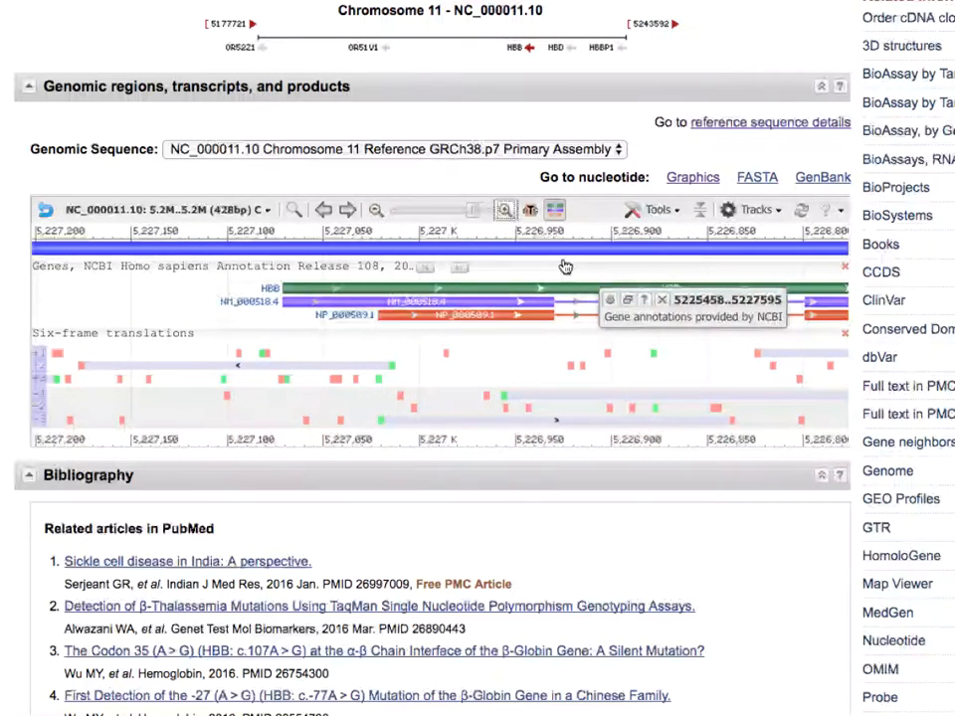
{"action": "mouse_move", "coordinate": [505, 272]}
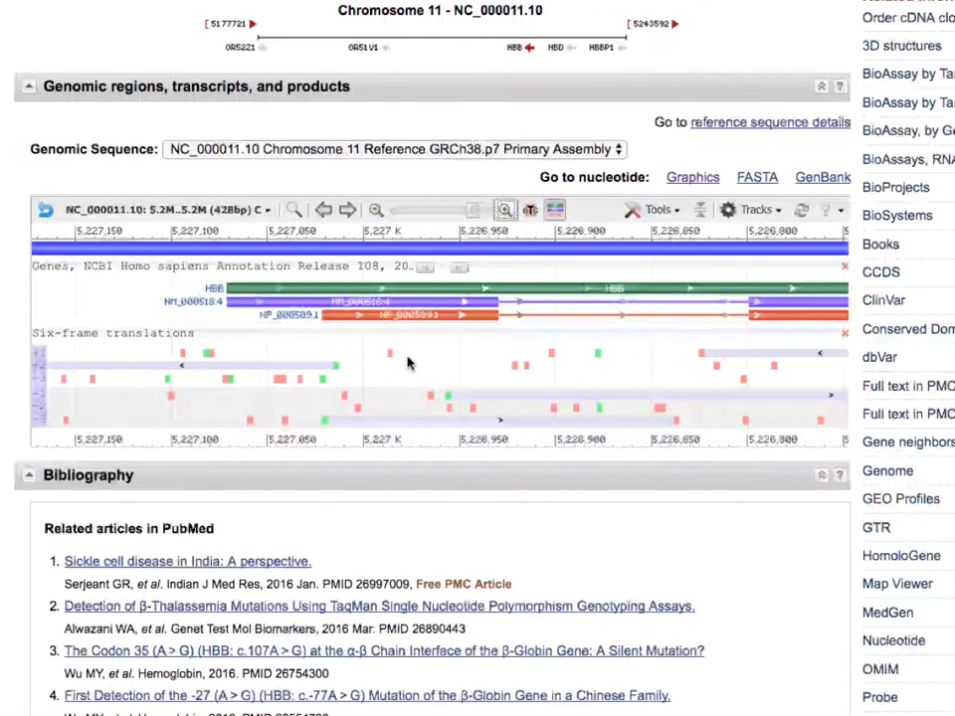
{"action": "mouse_move", "coordinate": [403, 371]}
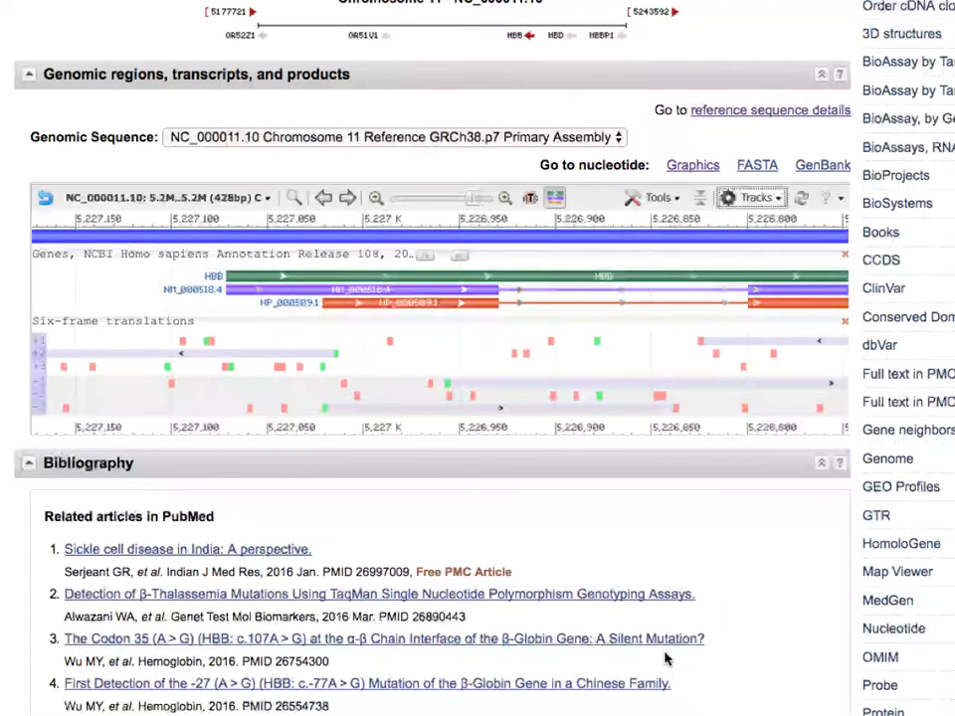
{"action": "mouse_move", "coordinate": [375, 520]}
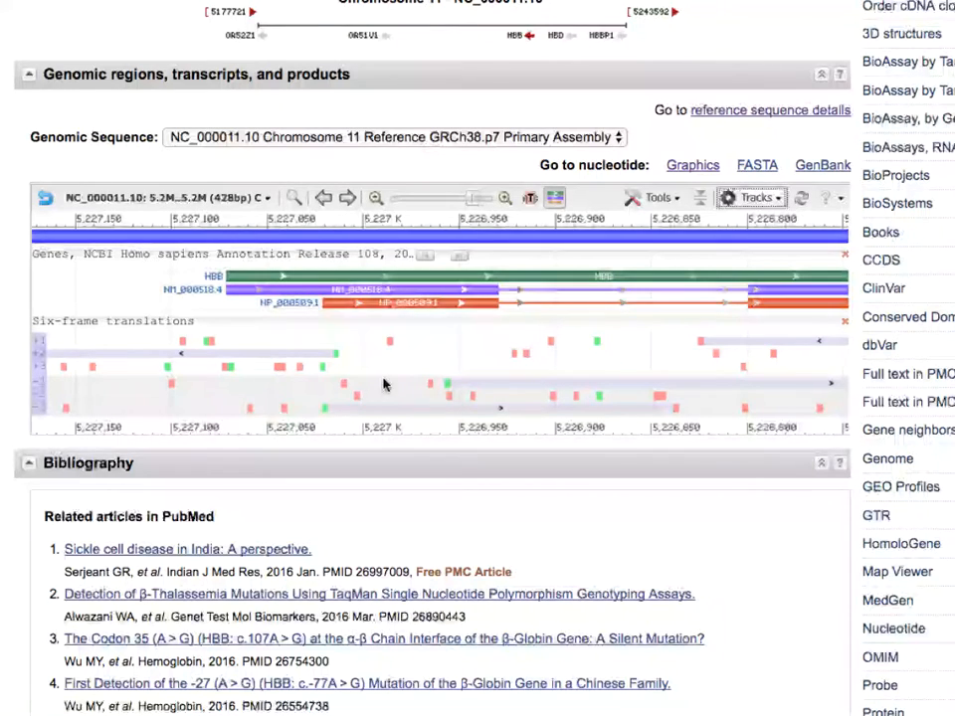
{"action": "mouse_move", "coordinate": [331, 418]}
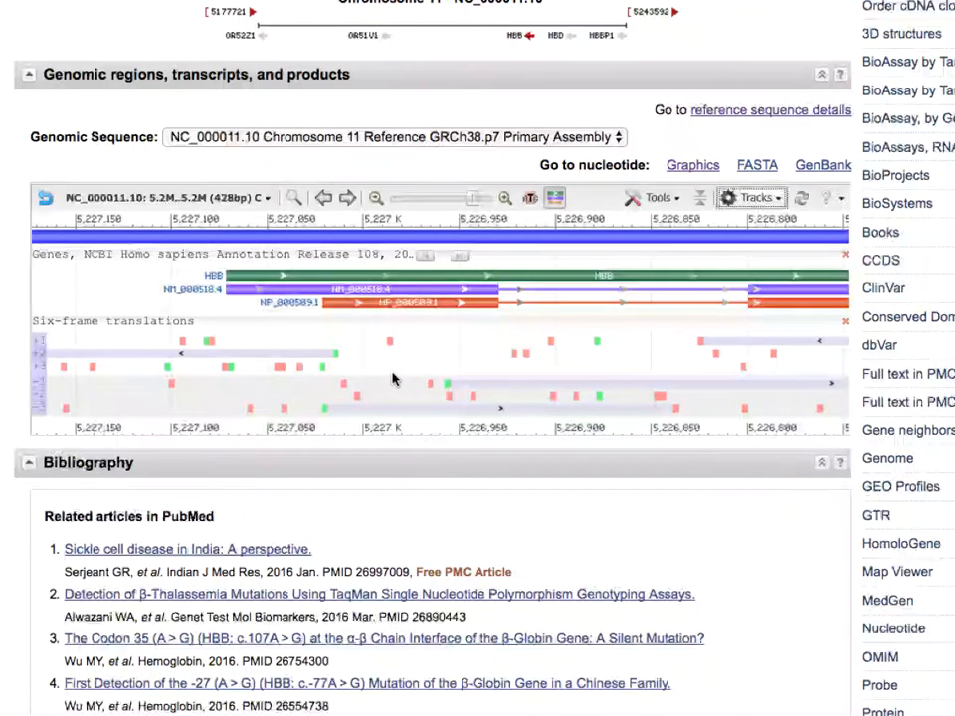
{"action": "mouse_move", "coordinate": [471, 365]}
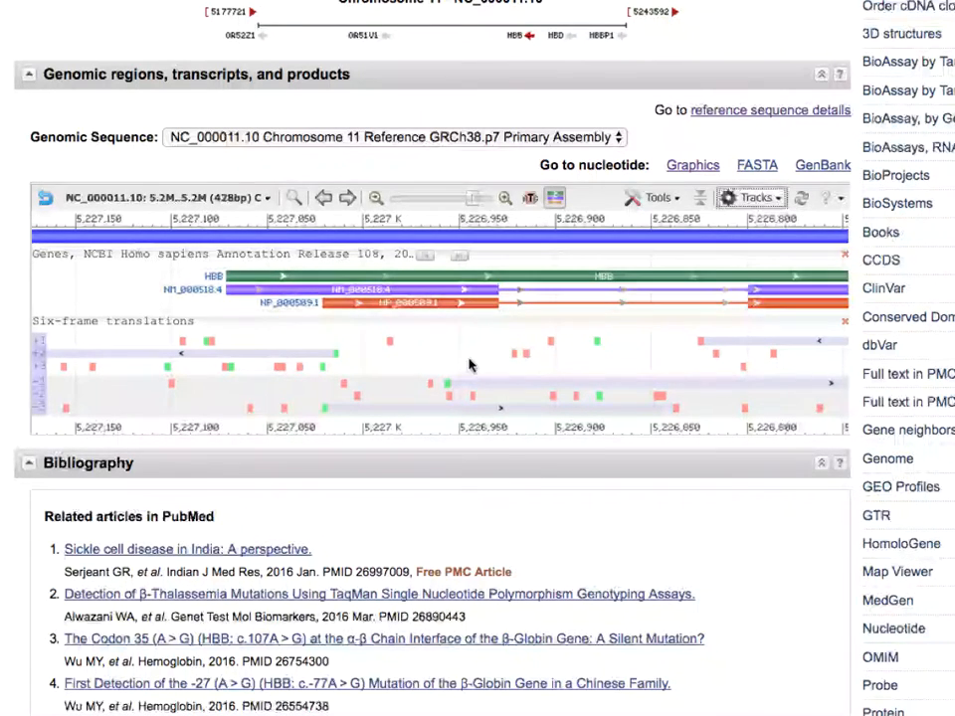
{"action": "mouse_move", "coordinate": [415, 371]}
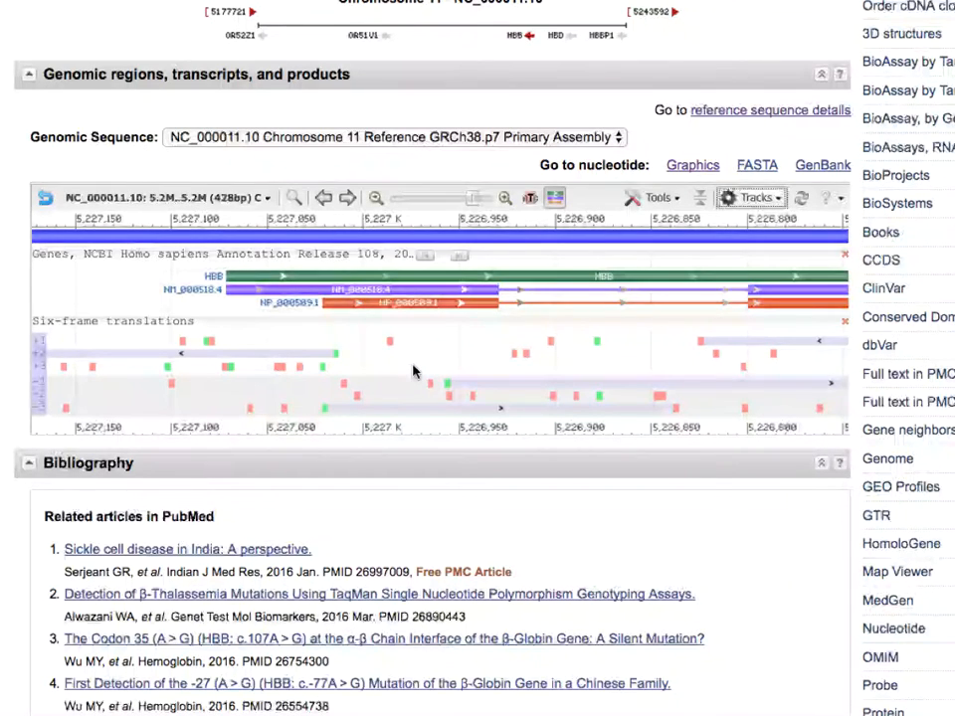
{"action": "mouse_move", "coordinate": [462, 334]}
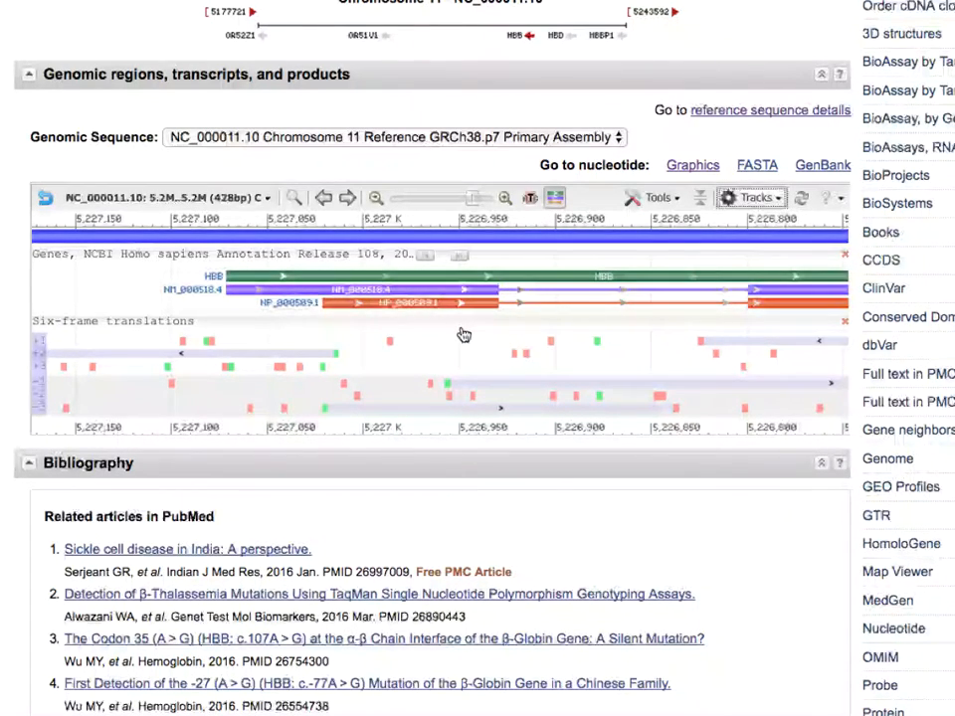
{"action": "mouse_move", "coordinate": [386, 402]}
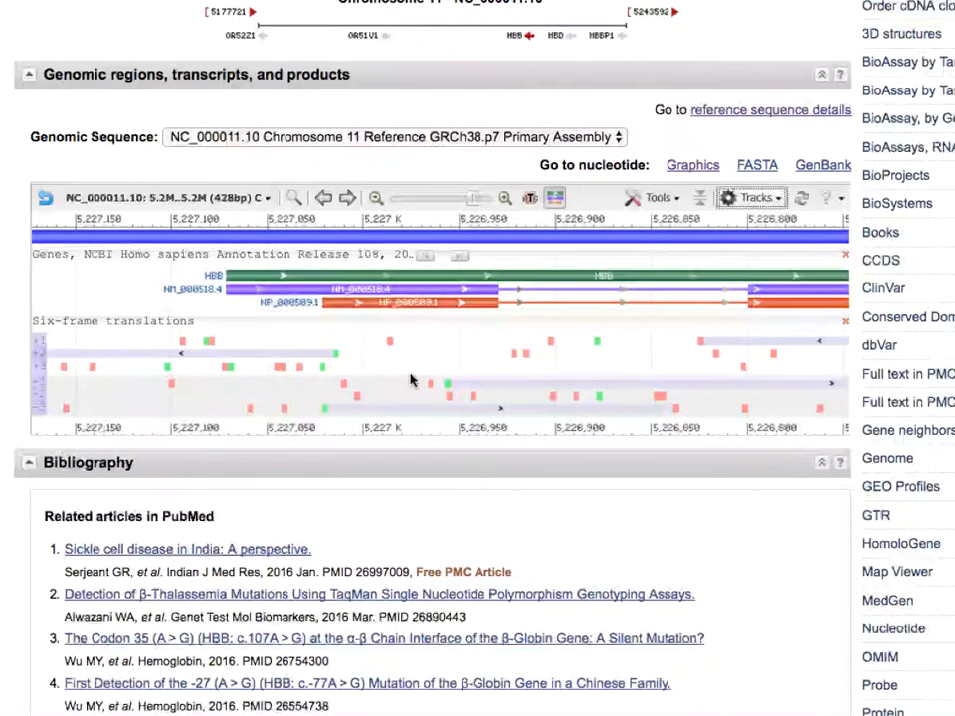
{"action": "mouse_move", "coordinate": [440, 328]}
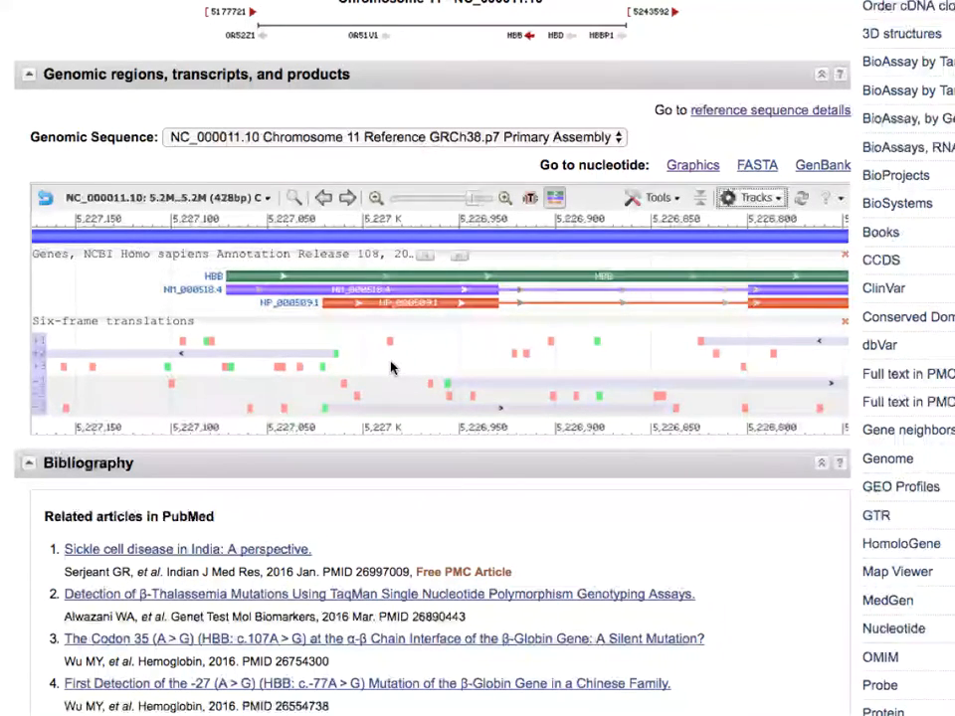
{"action": "mouse_move", "coordinate": [376, 364]}
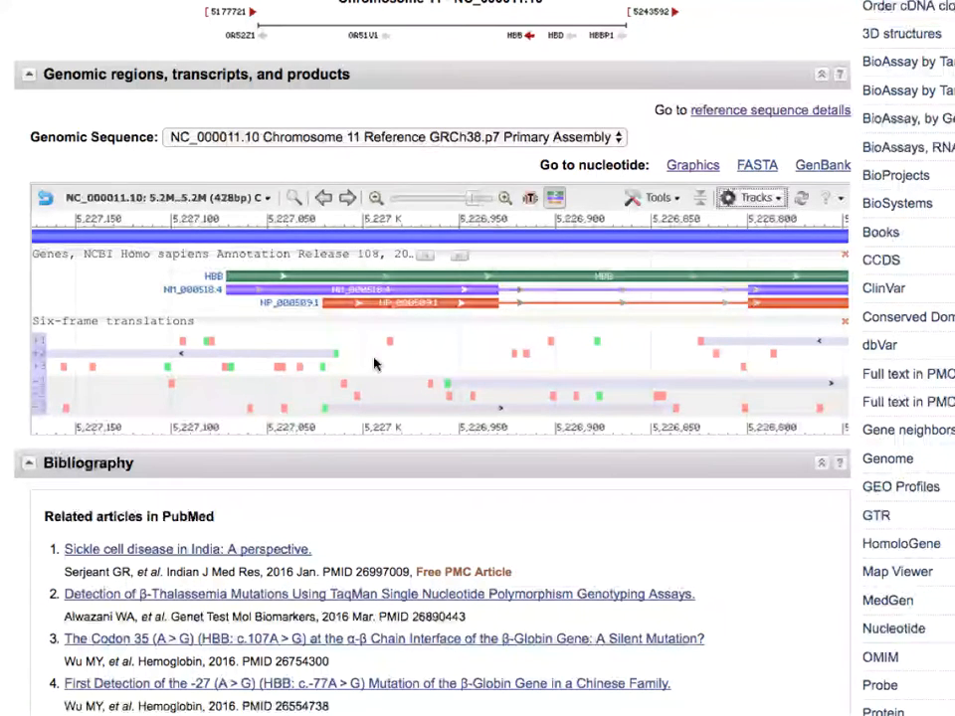
{"action": "mouse_move", "coordinate": [268, 326]}
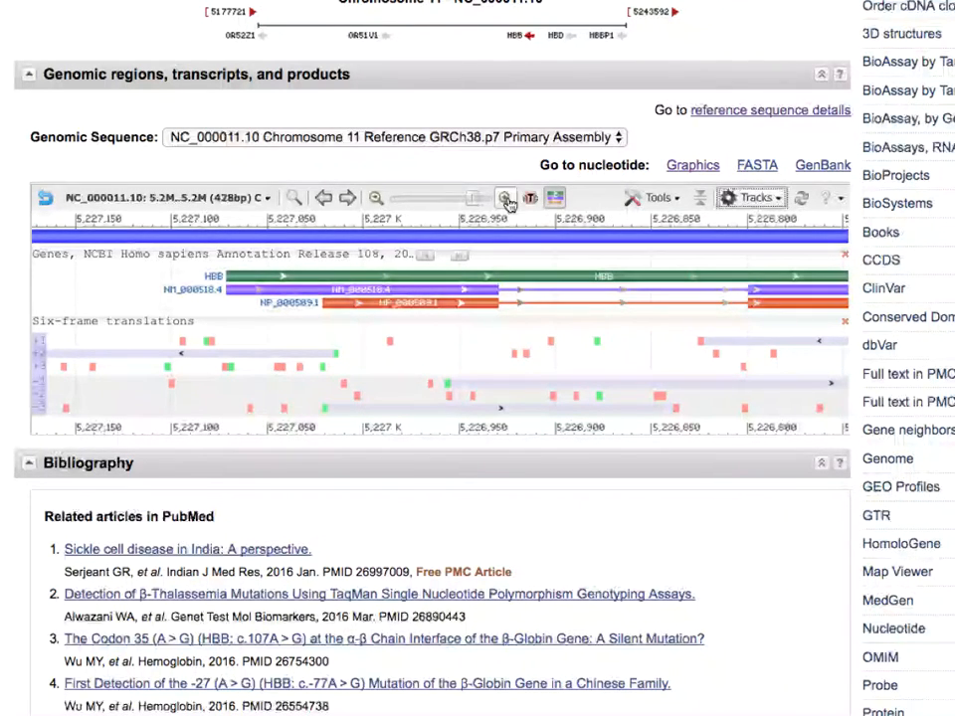
Zoom in and pan to a 33 bp base-level view where NM_000518.4 begins.
{"action": "left_click", "coordinate": [505, 198]}
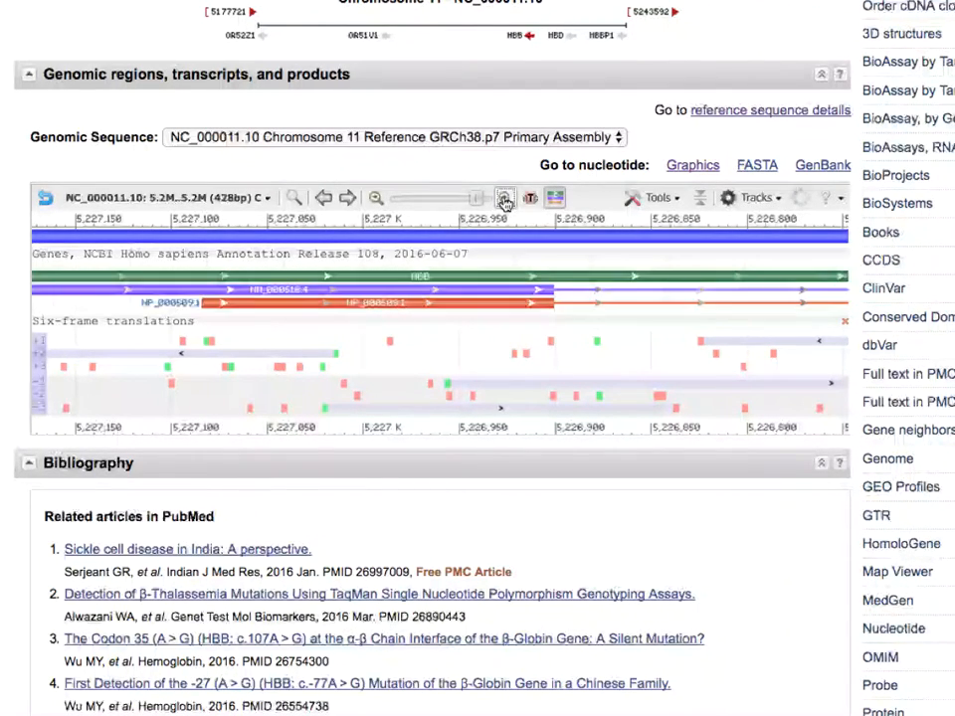
{"action": "left_click", "coordinate": [505, 197]}
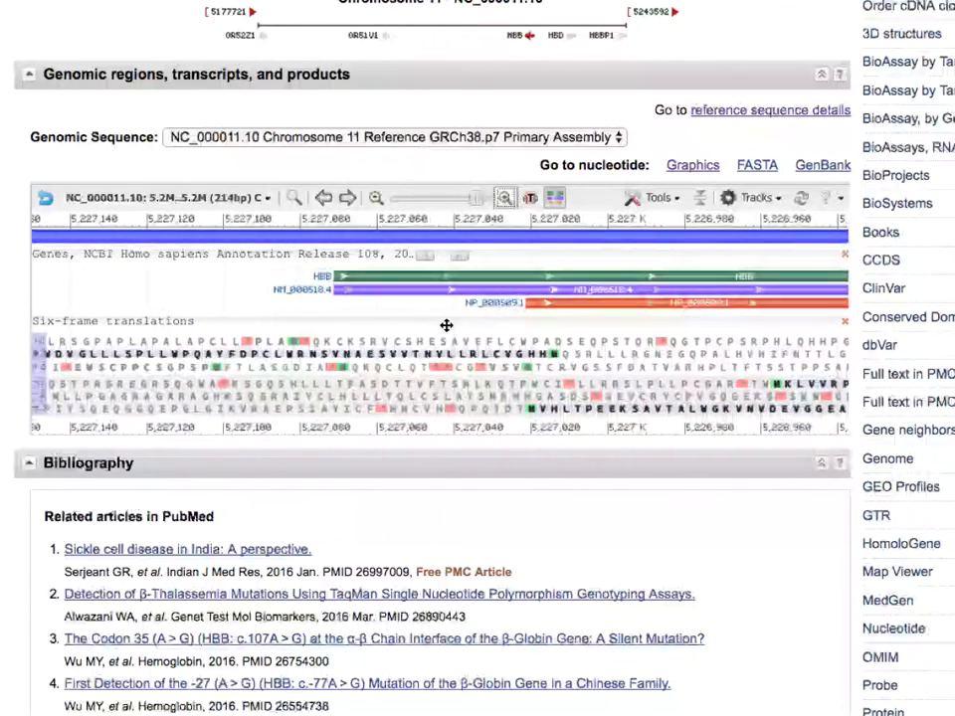
{"action": "left_click_drag", "start_coordinate": [445, 325], "coordinate": [246, 288]}
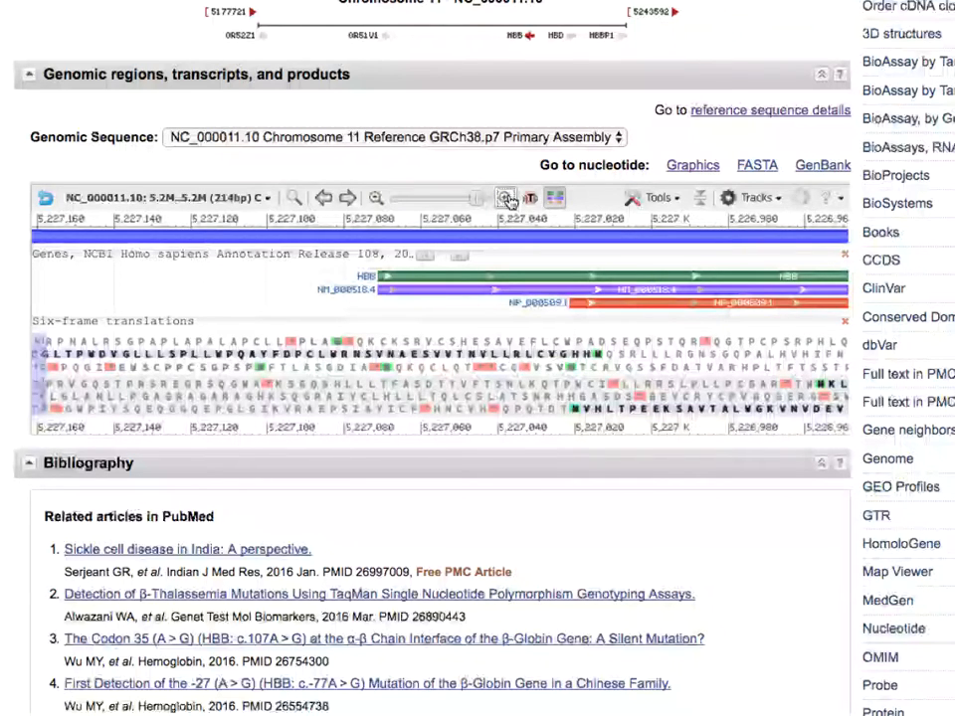
{"action": "left_click", "coordinate": [506, 197]}
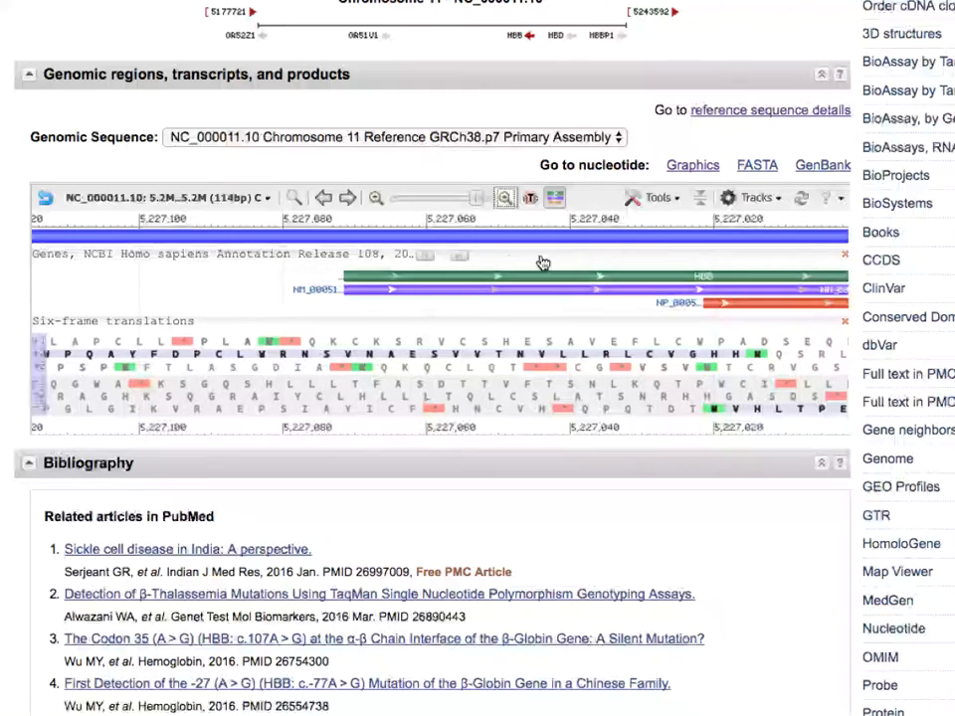
{"action": "mouse_move", "coordinate": [531, 197]}
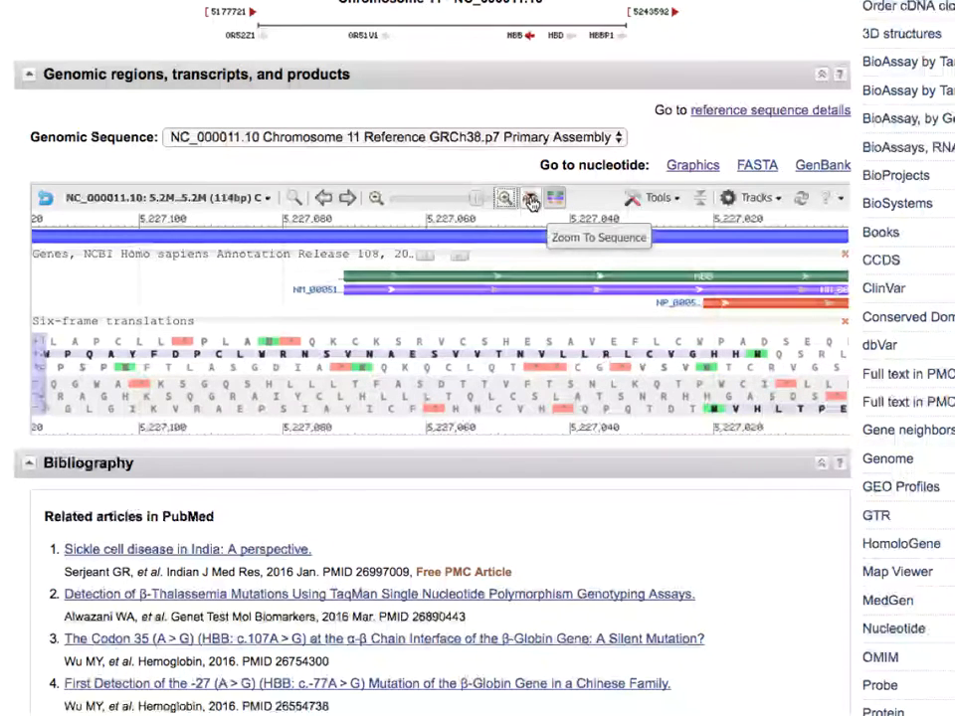
{"action": "left_click", "coordinate": [530, 197]}
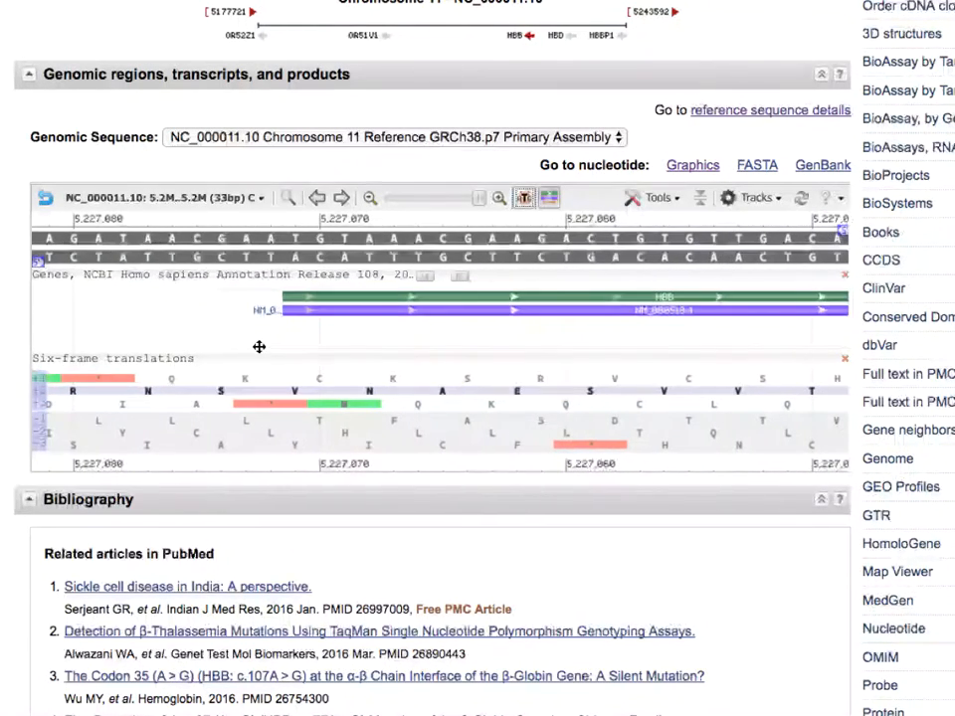
{"action": "mouse_move", "coordinate": [276, 333]}
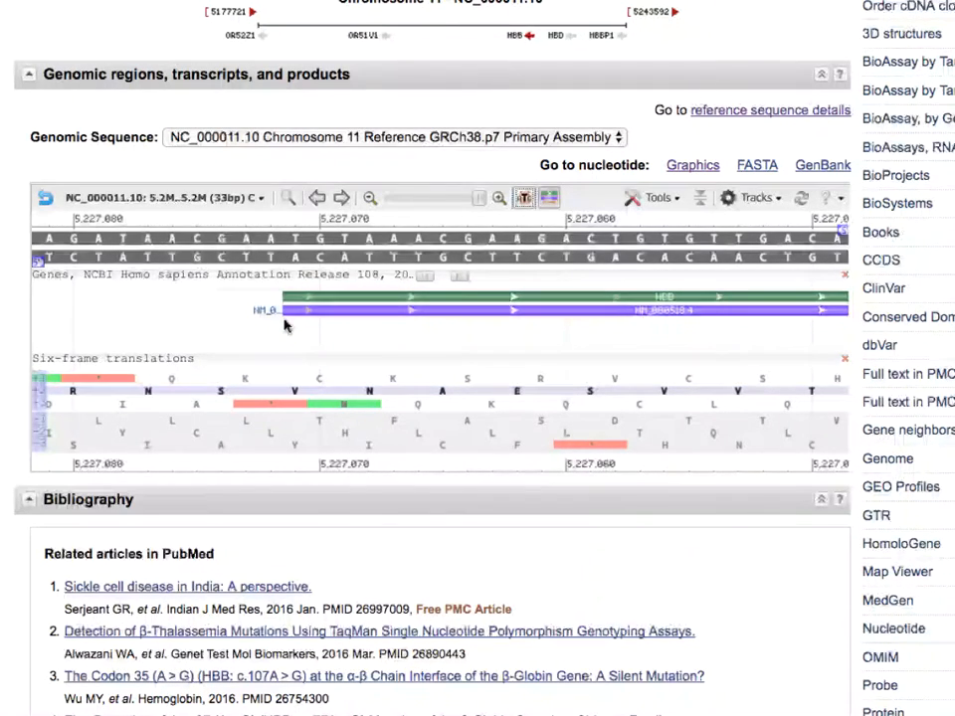
{"action": "mouse_move", "coordinate": [197, 306]}
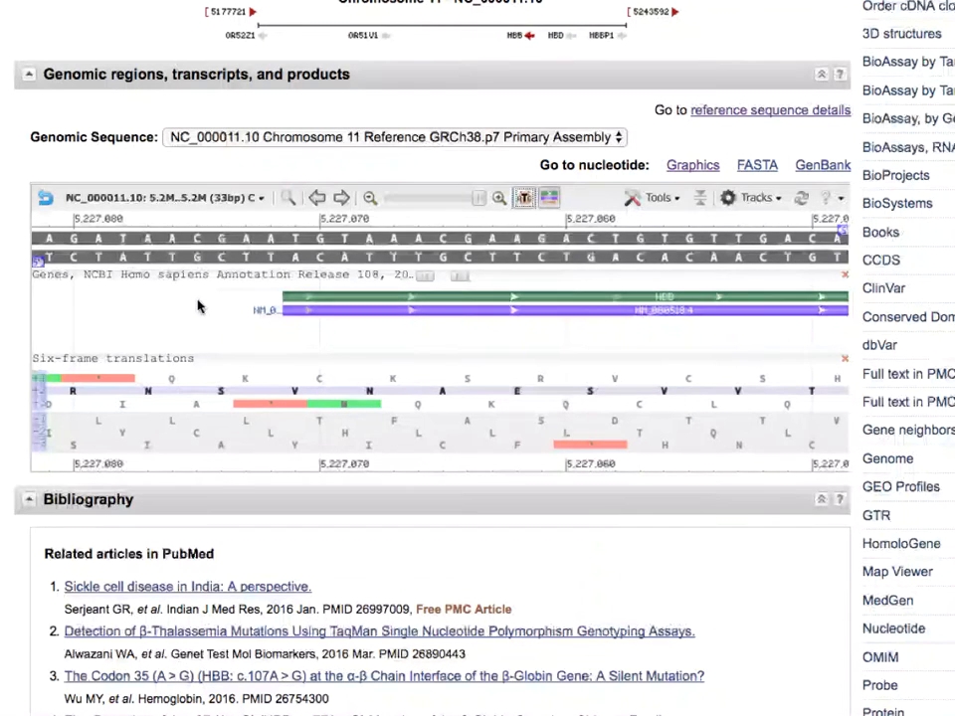
{"action": "mouse_move", "coordinate": [148, 220]}
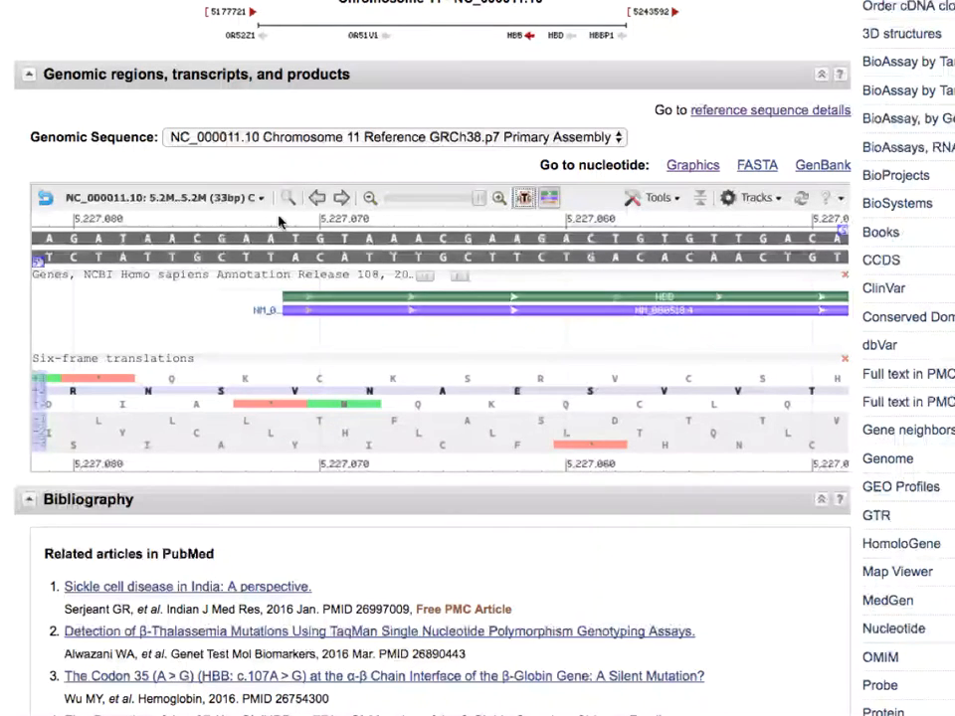
{"action": "mouse_move", "coordinate": [319, 226]}
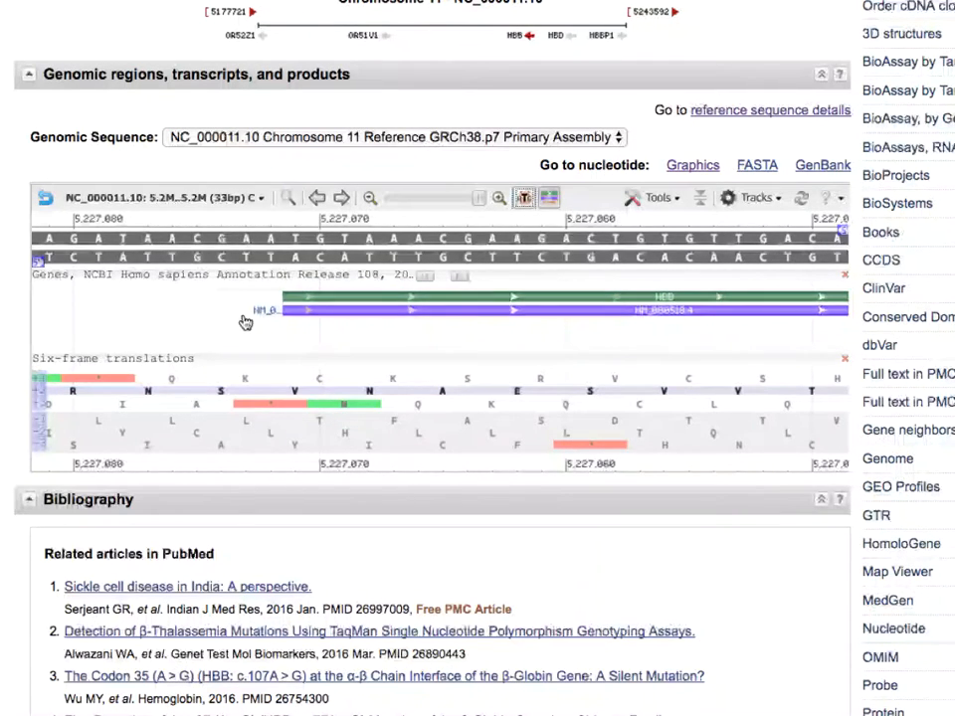
{"action": "mouse_move", "coordinate": [306, 272]}
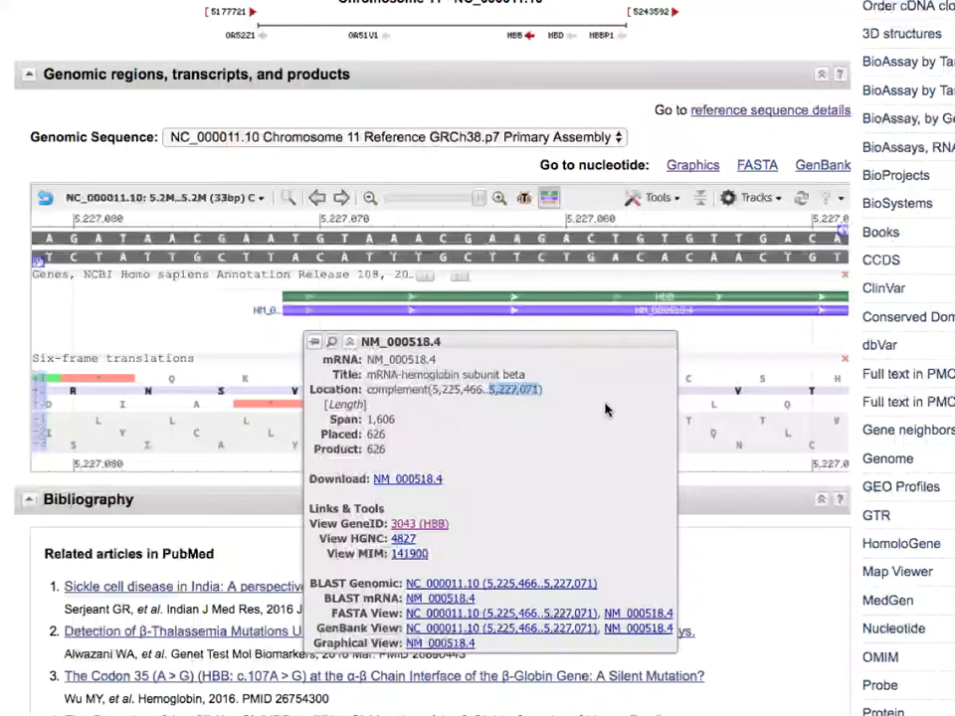
{"action": "mouse_move", "coordinate": [630, 421]}
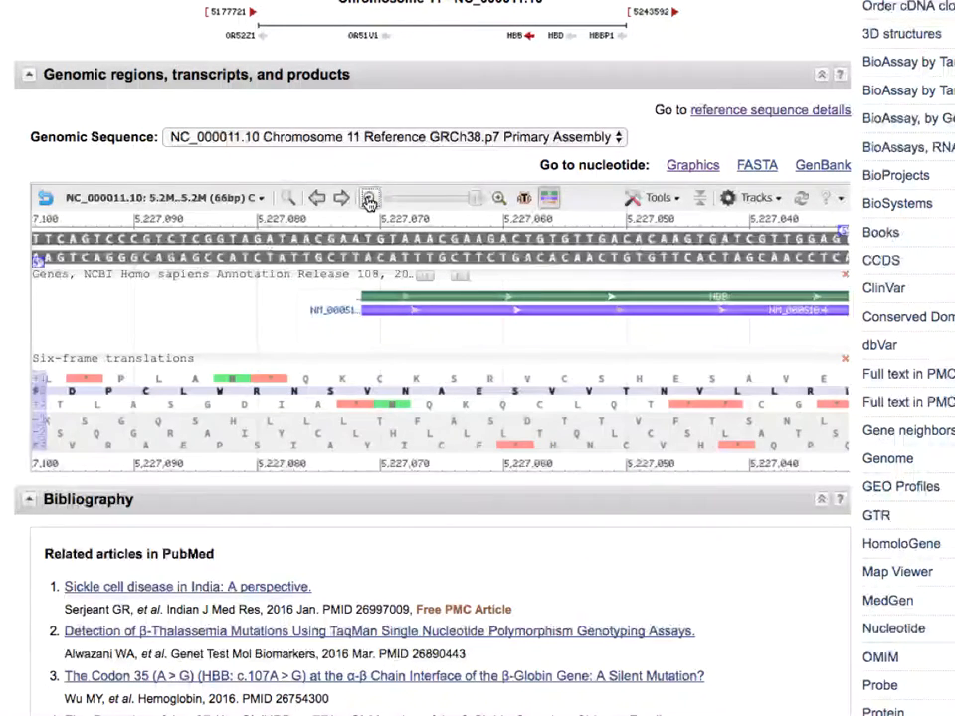
Zoom out, then zoom to bases at the NP_000509.1 ATG start codon.
{"action": "left_click", "coordinate": [375, 197]}
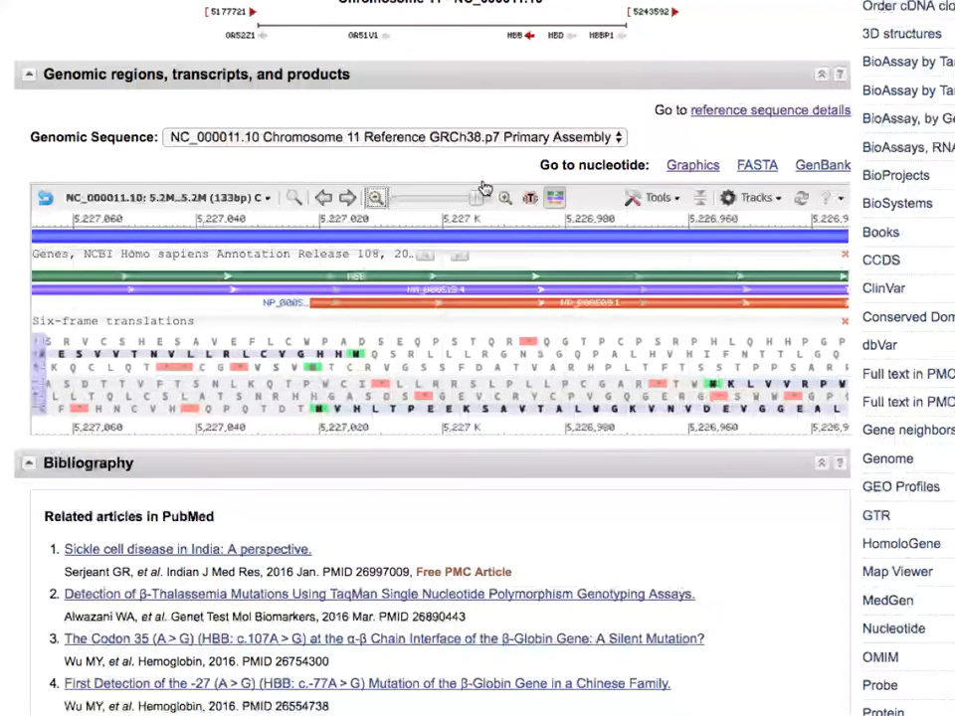
{"action": "left_click", "coordinate": [530, 198]}
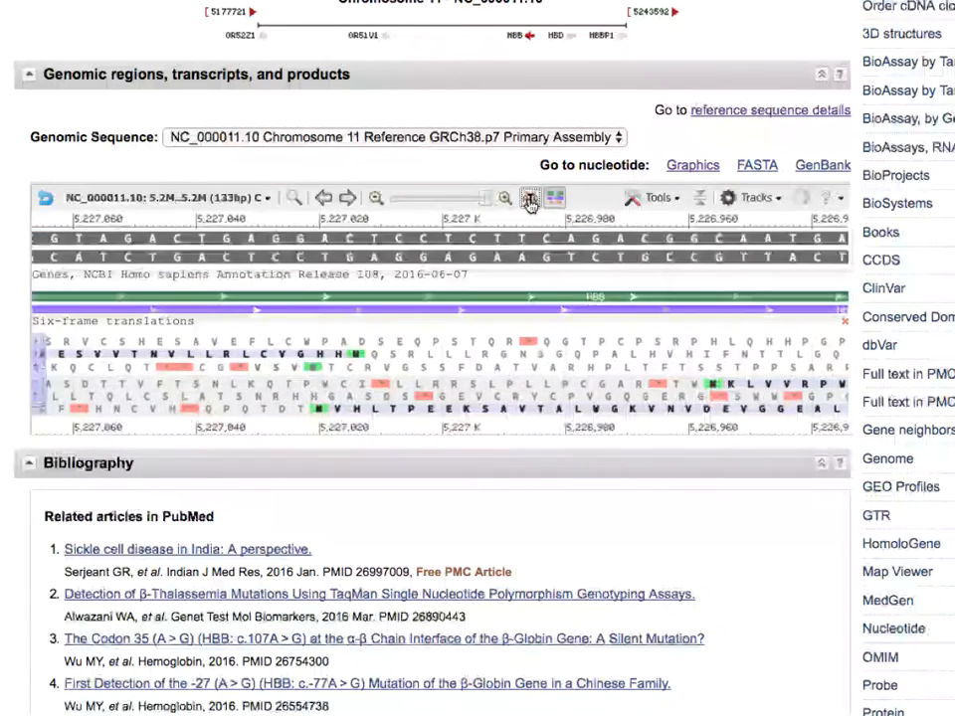
{"action": "left_click", "coordinate": [526, 197]}
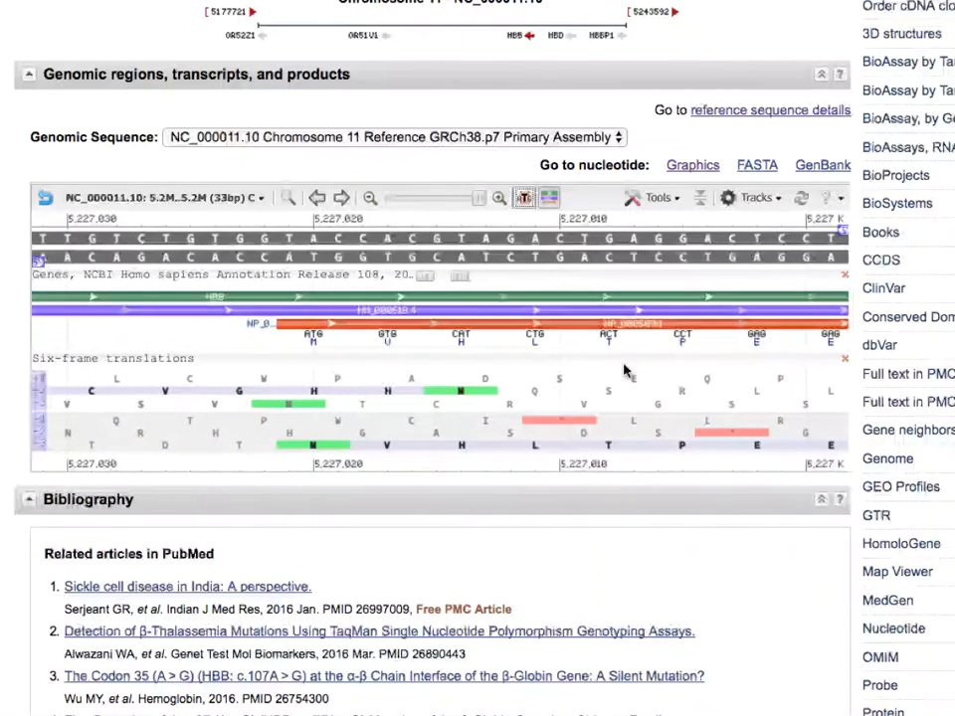
{"action": "mouse_move", "coordinate": [179, 334]}
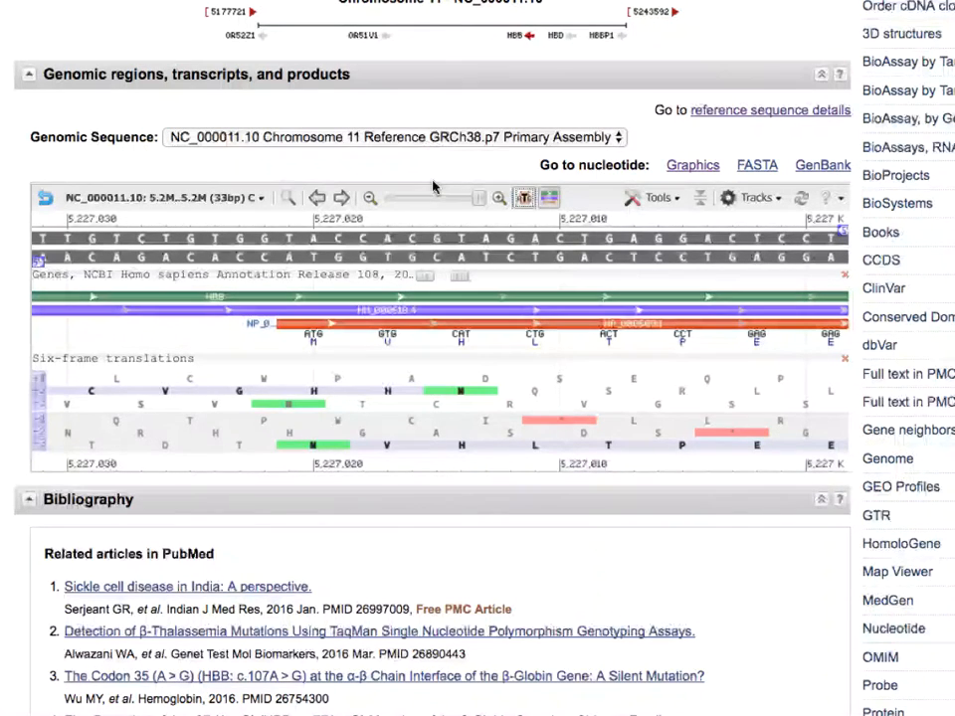
{"action": "mouse_move", "coordinate": [369, 198]}
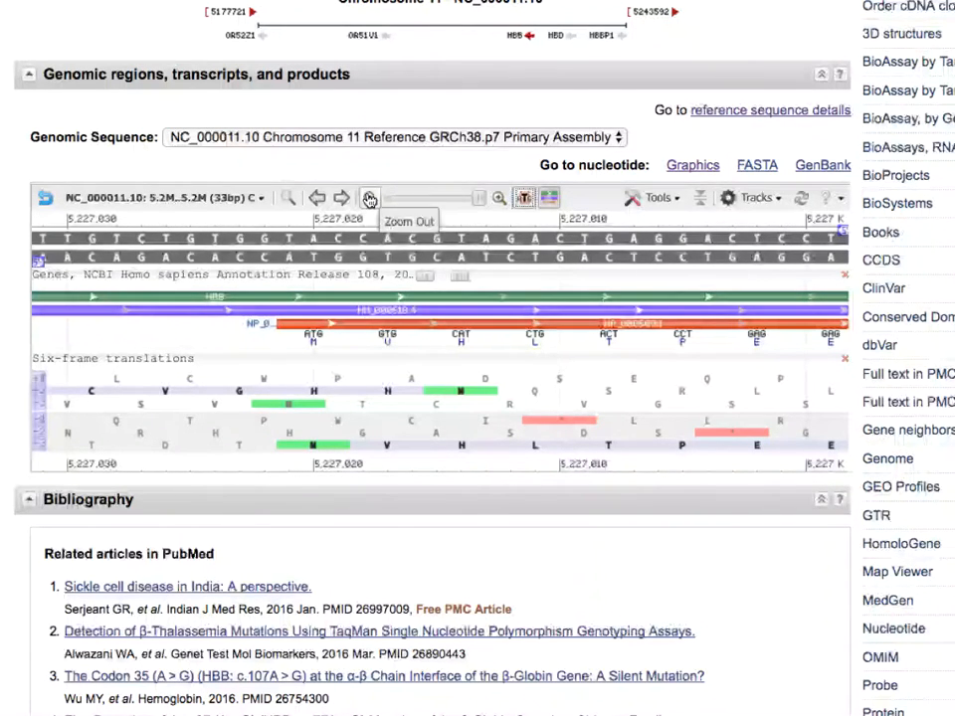
Widen the view, then zoom to a 33 bp view at exon 1's end near 5,226,930.
{"action": "left_click", "coordinate": [369, 198]}
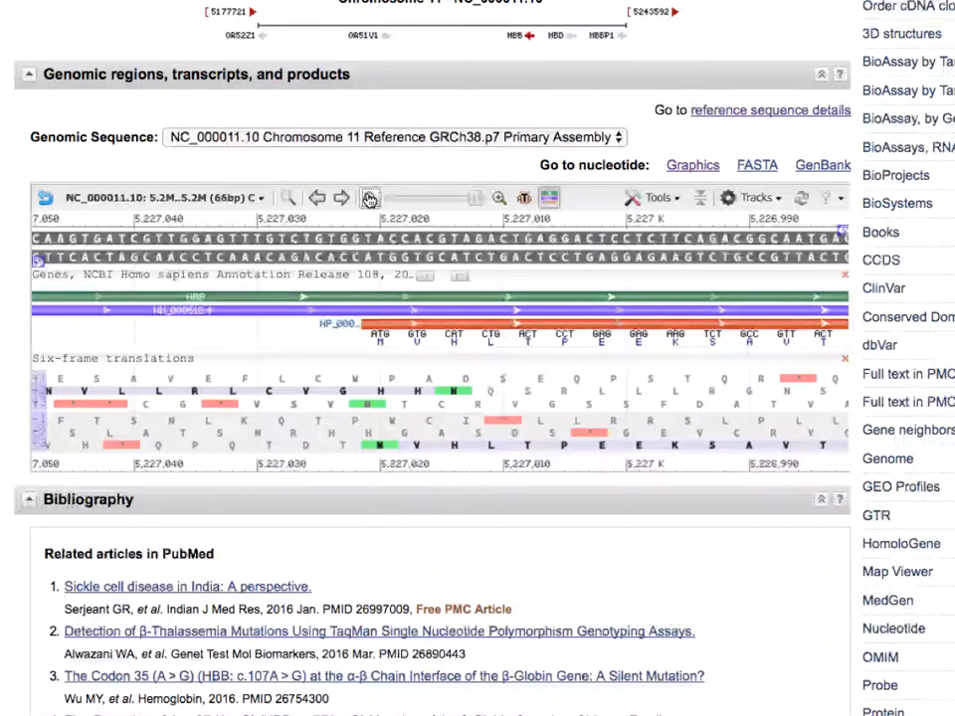
{"action": "left_click", "coordinate": [375, 197]}
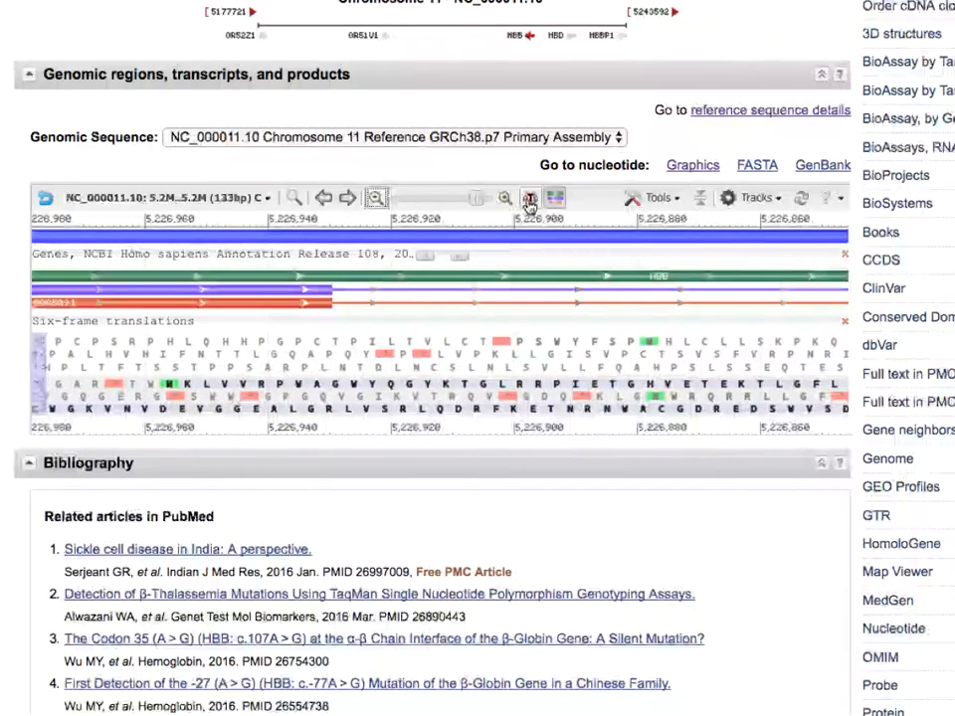
{"action": "left_click", "coordinate": [505, 198]}
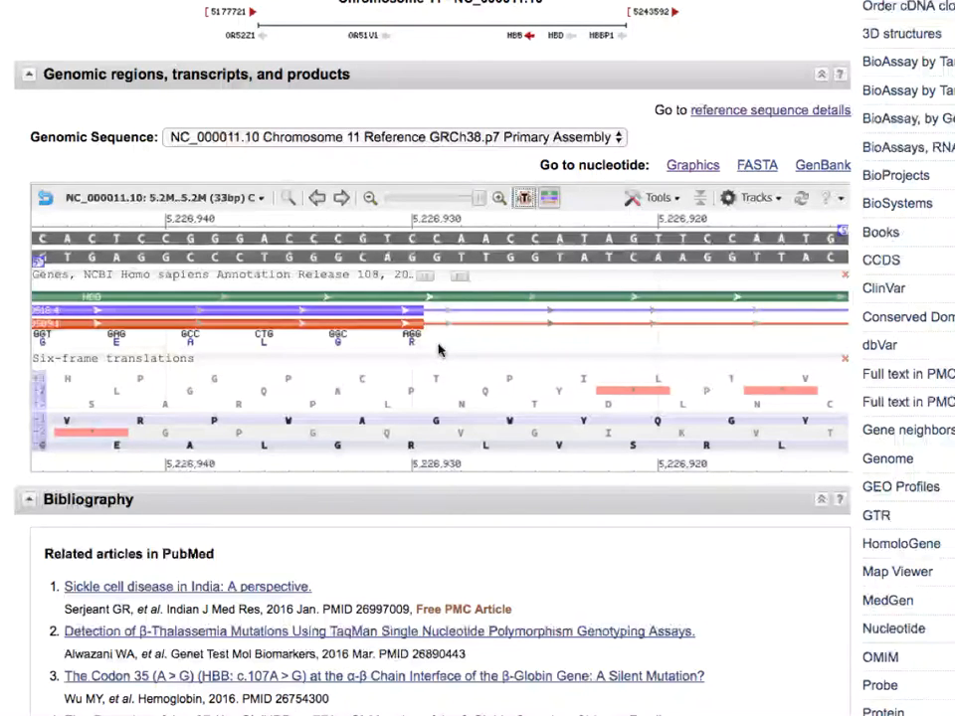
{"action": "mouse_move", "coordinate": [446, 352]}
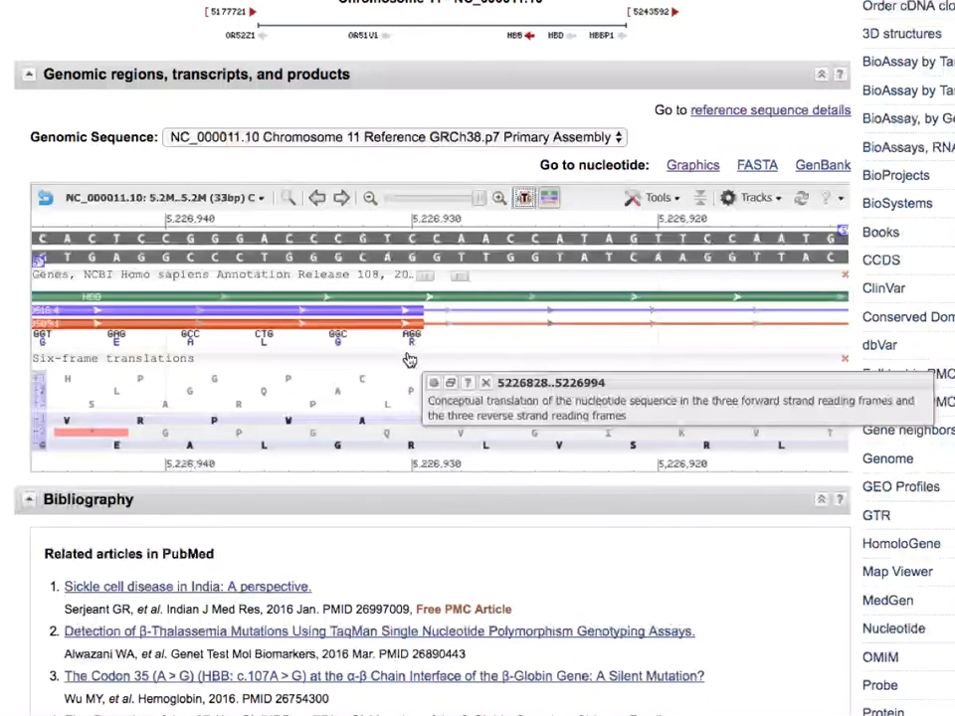
{"action": "mouse_move", "coordinate": [433, 351]}
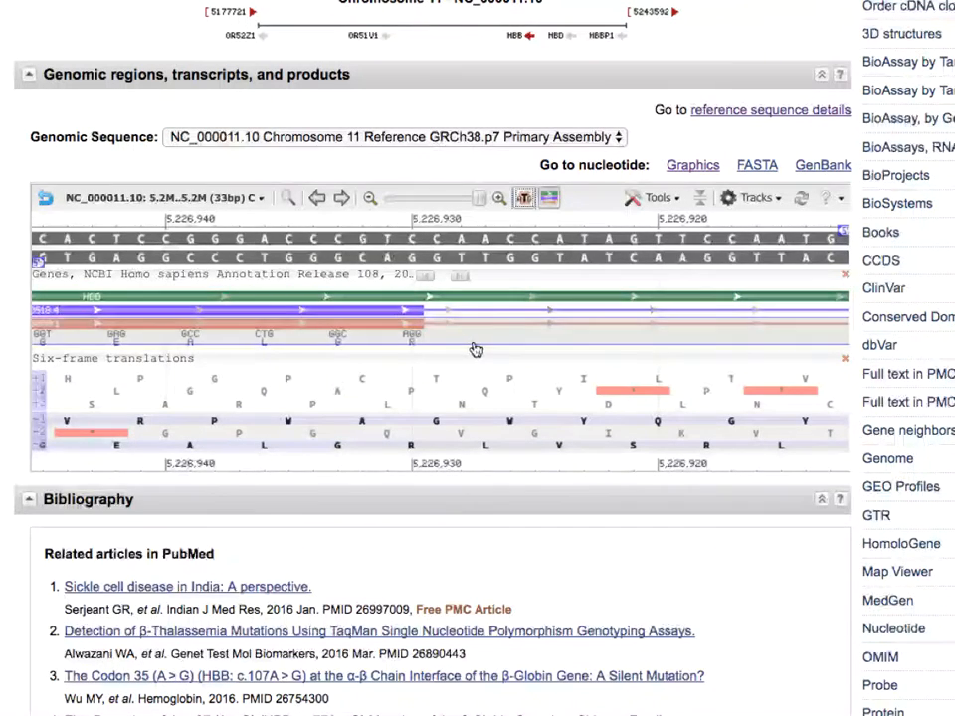
{"action": "mouse_move", "coordinate": [403, 263]}
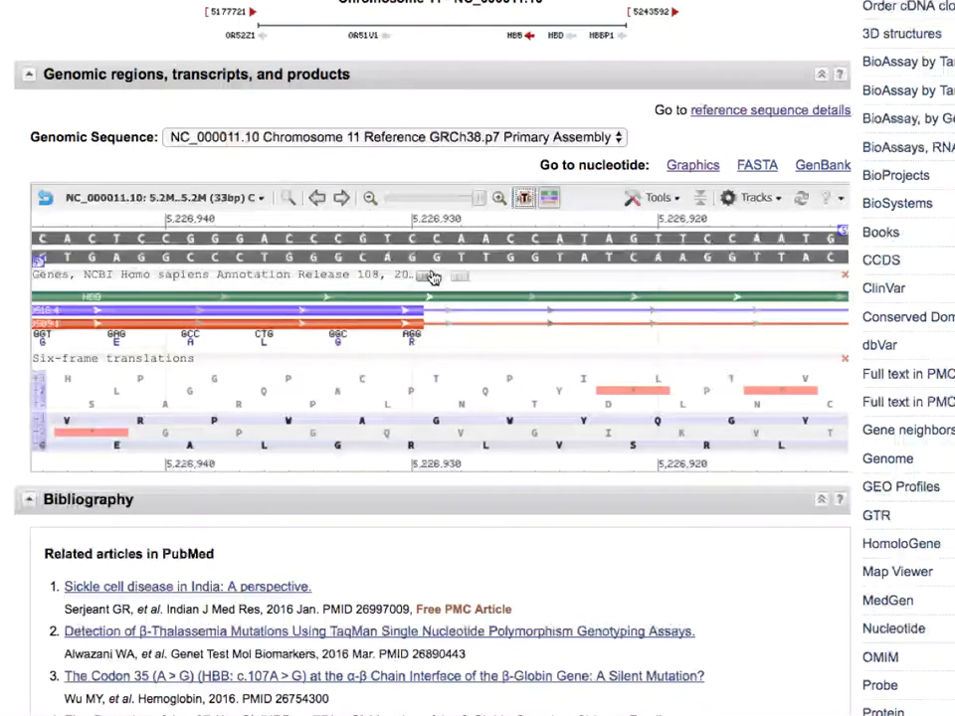
{"action": "mouse_move", "coordinate": [438, 271]}
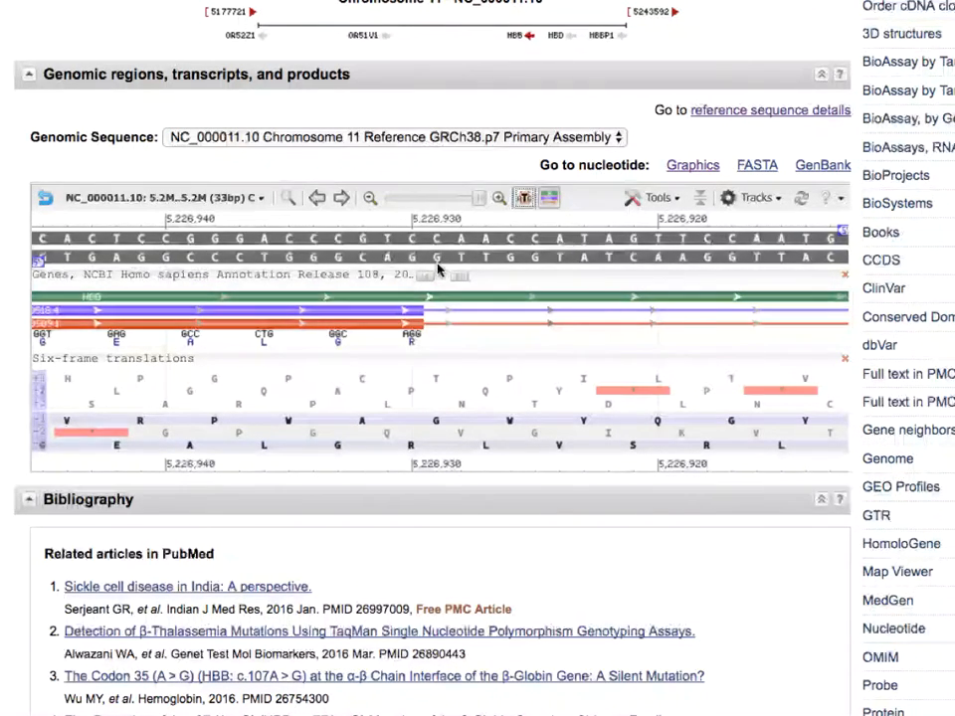
{"action": "mouse_move", "coordinate": [552, 351]}
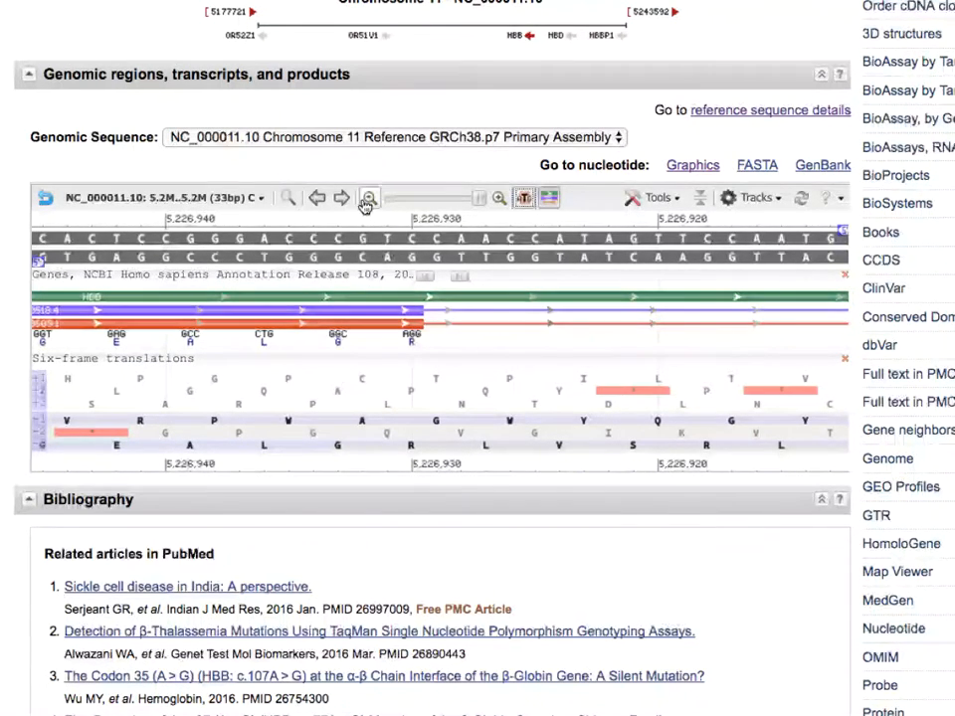
Zoom out to find the second exon, then zoom to bases near 5,226,800.
{"action": "left_click", "coordinate": [369, 197]}
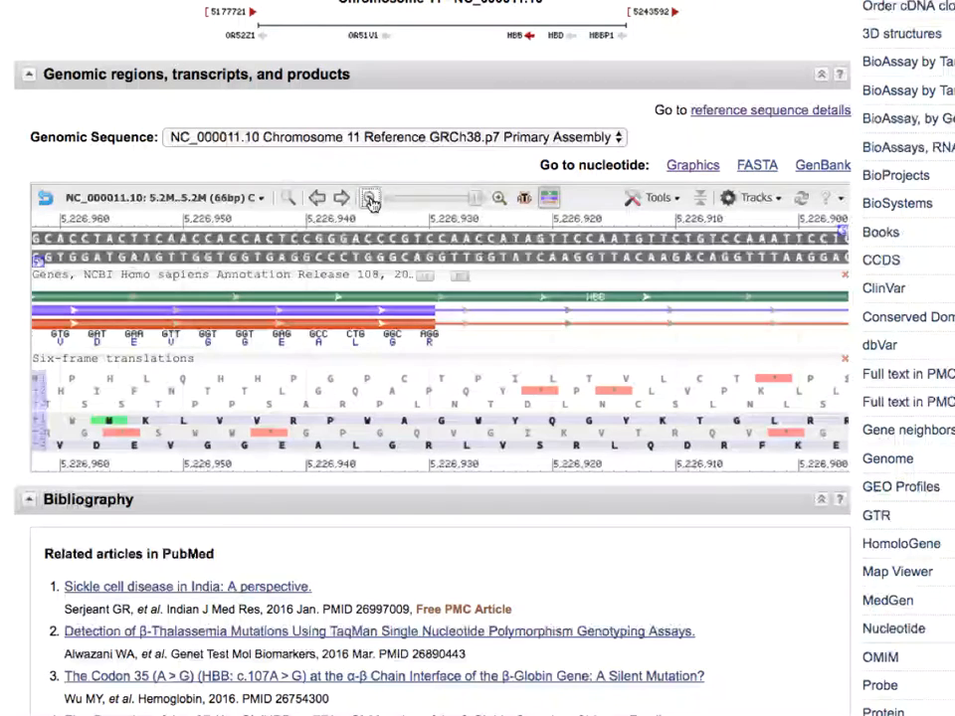
{"action": "left_click", "coordinate": [373, 196]}
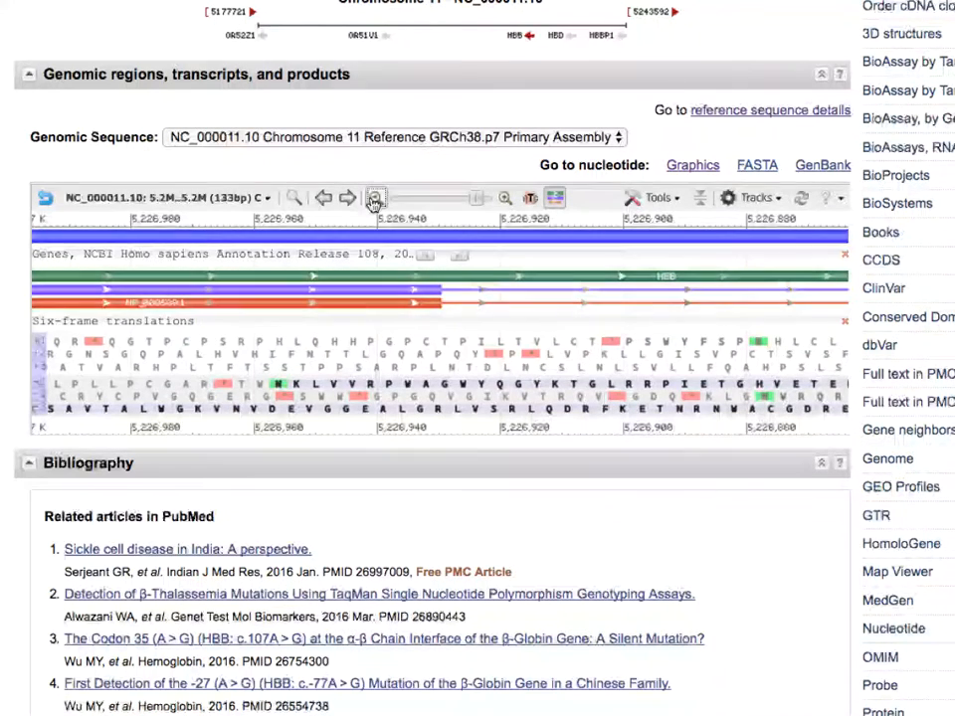
{"action": "left_click", "coordinate": [375, 197]}
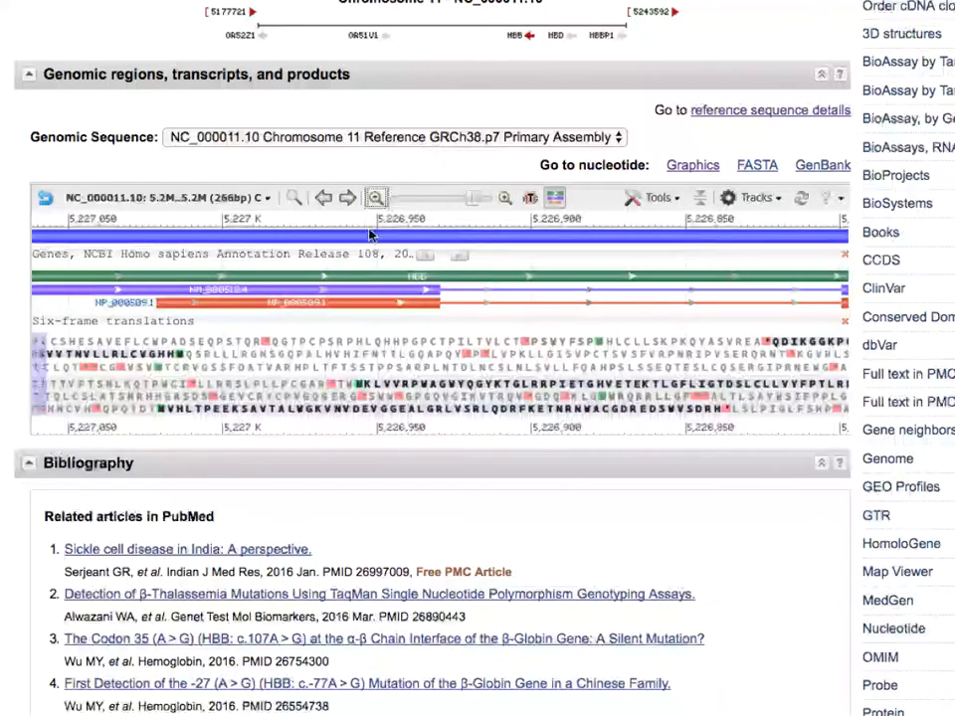
{"action": "mouse_move", "coordinate": [722, 328]}
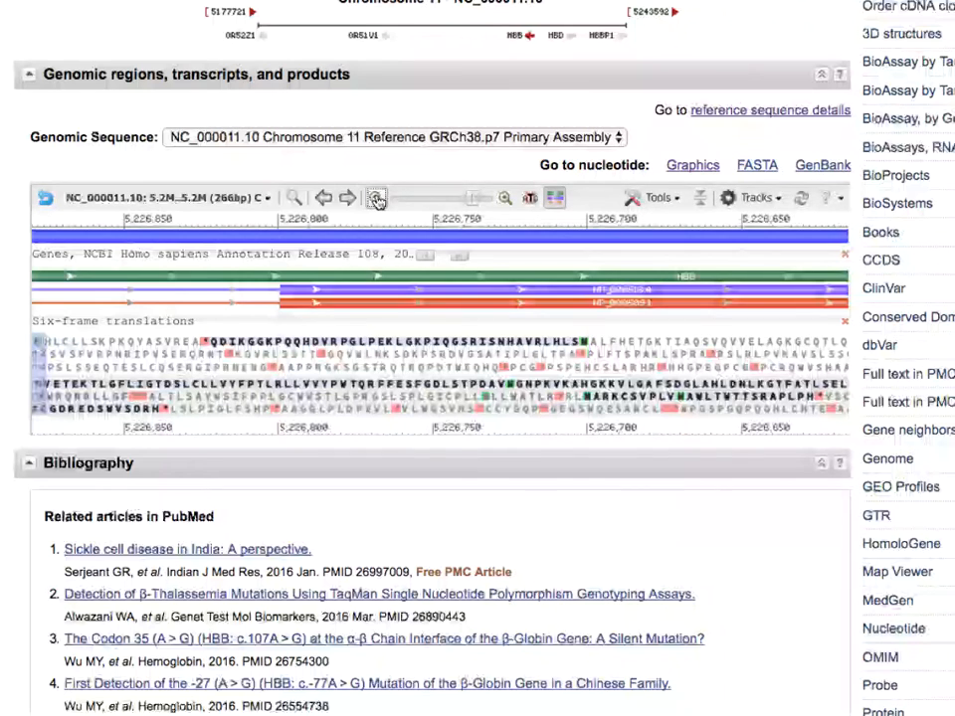
{"action": "left_click", "coordinate": [376, 198]}
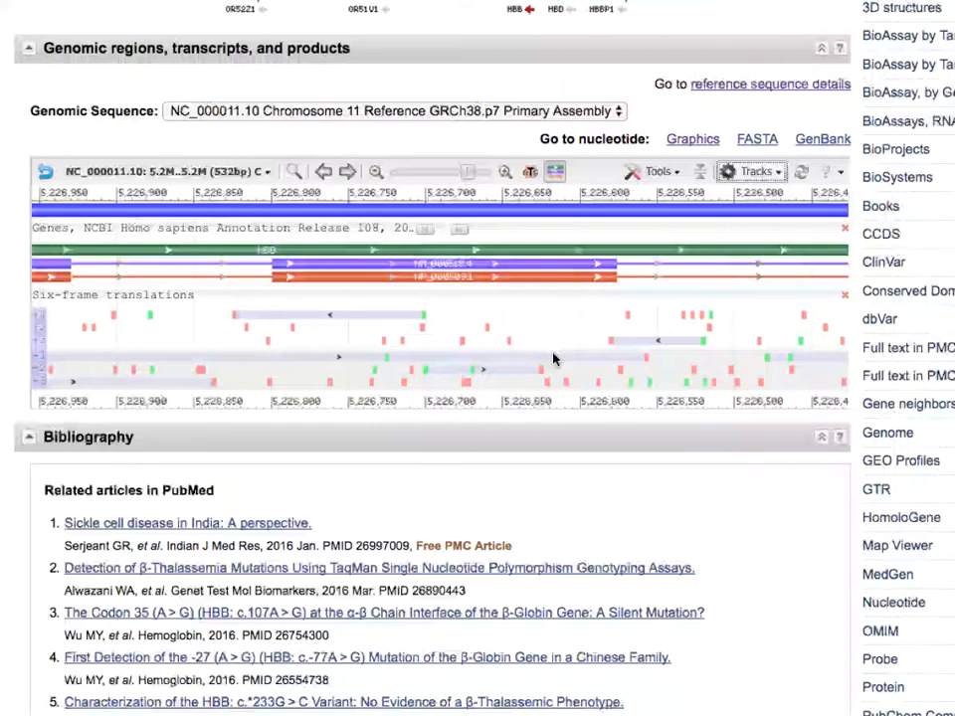
{"action": "mouse_move", "coordinate": [348, 309]}
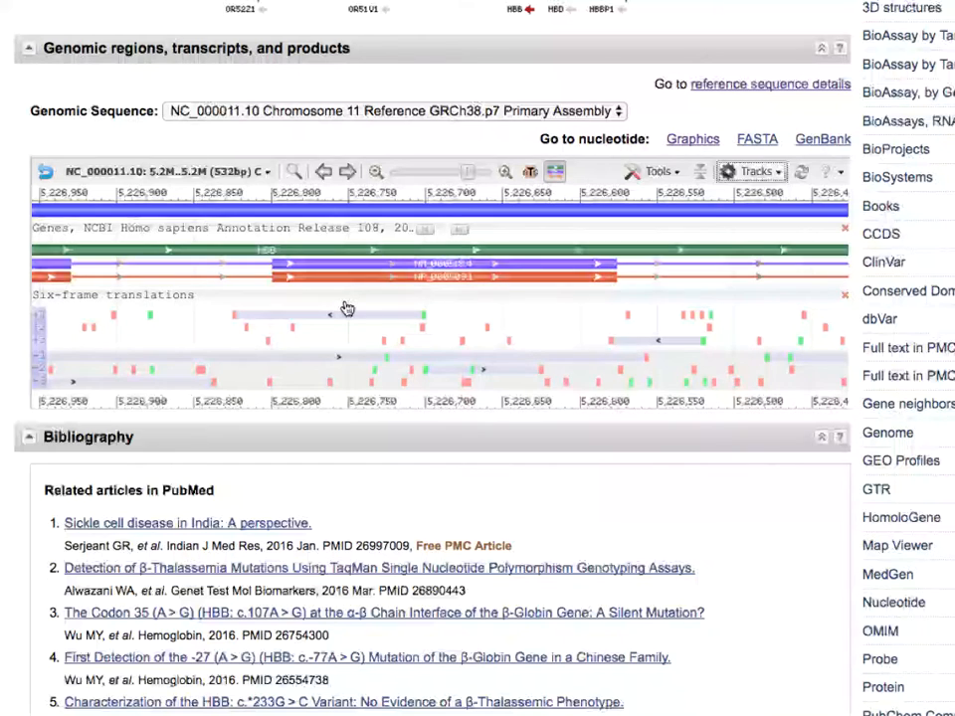
{"action": "mouse_move", "coordinate": [504, 171]}
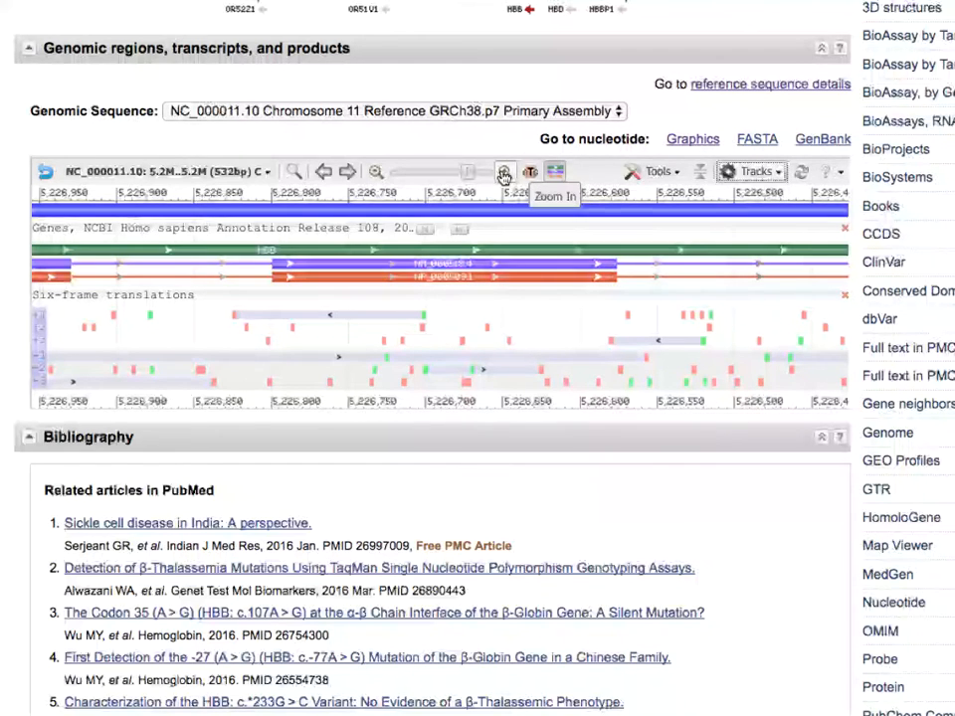
{"action": "left_click", "coordinate": [504, 171]}
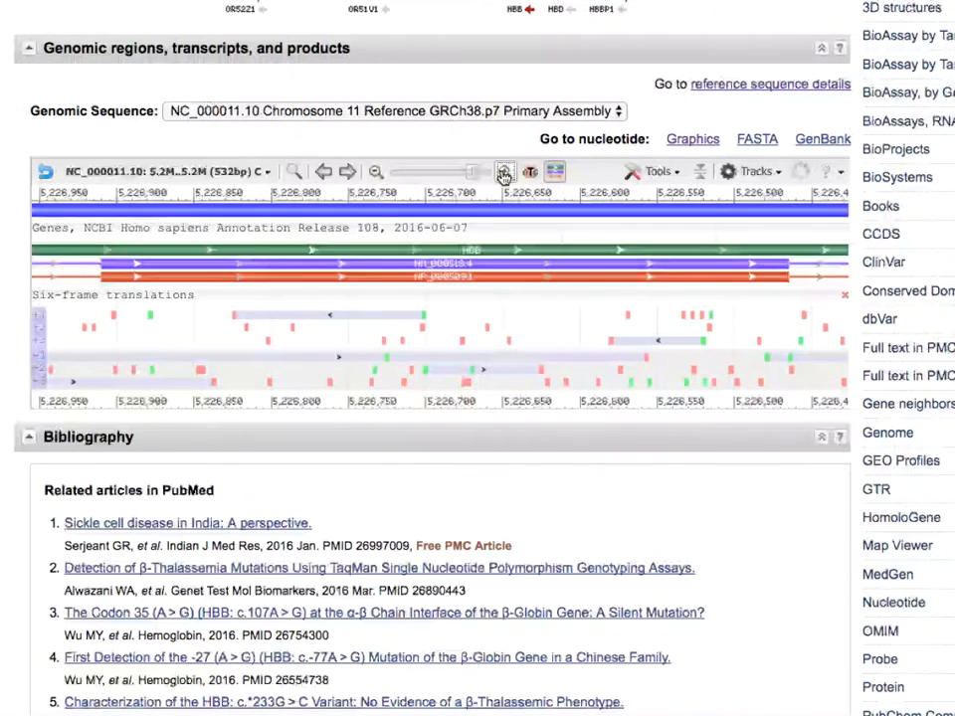
{"action": "left_click", "coordinate": [504, 171]}
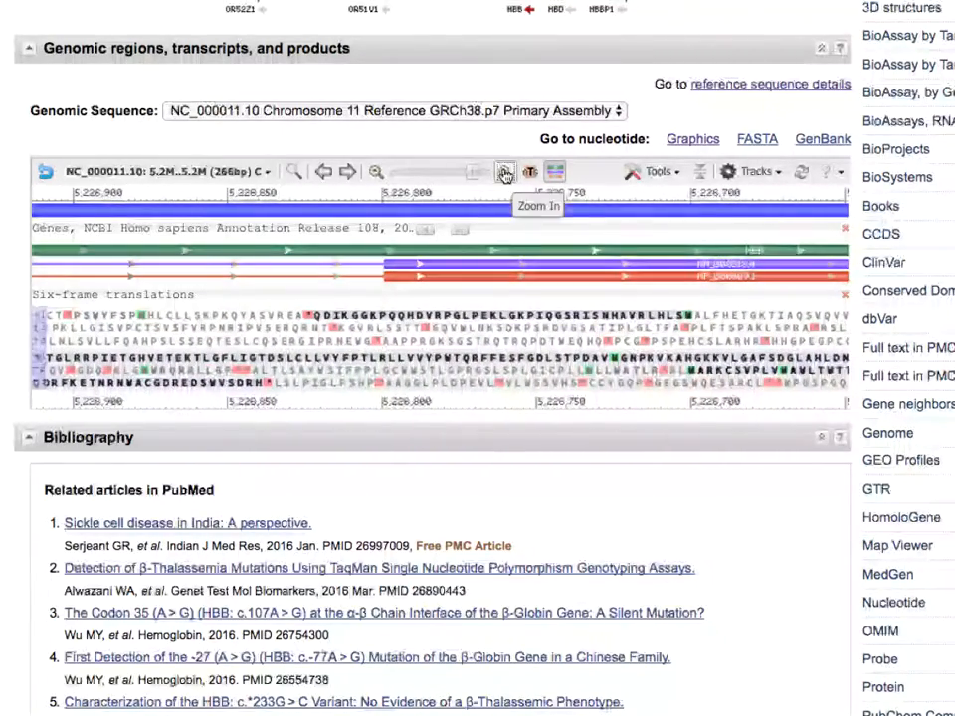
{"action": "left_click", "coordinate": [504, 171]}
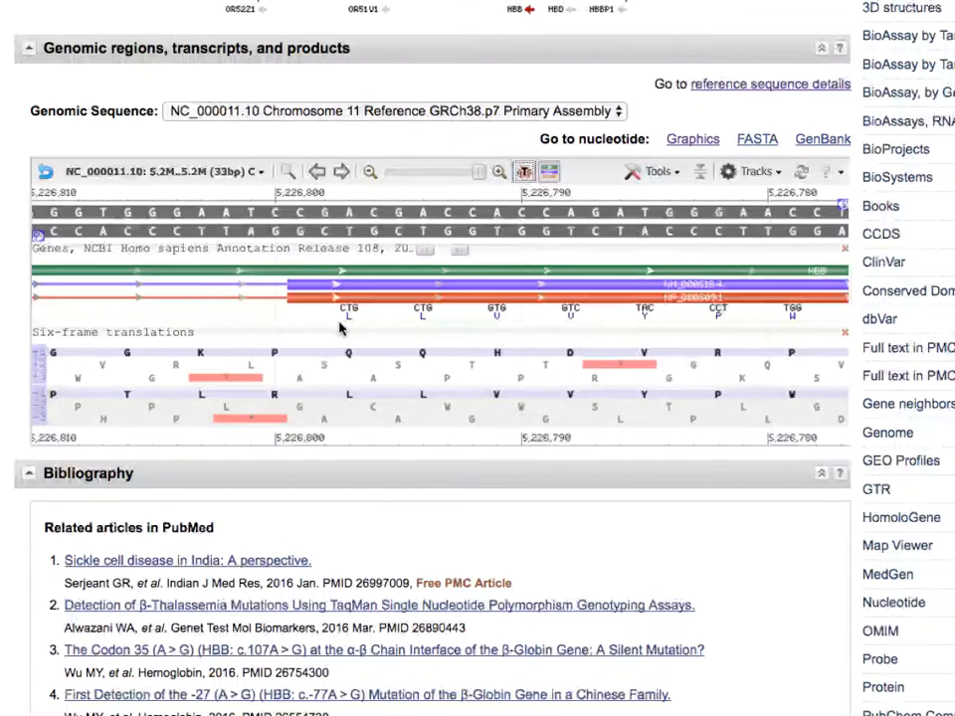
{"action": "mouse_move", "coordinate": [347, 328]}
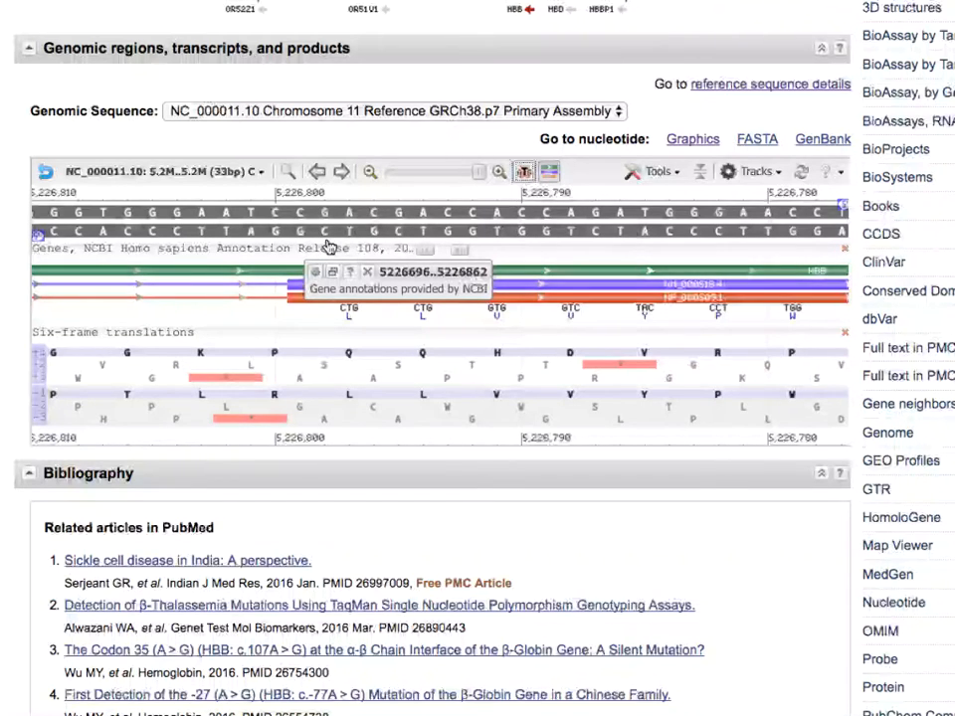
{"action": "mouse_move", "coordinate": [657, 260]}
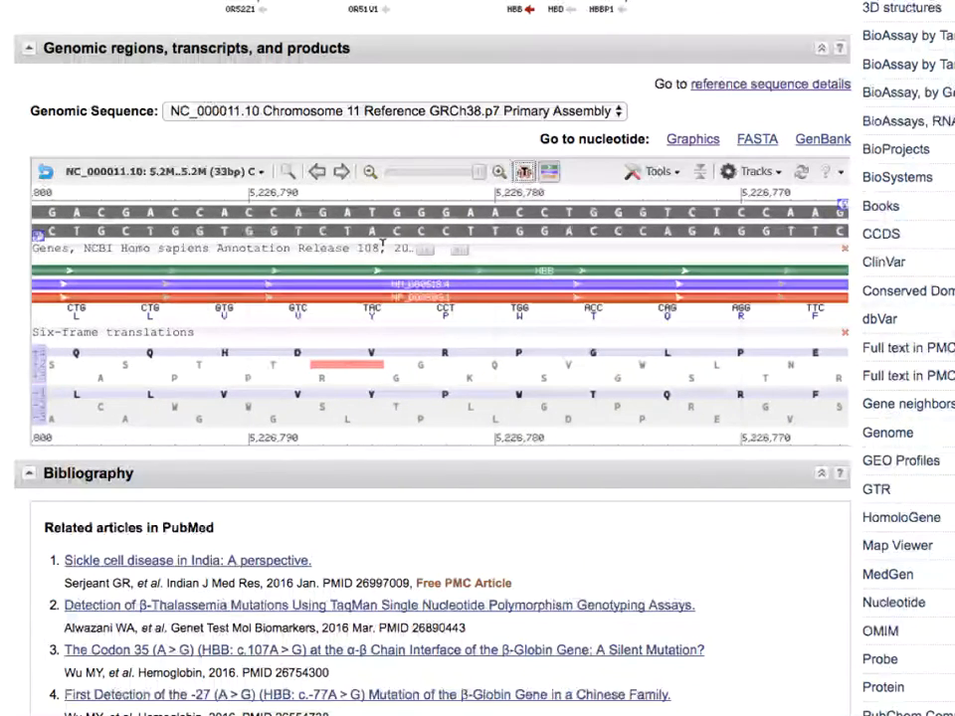
Zoom out to 66 bp and pan forward to the exon end near 5,226,580.
{"action": "left_click", "coordinate": [369, 171]}
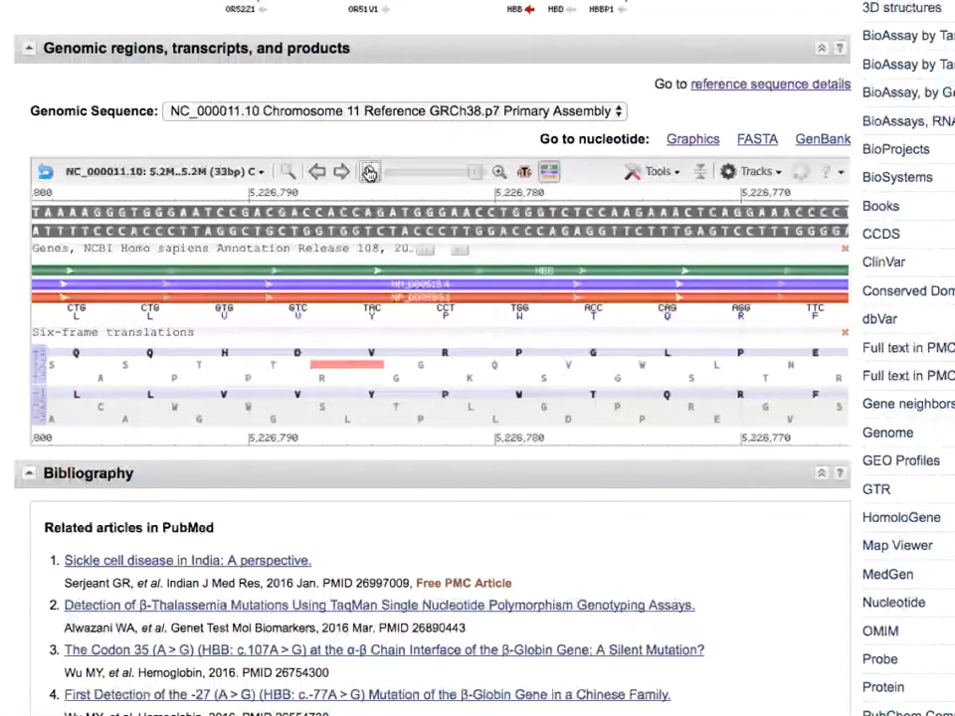
{"action": "left_click", "coordinate": [341, 171]}
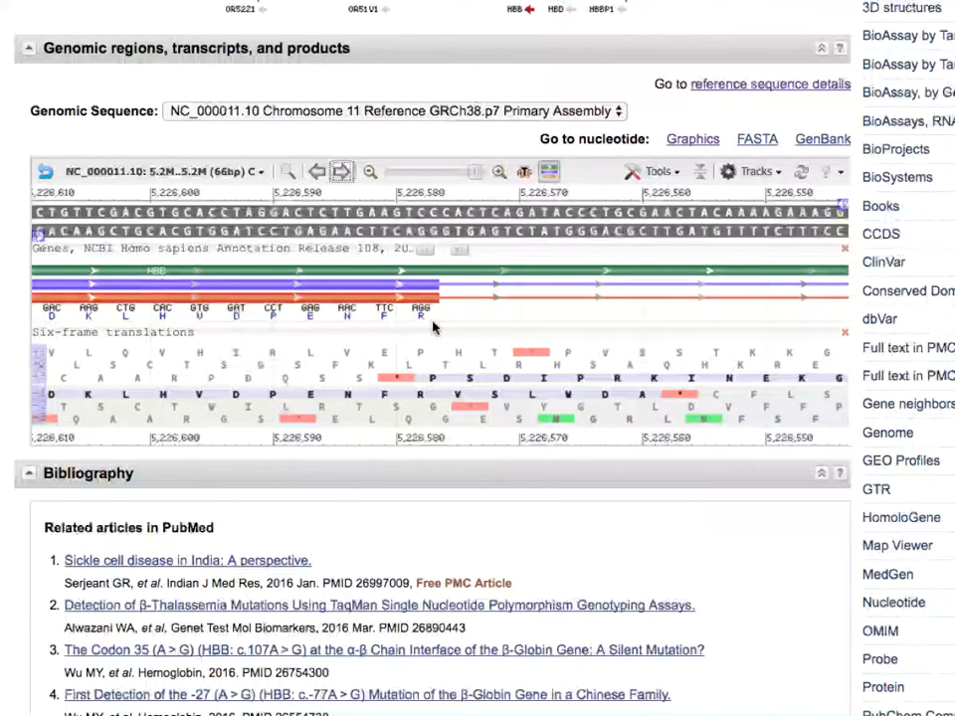
{"action": "mouse_move", "coordinate": [422, 400]}
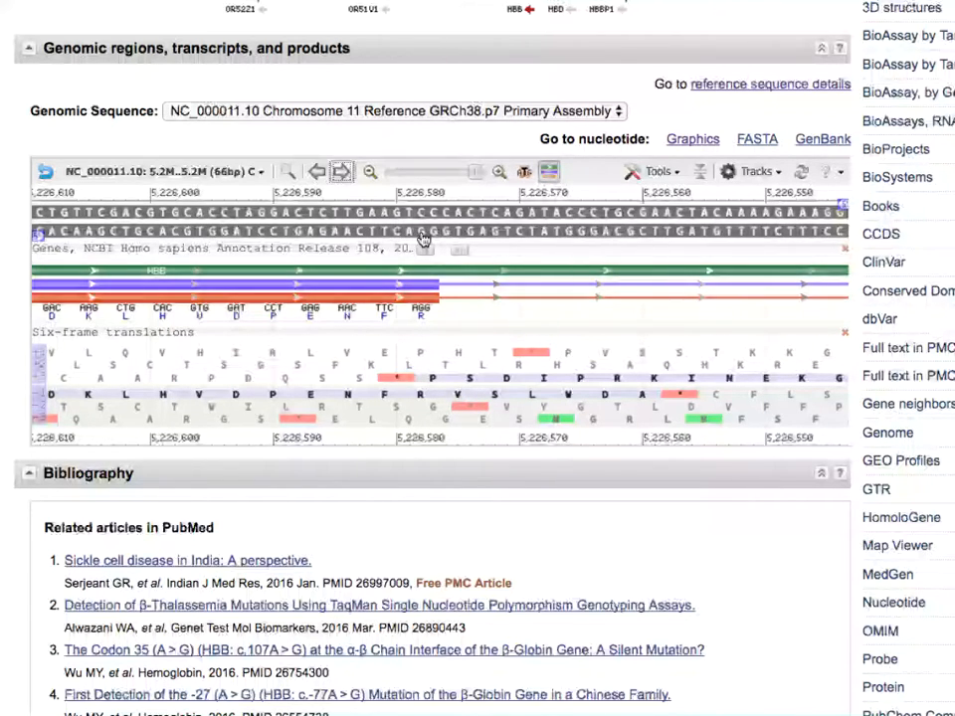
{"action": "mouse_move", "coordinate": [428, 239]}
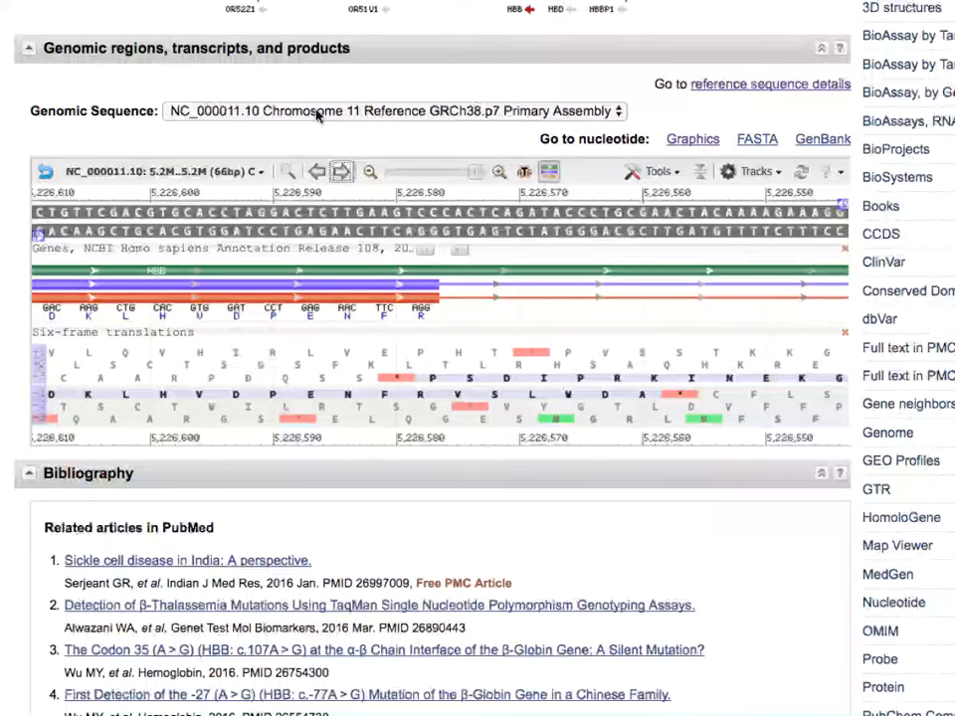
{"action": "mouse_move", "coordinate": [369, 172]}
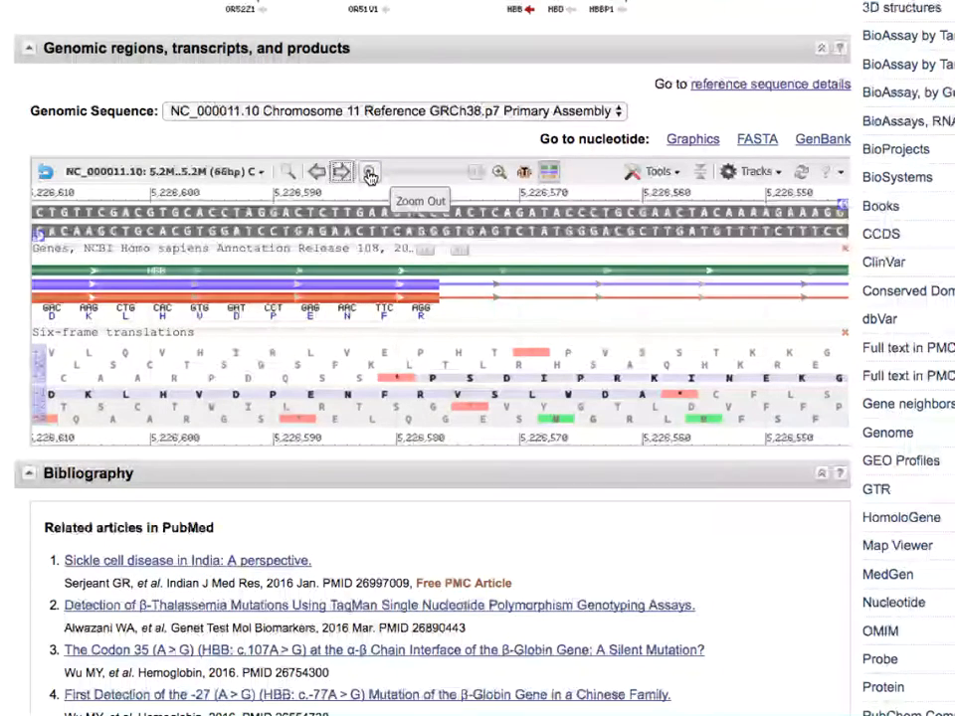
Zoom out twice to a 532 bp view spanning about 5,225,550–5,226,000.
{"action": "left_click", "coordinate": [370, 171]}
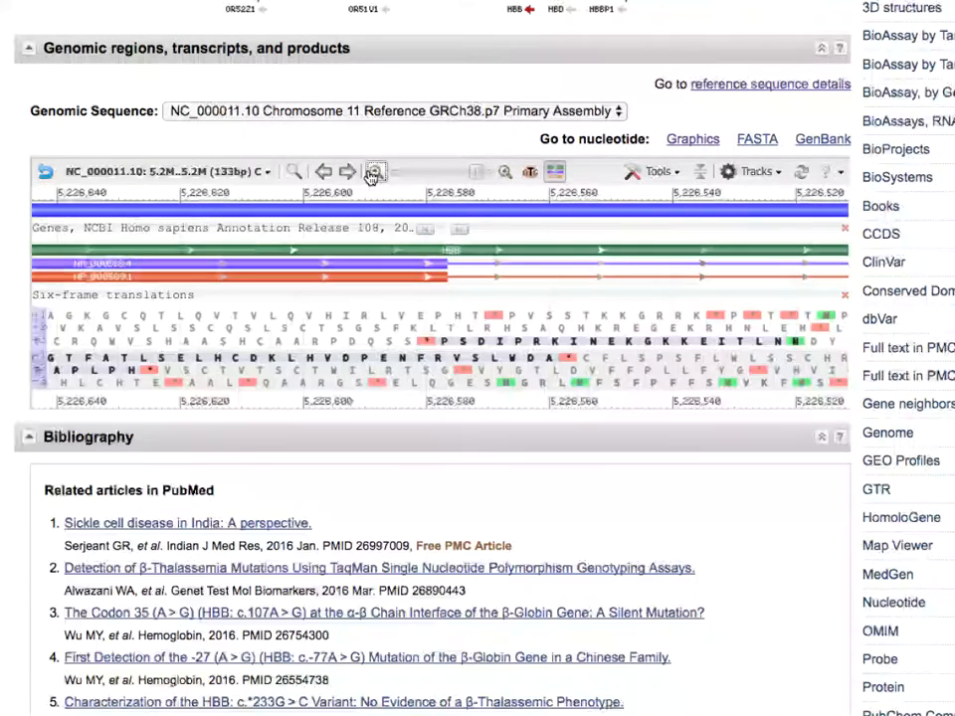
{"action": "left_click", "coordinate": [375, 171]}
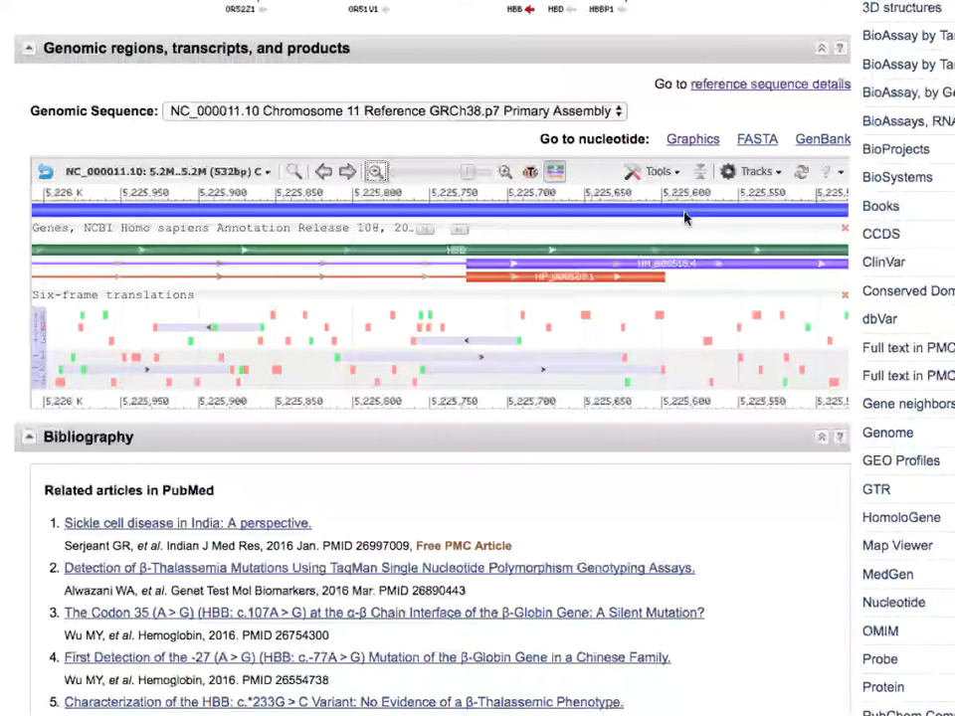
{"action": "mouse_move", "coordinate": [694, 231]}
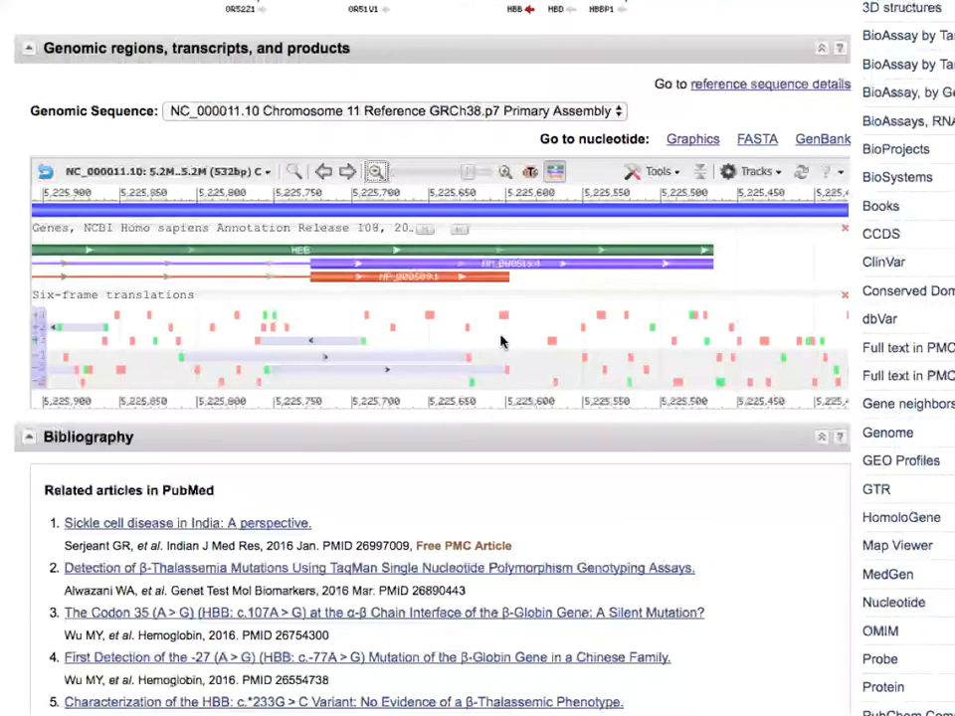
{"action": "mouse_move", "coordinate": [398, 311]}
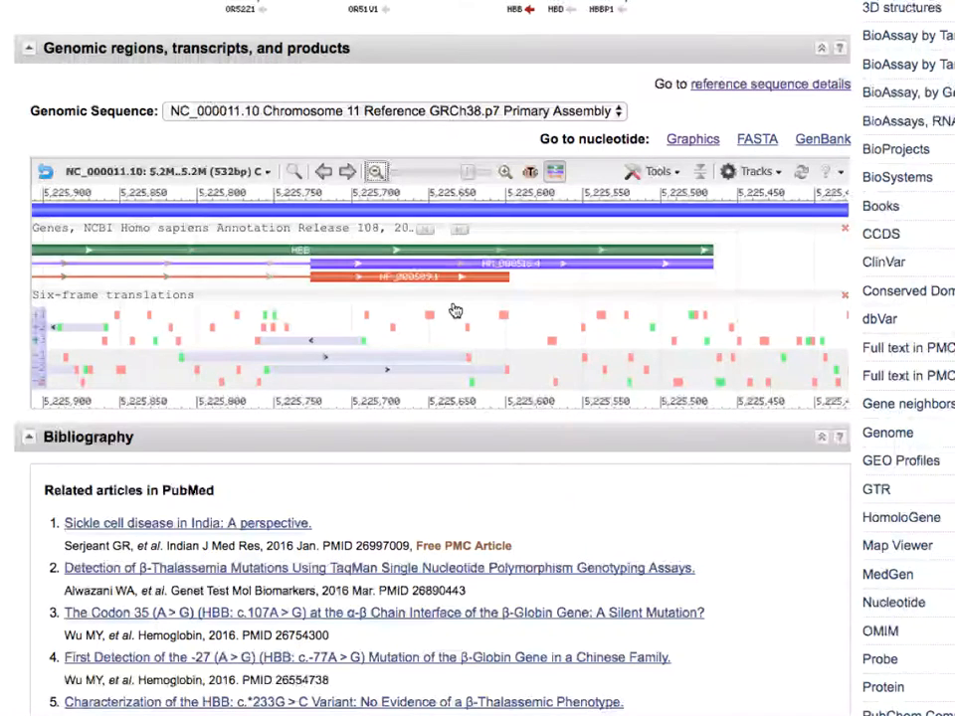
{"action": "mouse_move", "coordinate": [495, 371]}
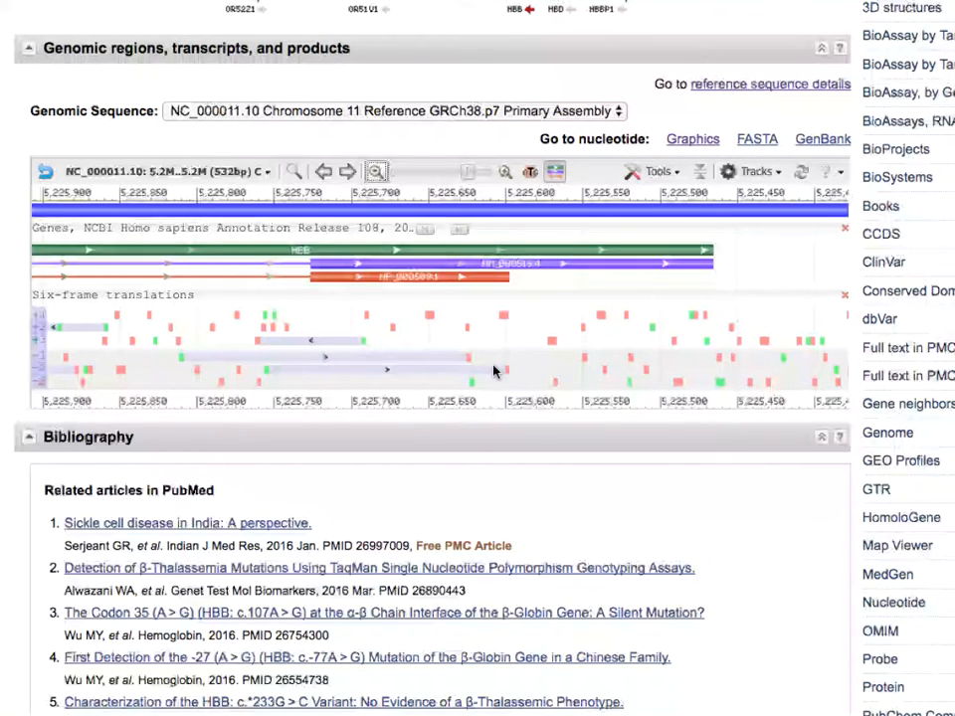
{"action": "mouse_move", "coordinate": [507, 376]}
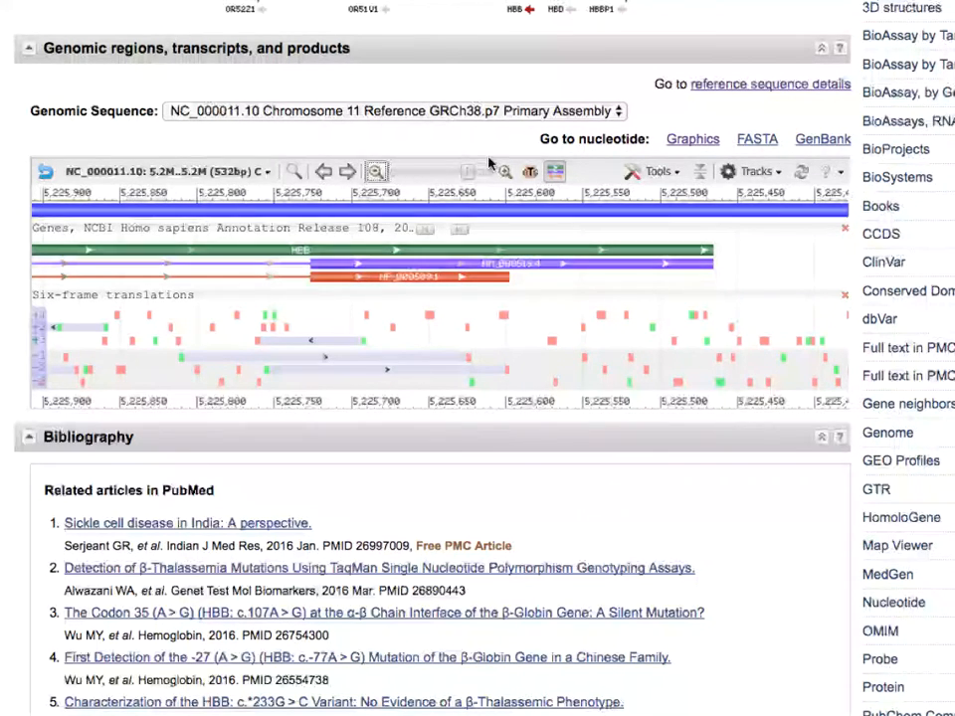
{"action": "mouse_move", "coordinate": [504, 171]}
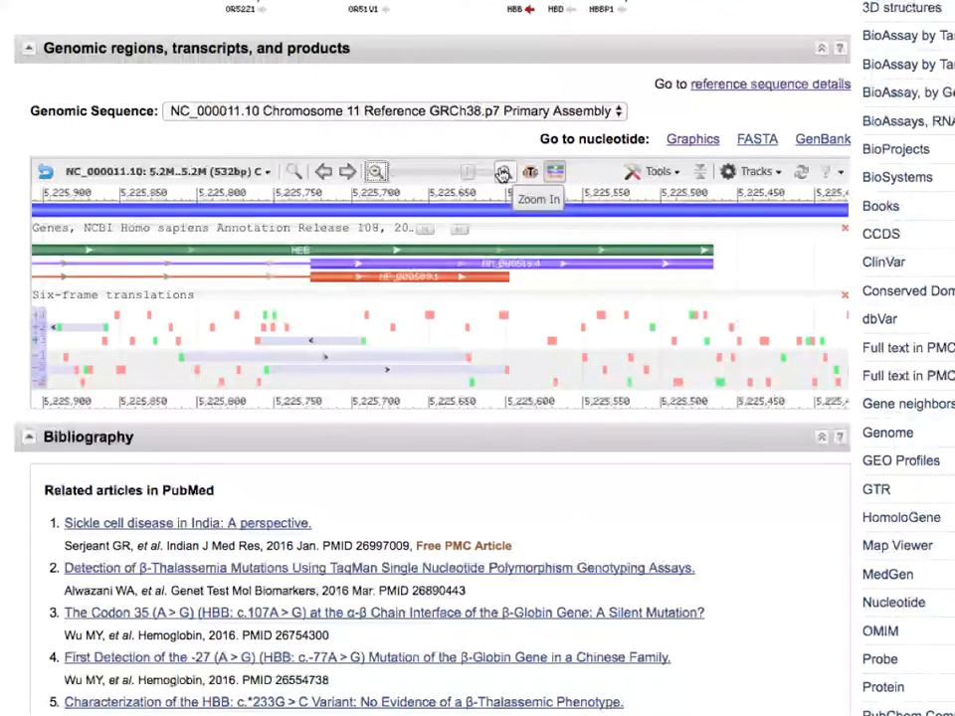
Zoom to a 33 bp base-level view near 5,225,710–5,225,730 at the last exon start.
{"action": "left_click", "coordinate": [504, 172]}
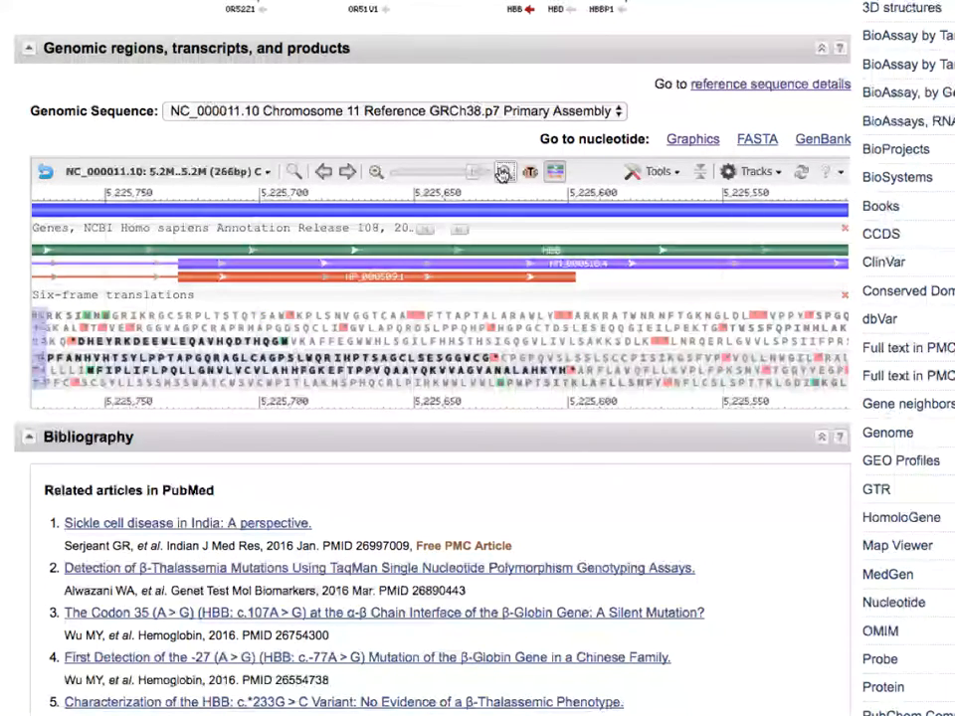
{"action": "left_click", "coordinate": [376, 171]}
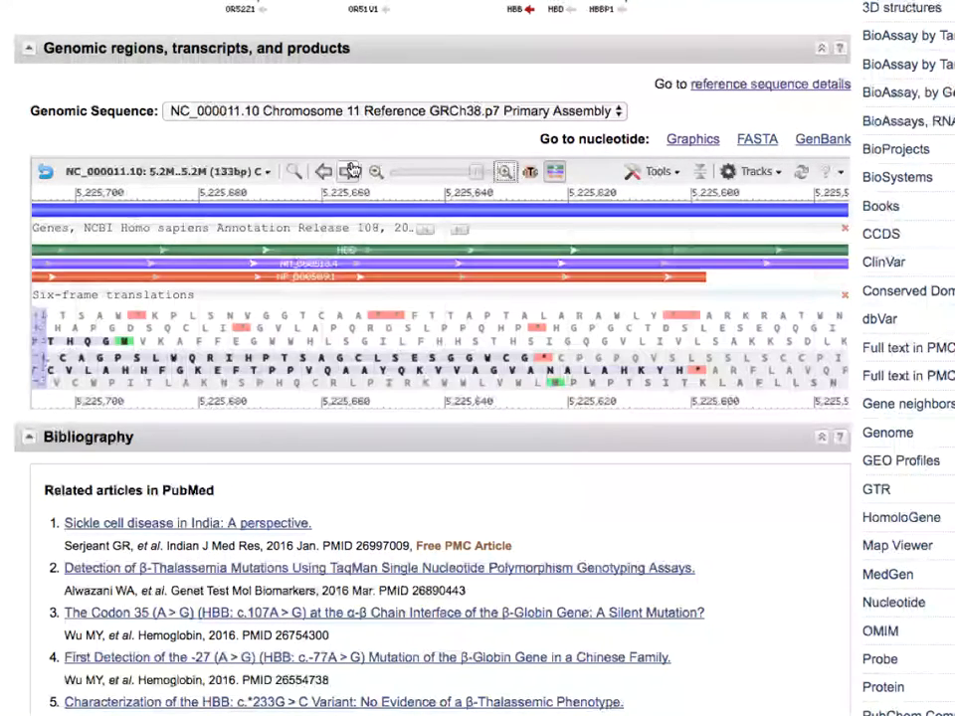
{"action": "left_click", "coordinate": [347, 171]}
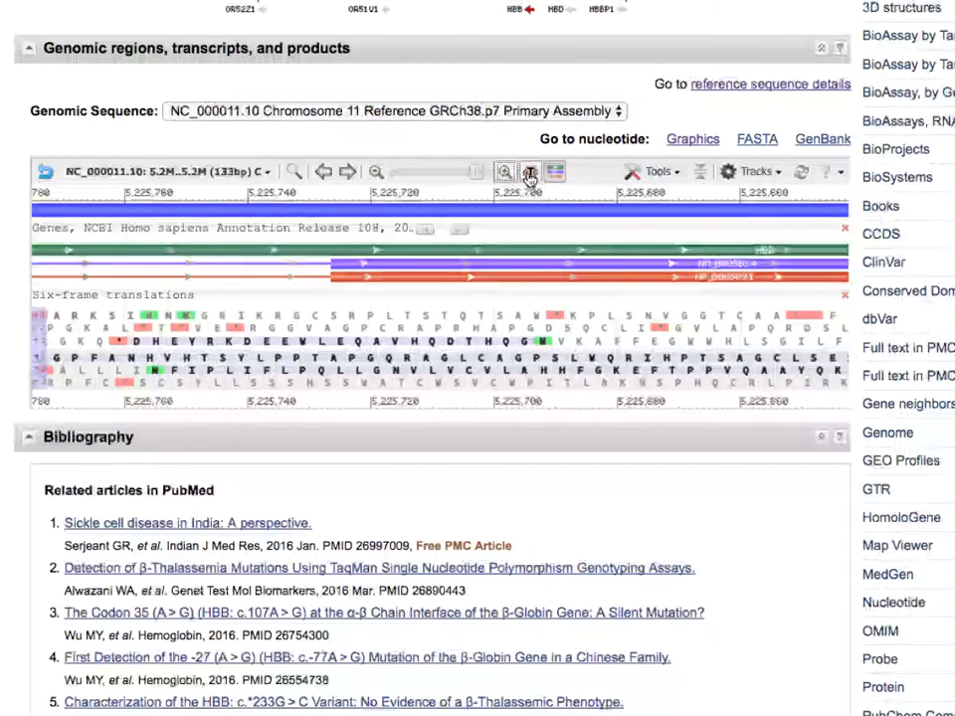
{"action": "left_click", "coordinate": [505, 172]}
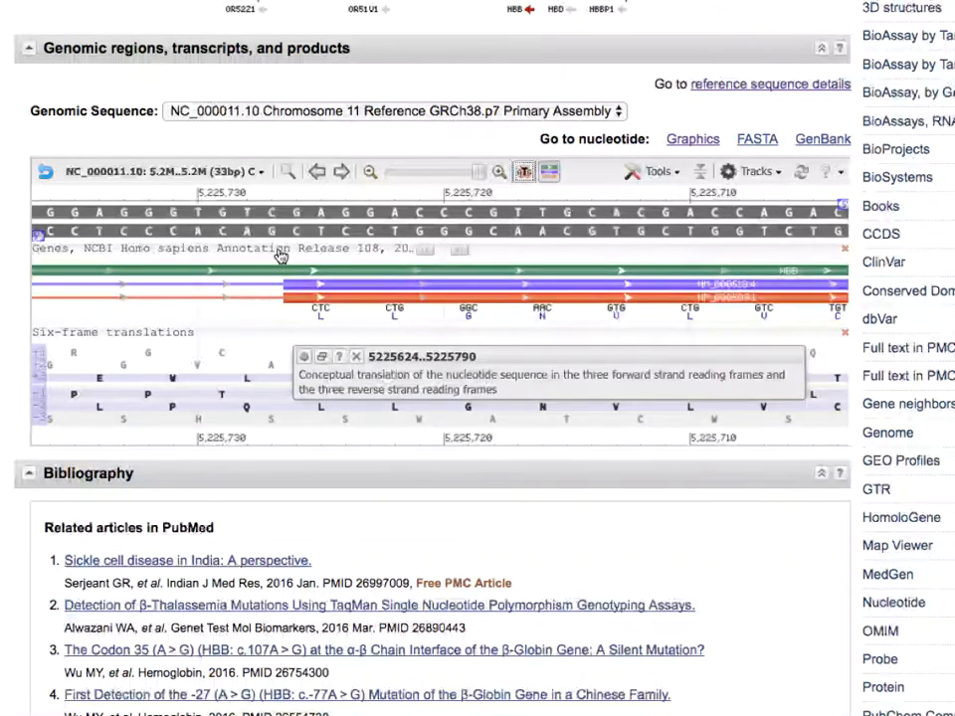
{"action": "mouse_move", "coordinate": [349, 239]}
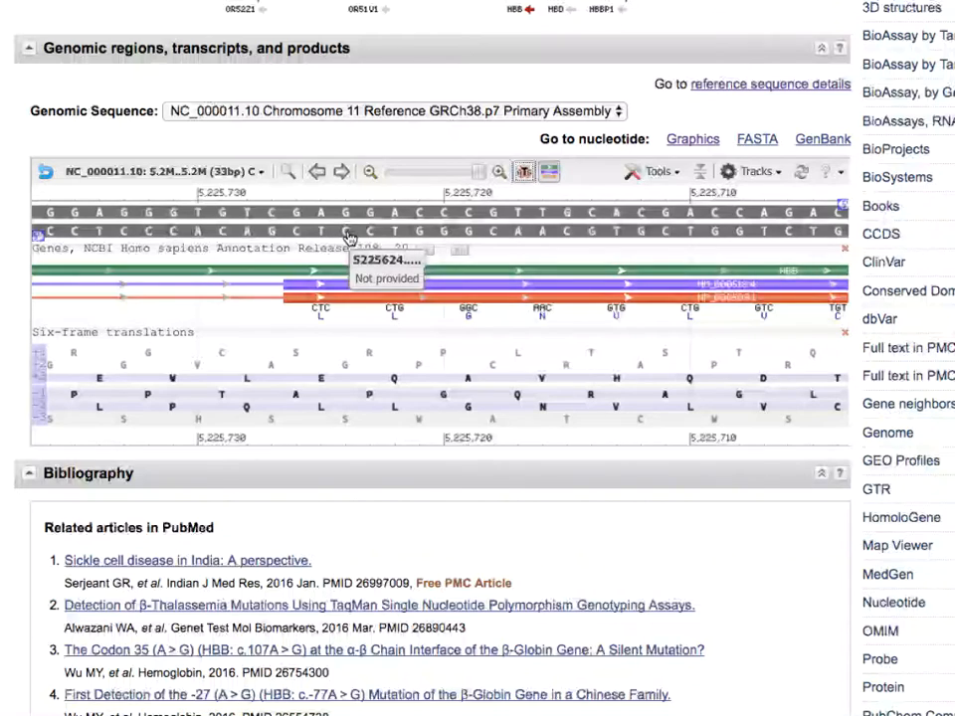
{"action": "mouse_move", "coordinate": [293, 234]}
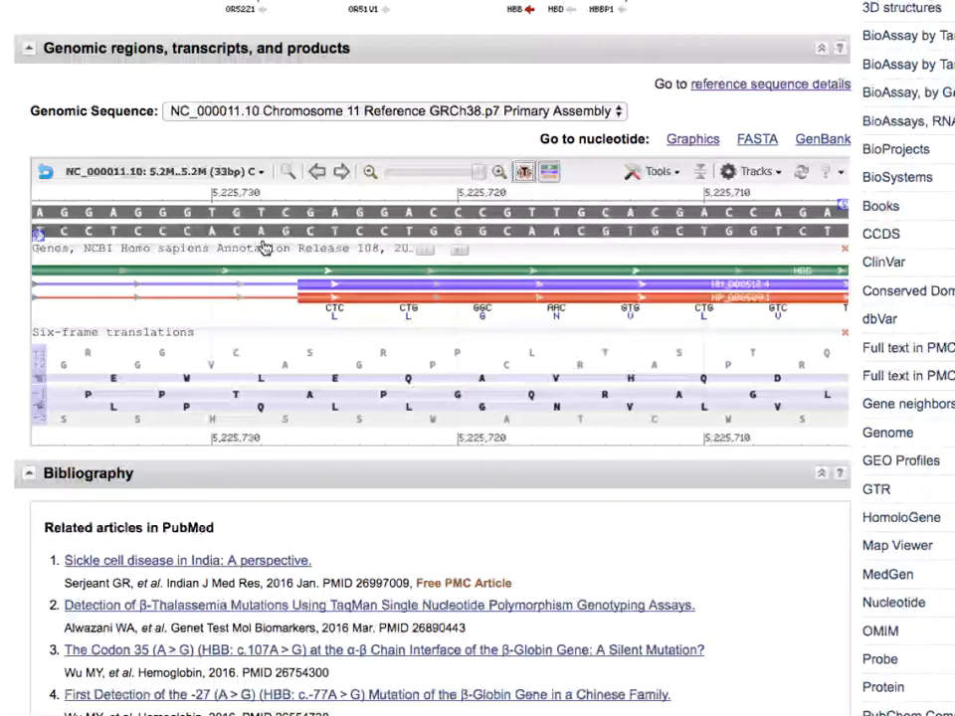
{"action": "mouse_move", "coordinate": [289, 329]}
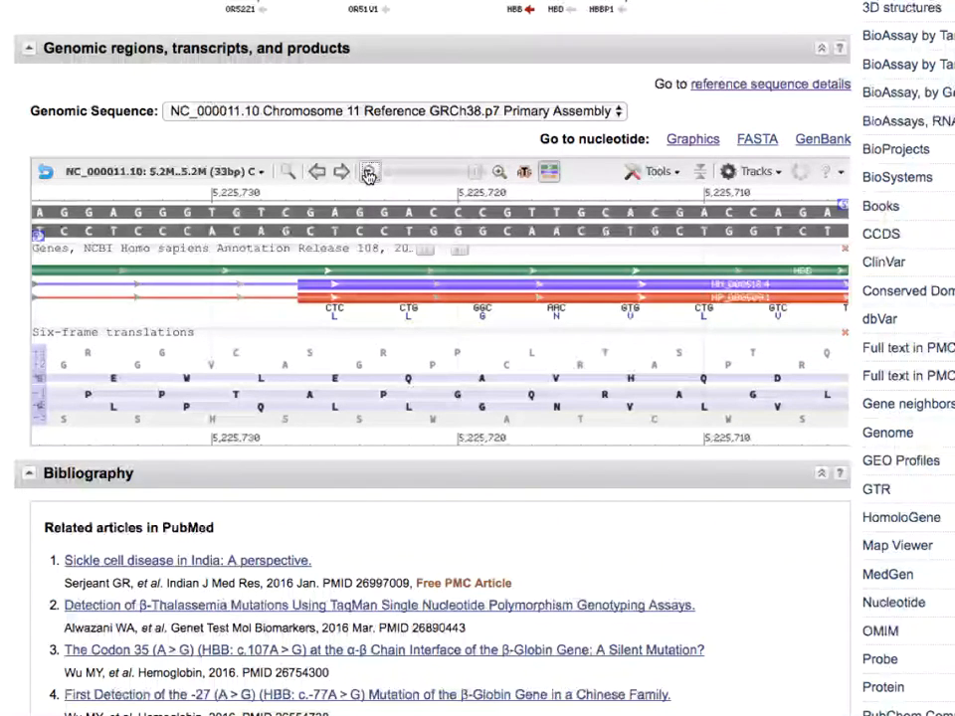
Zoom out, then zoom to bases near 5,225,590–5,225,610 at the stop codon.
{"action": "left_click", "coordinate": [369, 172]}
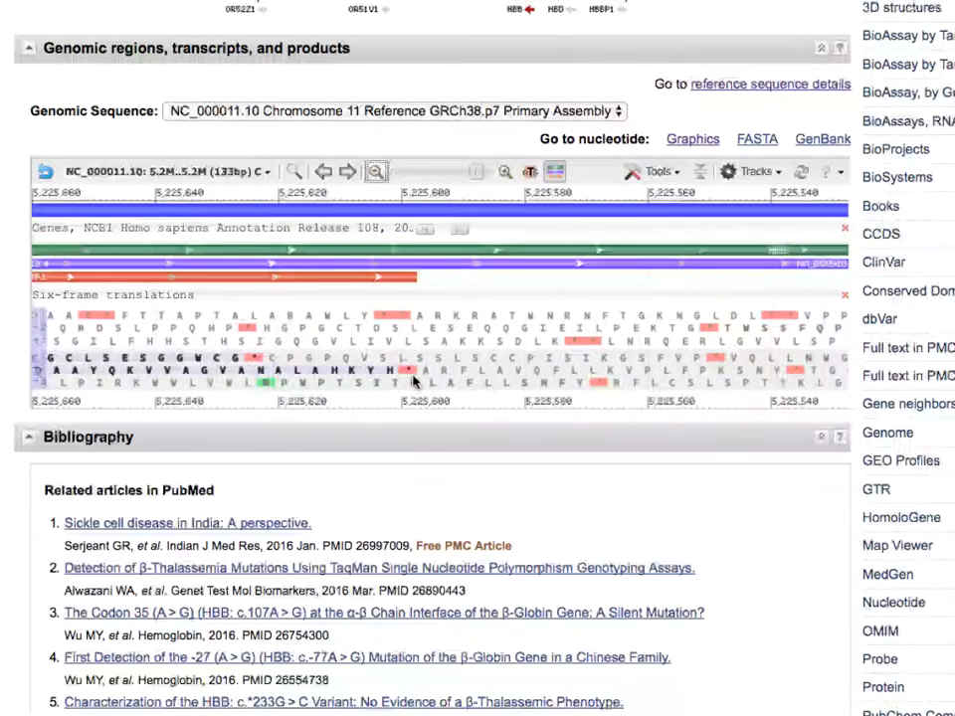
{"action": "mouse_move", "coordinate": [530, 171]}
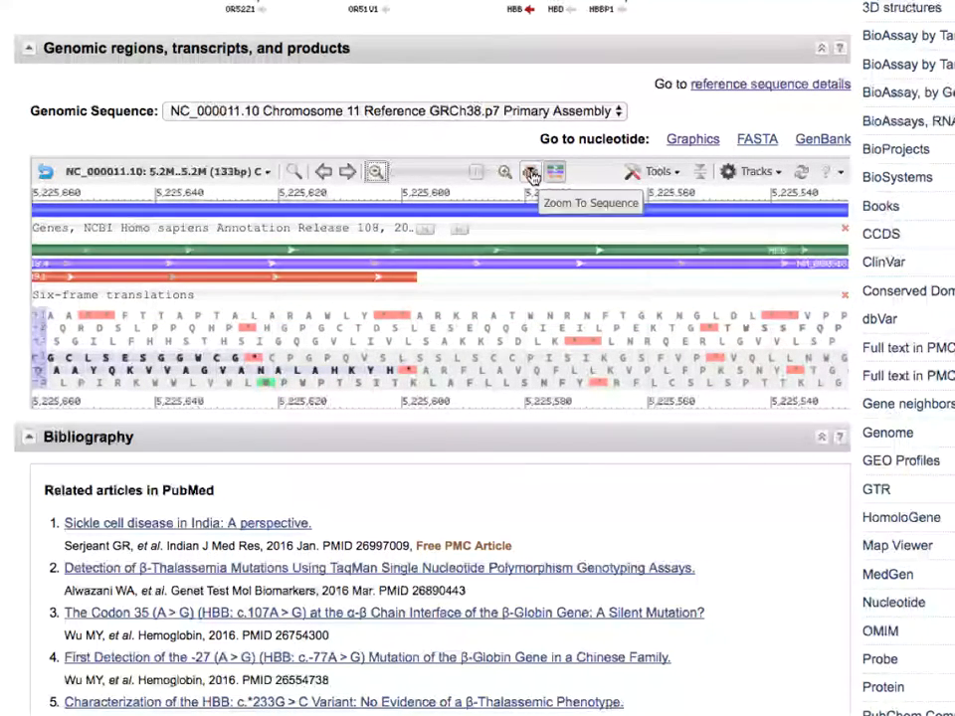
{"action": "left_click", "coordinate": [529, 171]}
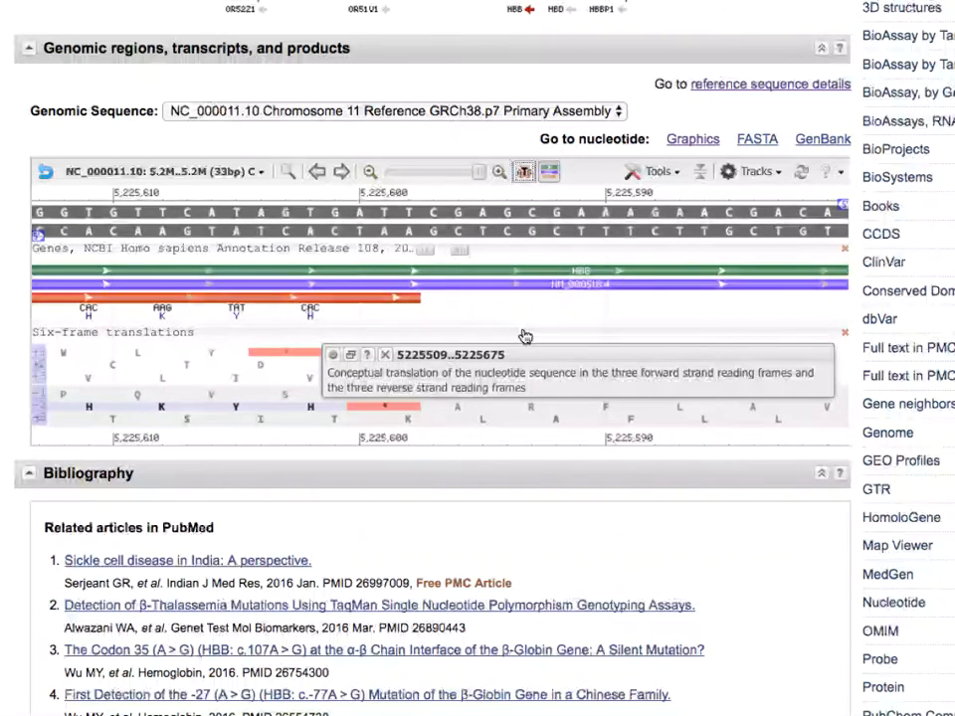
{"action": "mouse_move", "coordinate": [426, 322]}
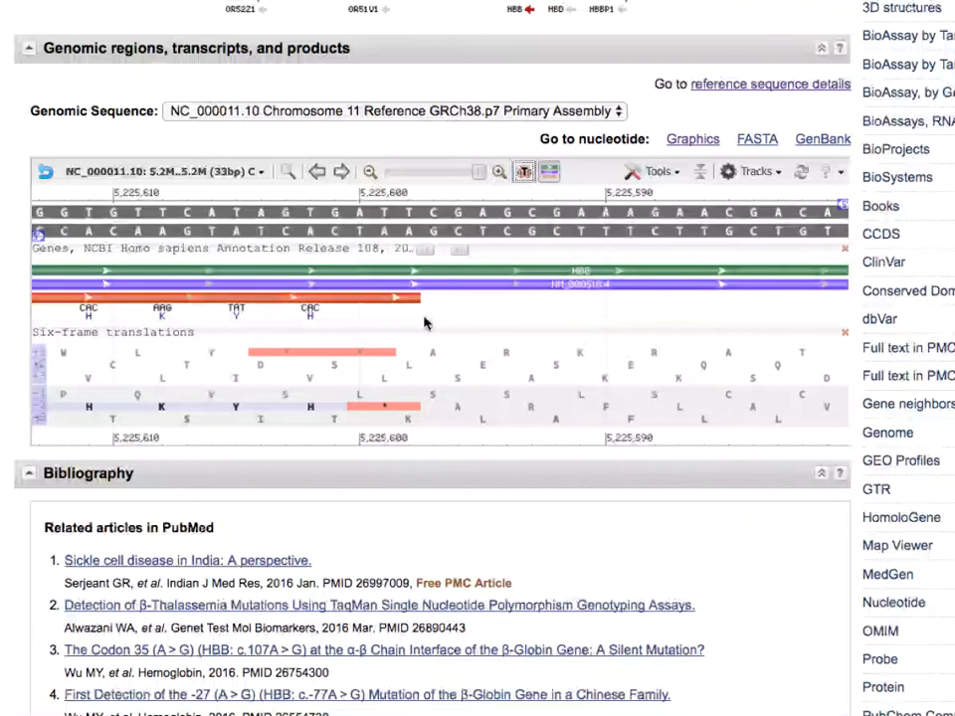
{"action": "mouse_move", "coordinate": [465, 320]}
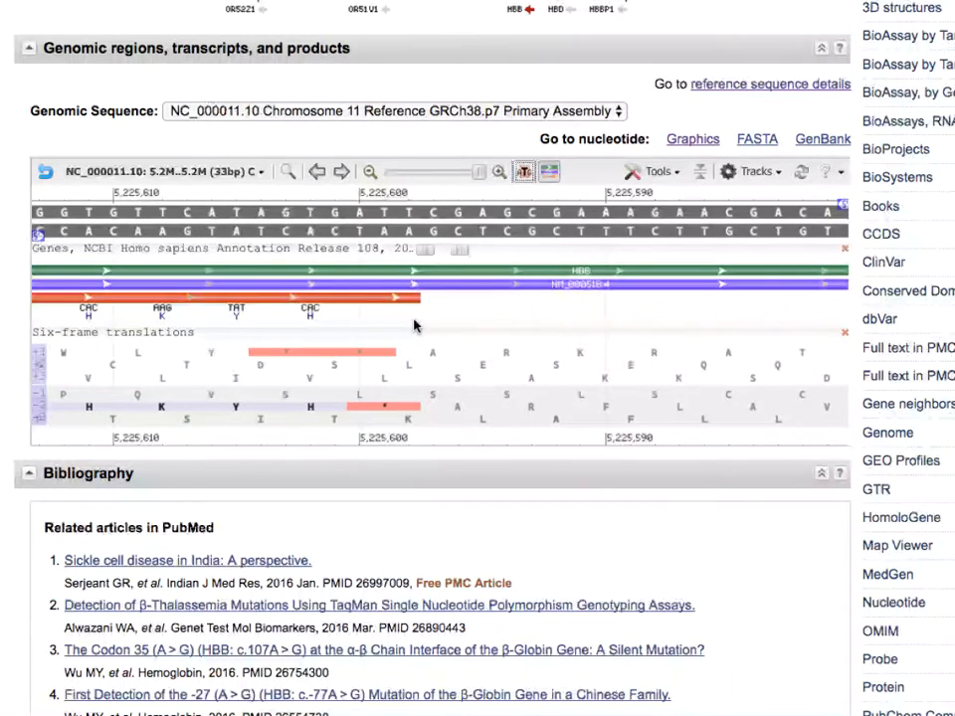
{"action": "mouse_move", "coordinate": [503, 321]}
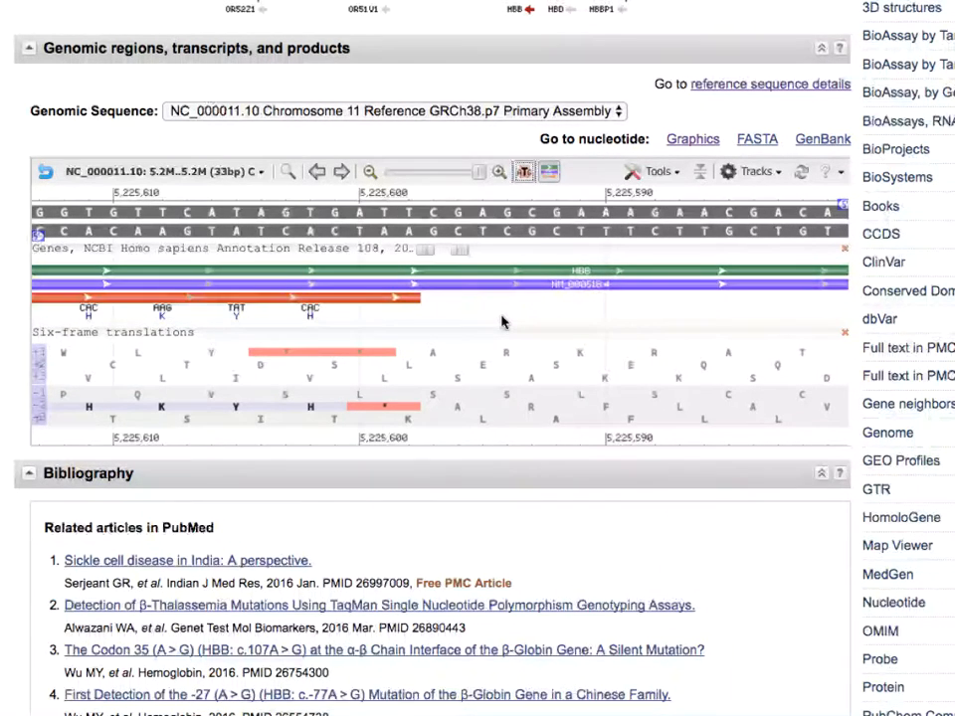
{"action": "mouse_move", "coordinate": [404, 335]}
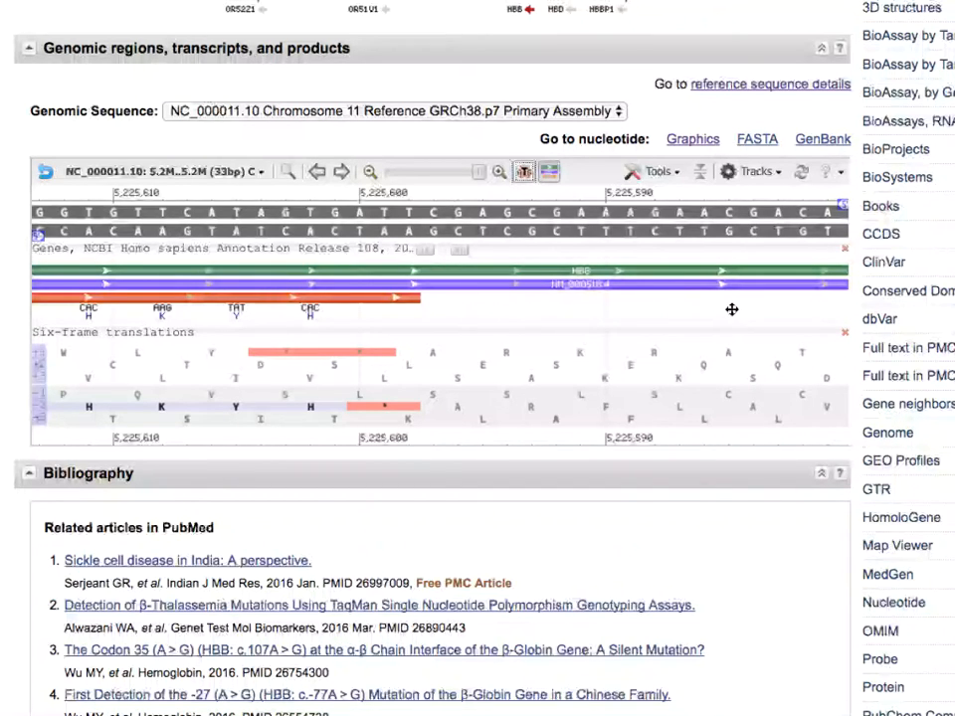
Pan along, zoom out four times, then zoom to bases near 5,225,450–5,225,480.
{"action": "left_click", "coordinate": [317, 171]}
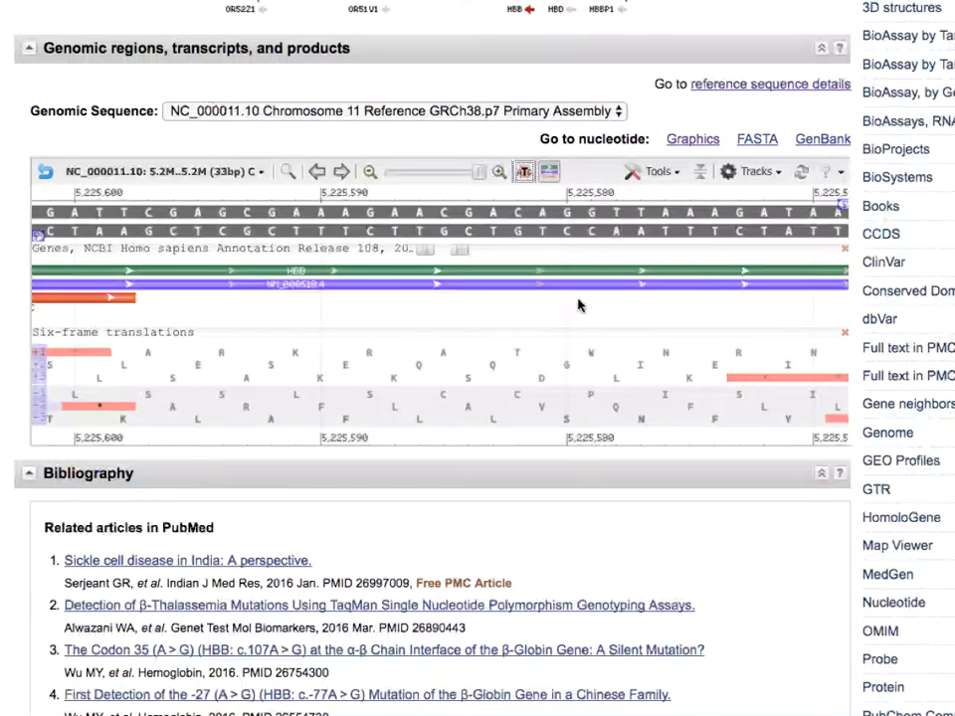
{"action": "mouse_move", "coordinate": [749, 311]}
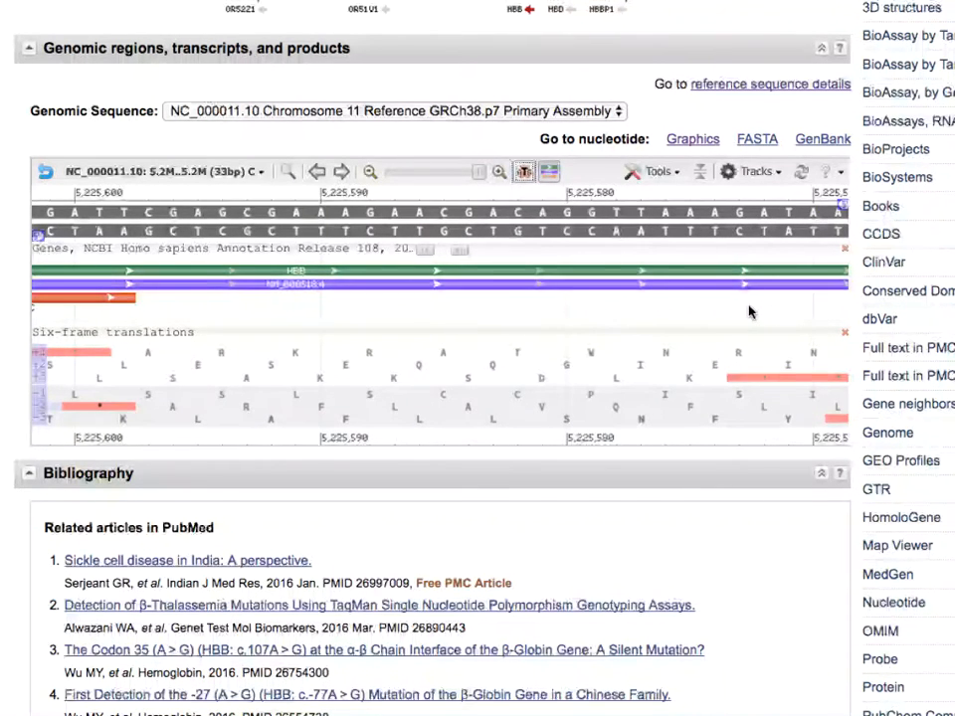
{"action": "left_click", "coordinate": [341, 171]}
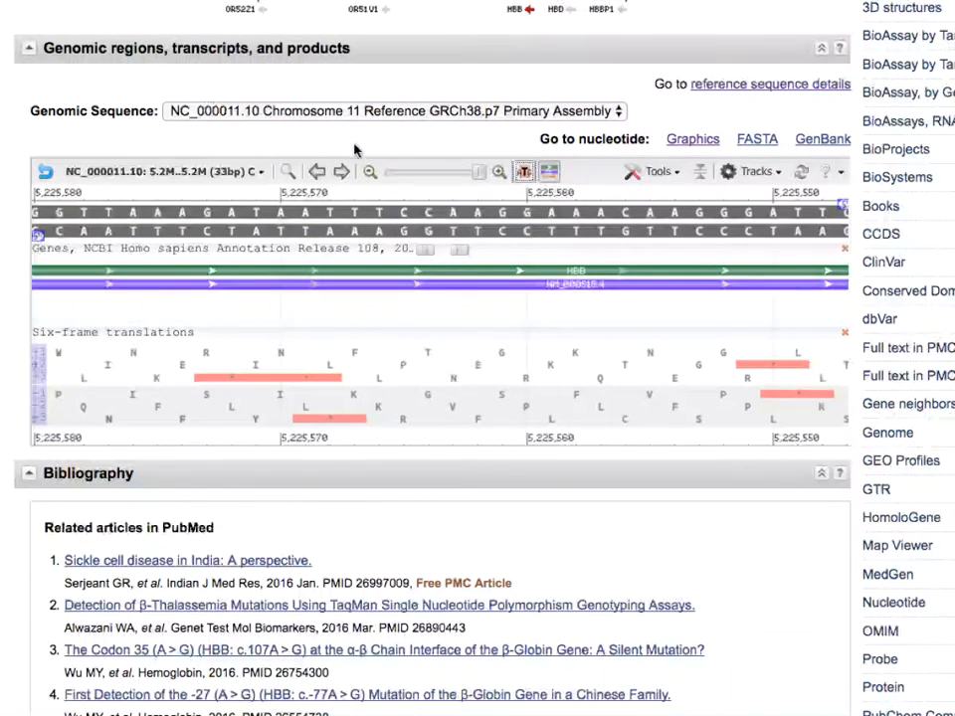
{"action": "left_click", "coordinate": [369, 171]}
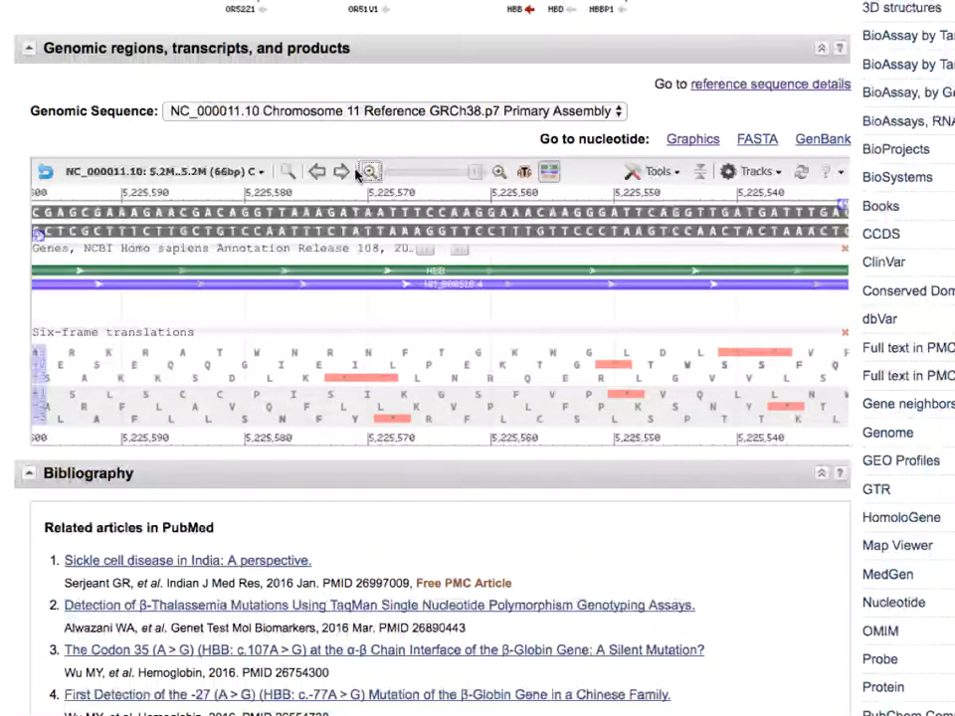
{"action": "left_click", "coordinate": [369, 171]}
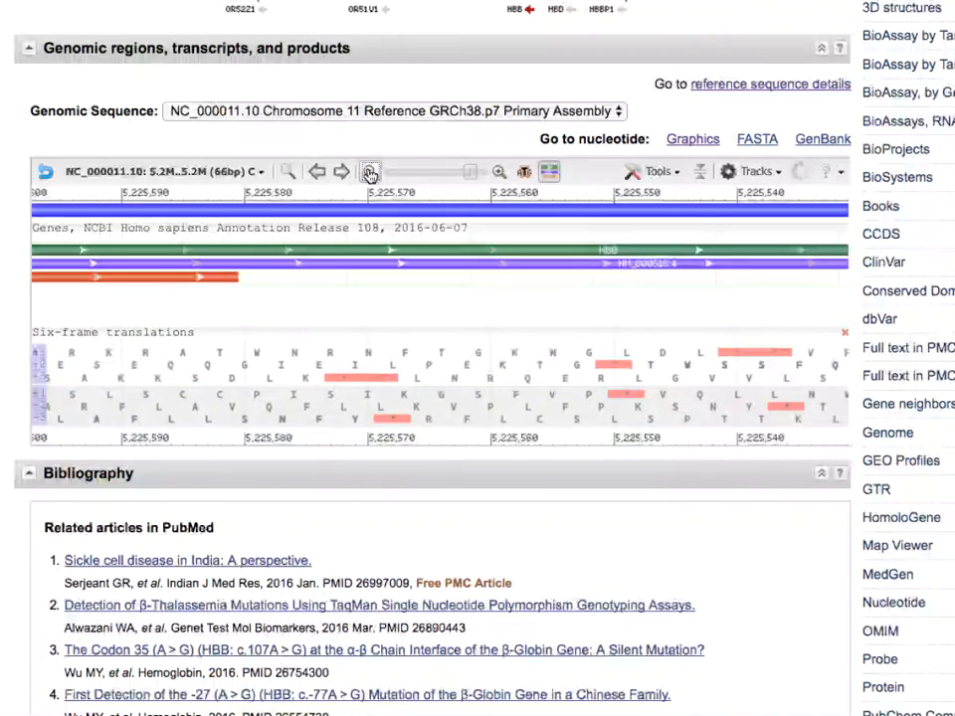
{"action": "left_click", "coordinate": [374, 171]}
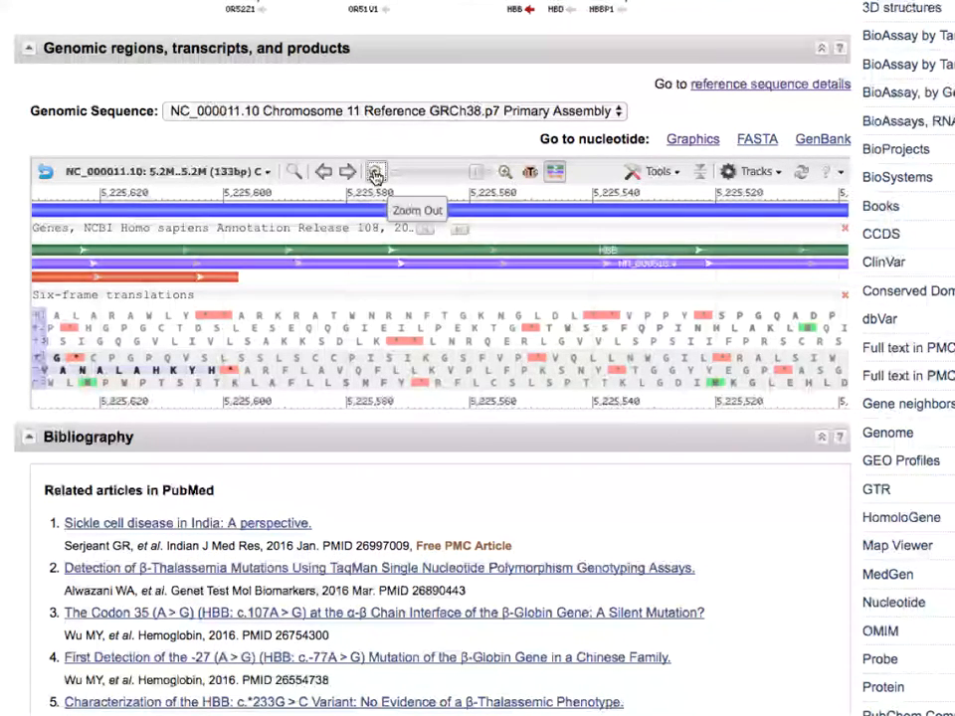
{"action": "left_click", "coordinate": [376, 171]}
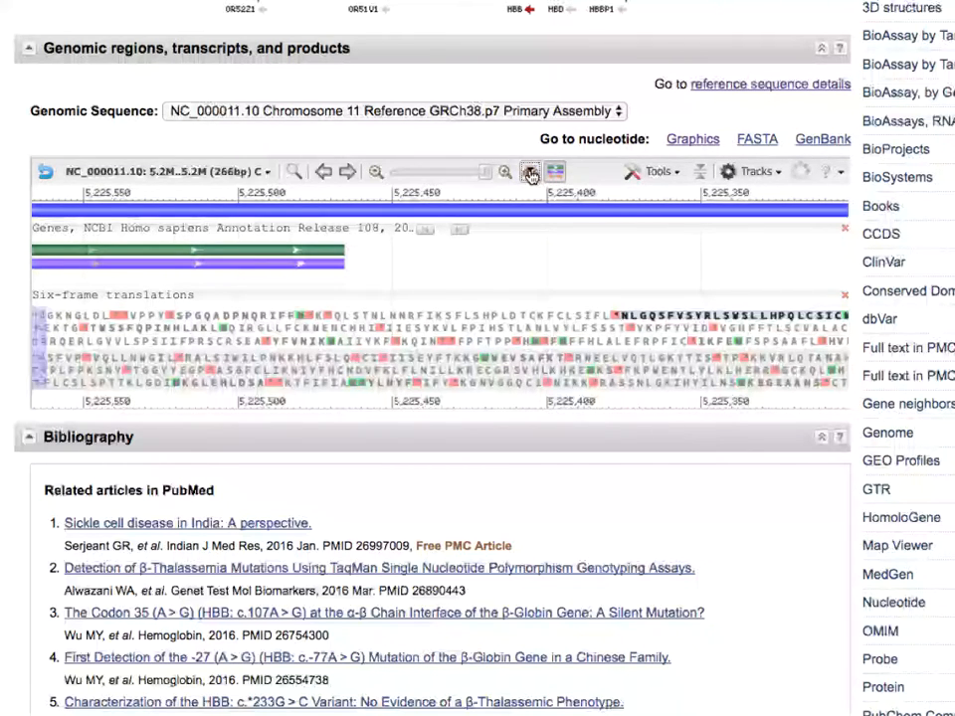
{"action": "left_click", "coordinate": [530, 171]}
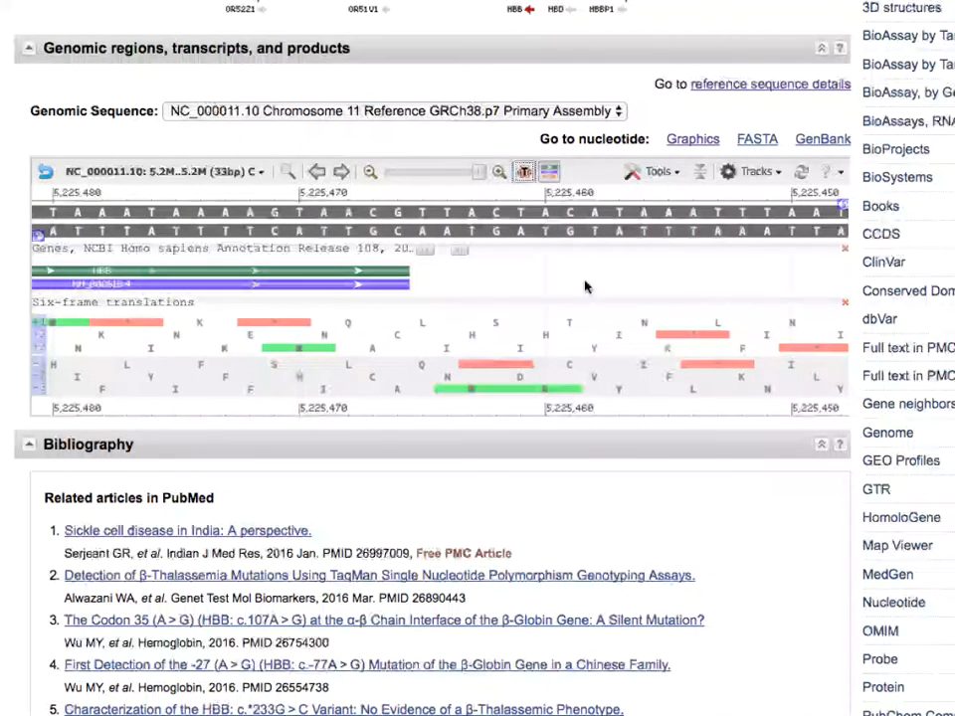
{"action": "mouse_move", "coordinate": [540, 286]}
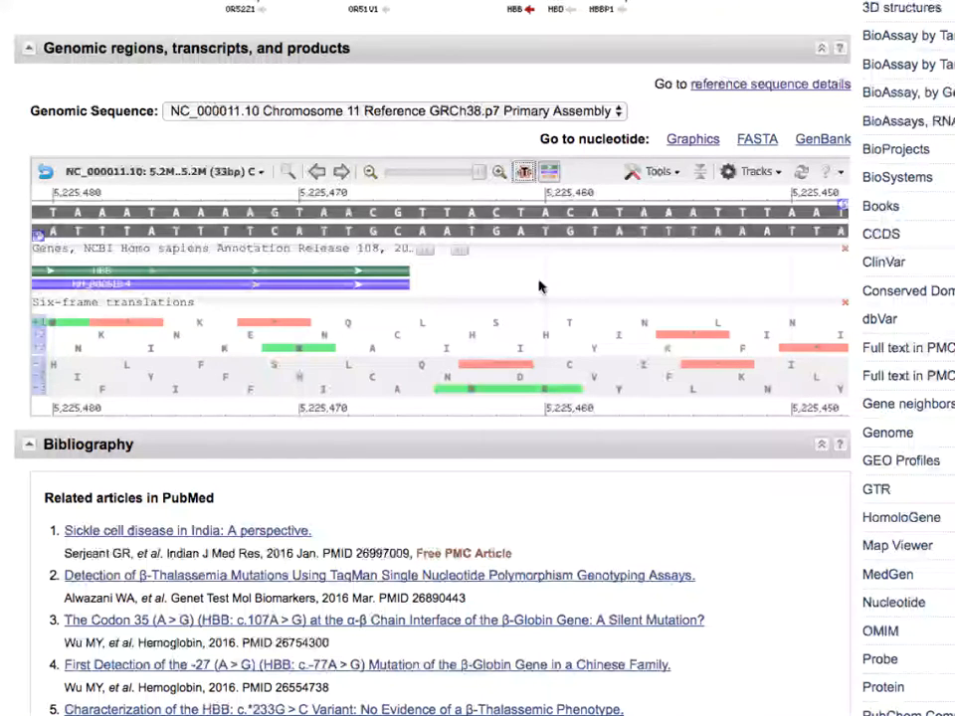
{"action": "mouse_move", "coordinate": [525, 281]}
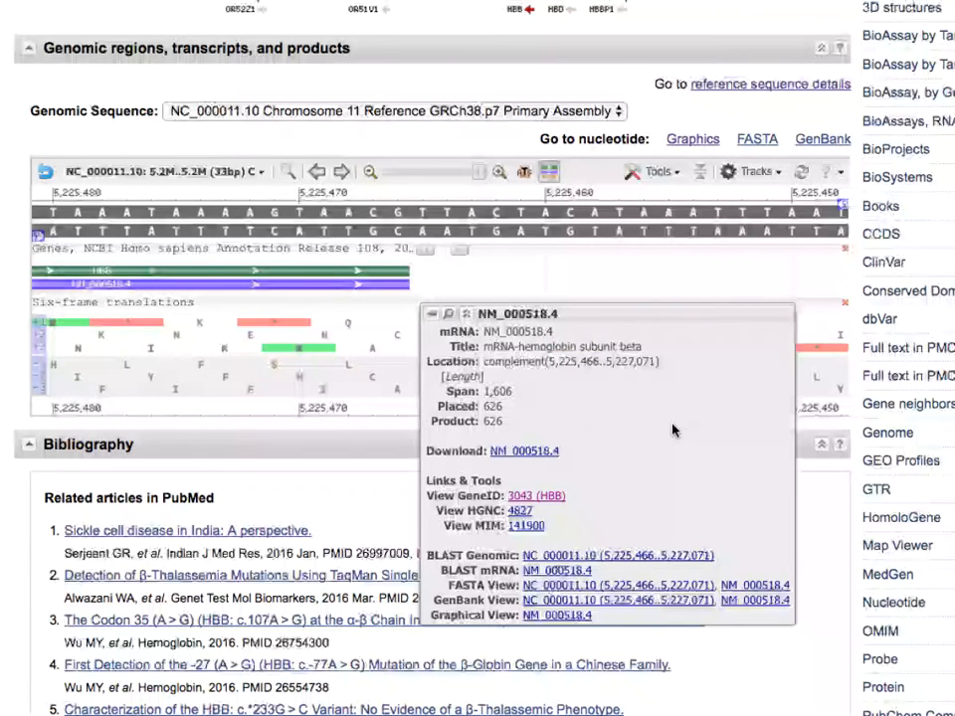
{"action": "mouse_move", "coordinate": [795, 380]}
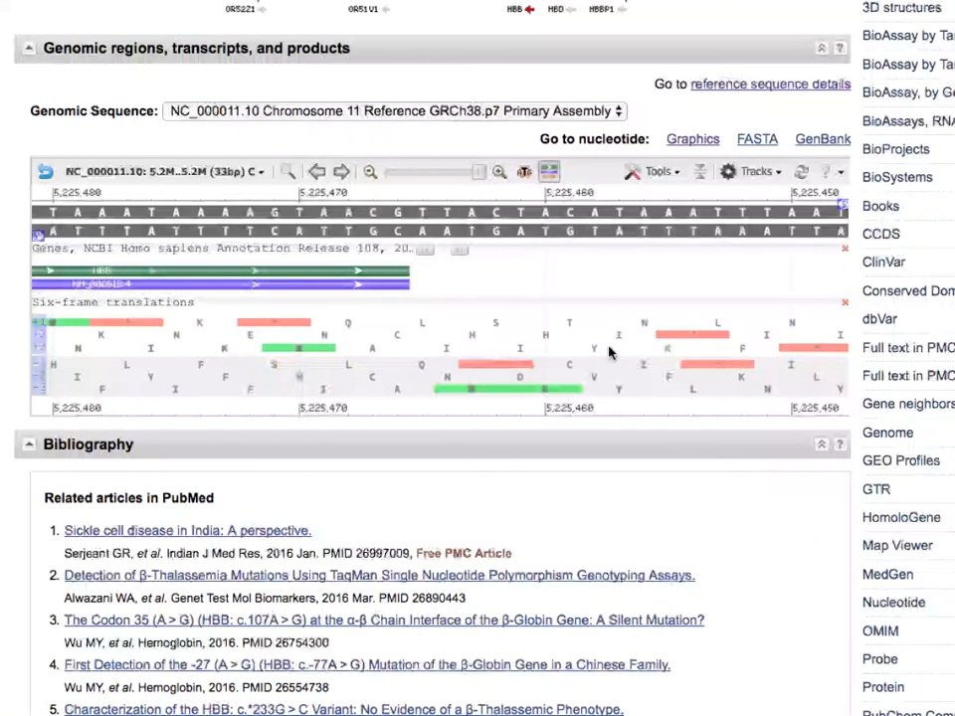
{"action": "mouse_move", "coordinate": [494, 138]}
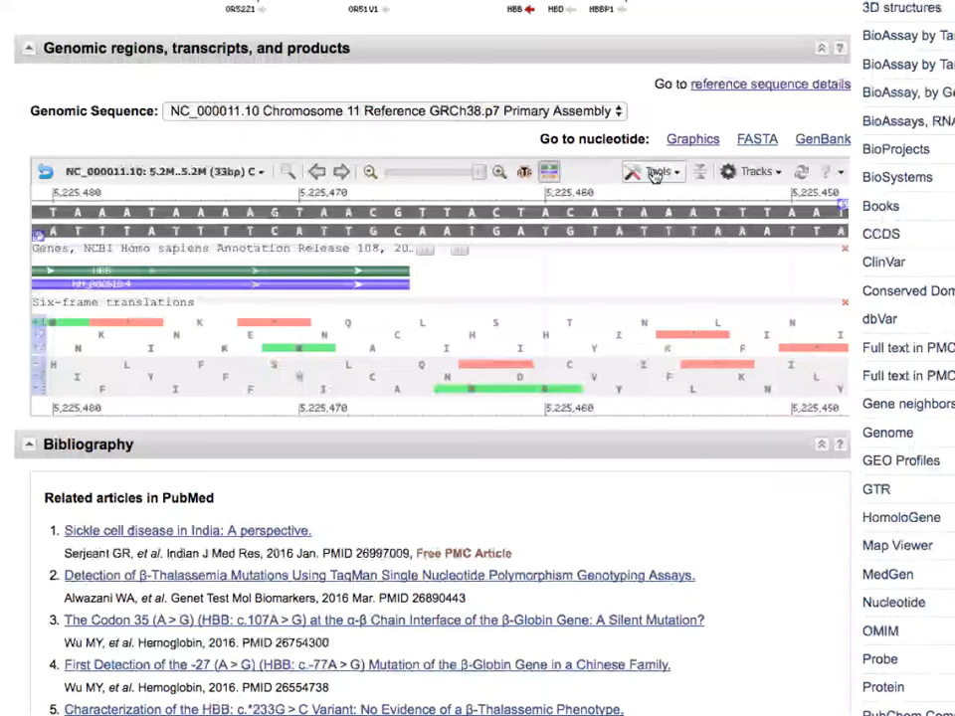
Open Sequence Text View from Tools and scroll through the annotated negative-strand sequence.
{"action": "left_click", "coordinate": [651, 171]}
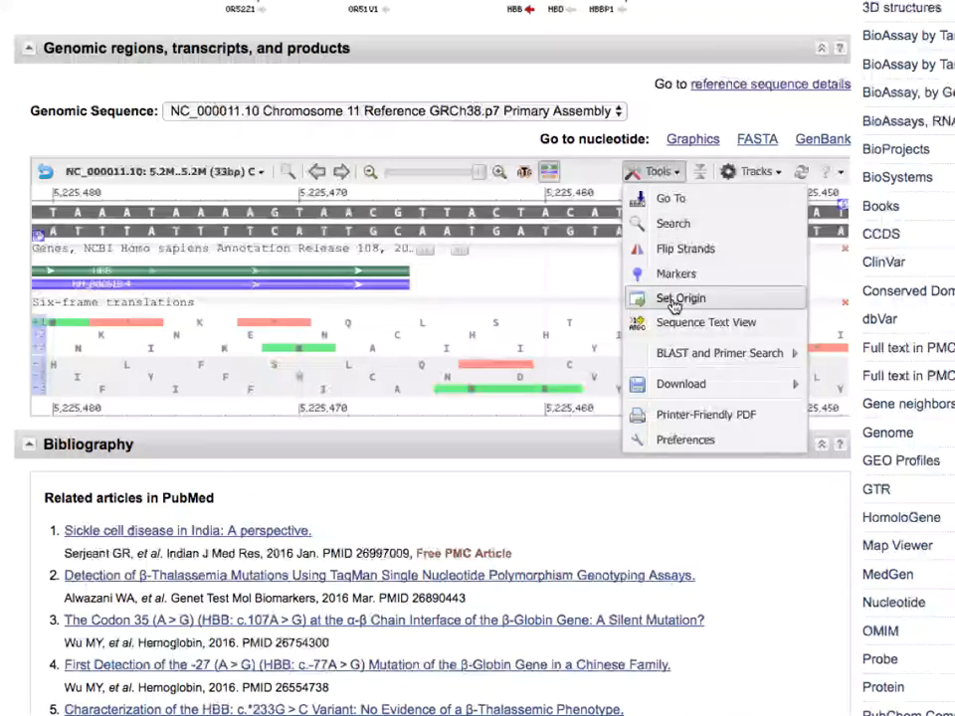
{"action": "left_click", "coordinate": [707, 323]}
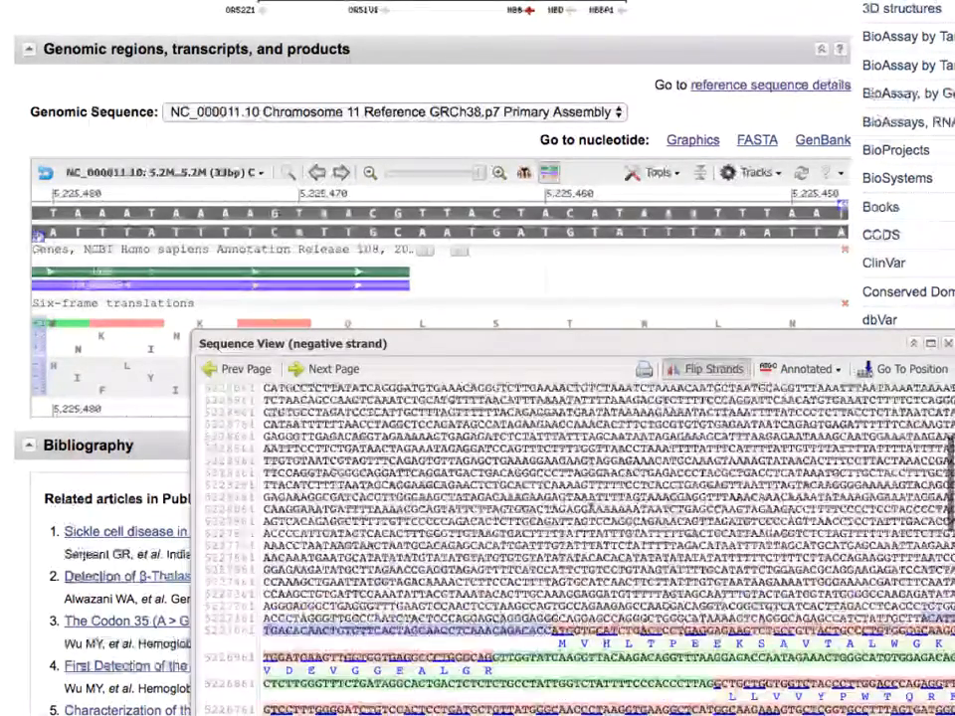
{"action": "scroll", "scroll_direction": "down", "scroll_amount": 3}
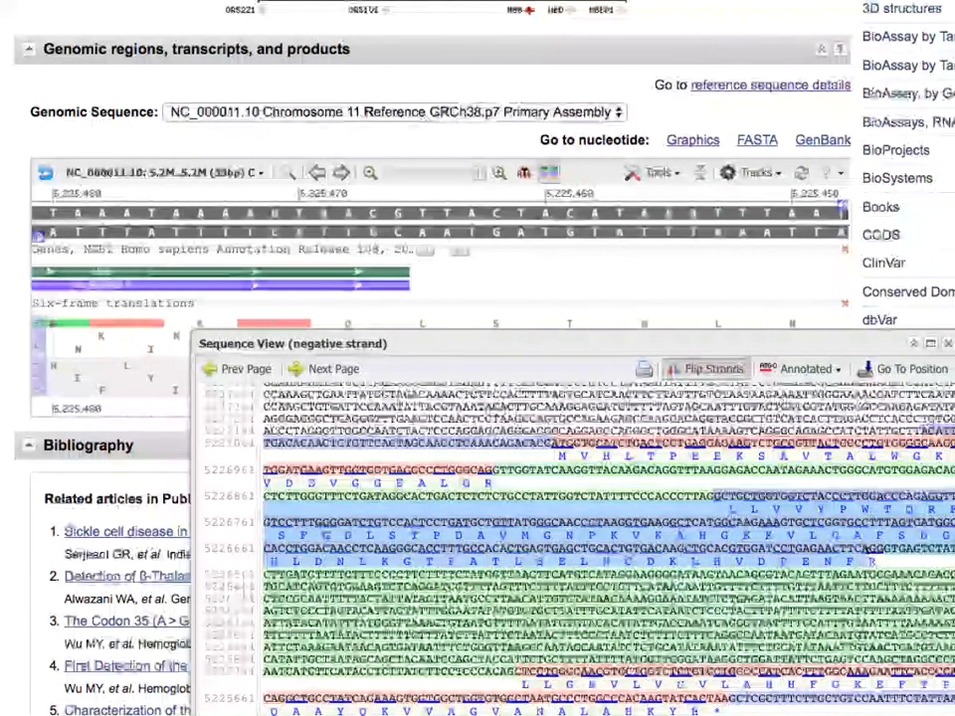
{"action": "scroll", "scroll_direction": "down", "scroll_amount": 3}
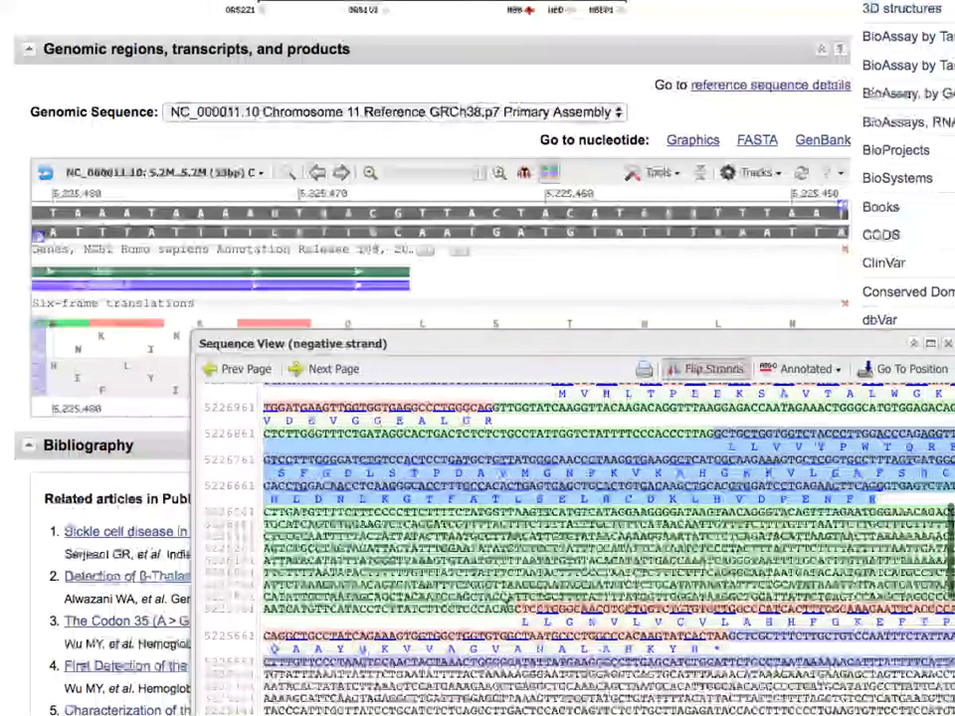